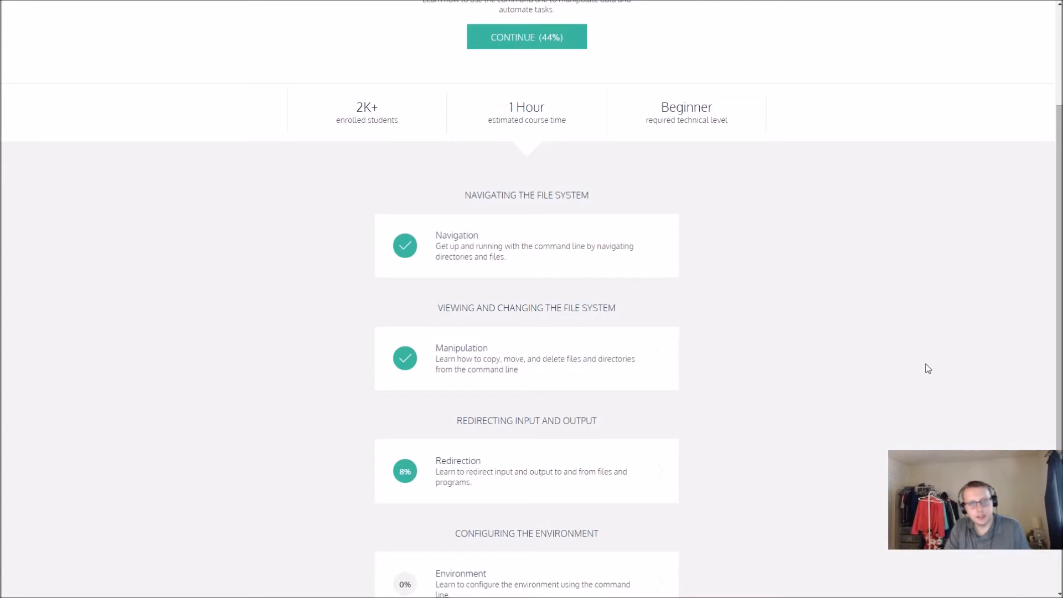
Scroll the course page down to the Redirection lesson card at 8%.
scroll("down", 3)
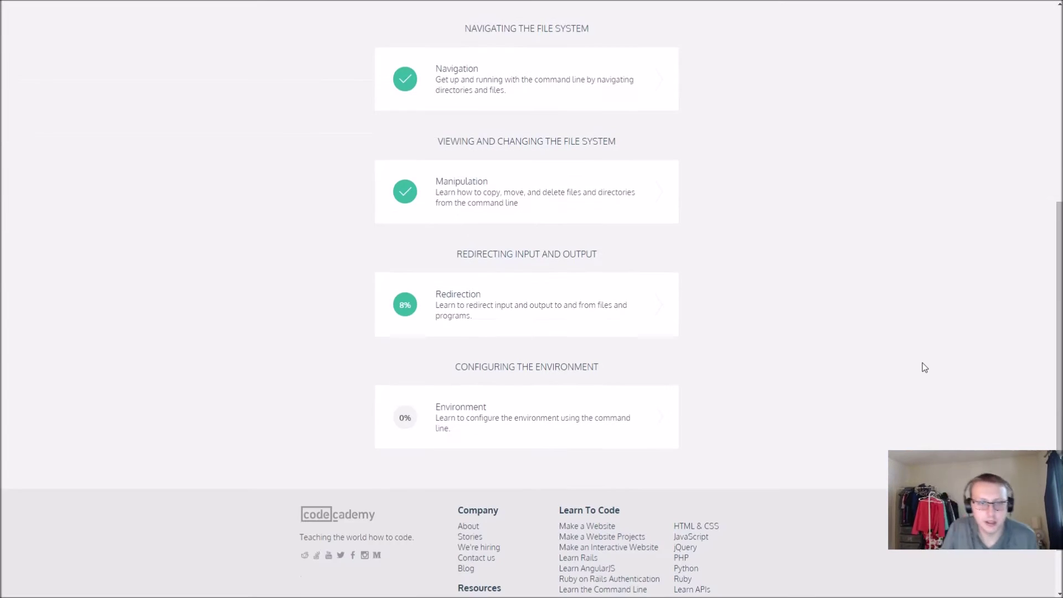
mouse_move(758, 291)
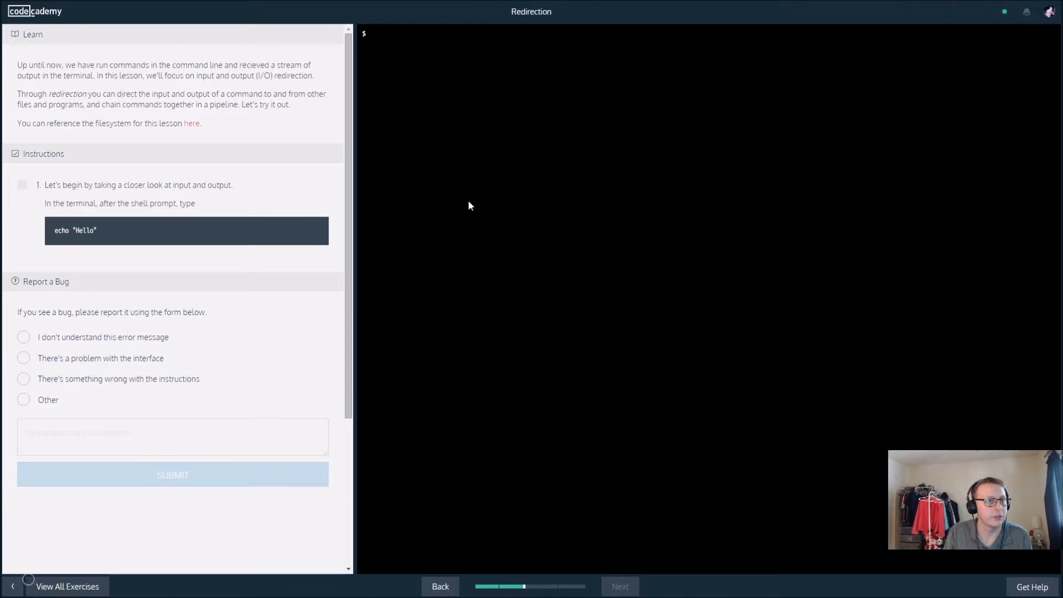
mouse_move(475, 212)
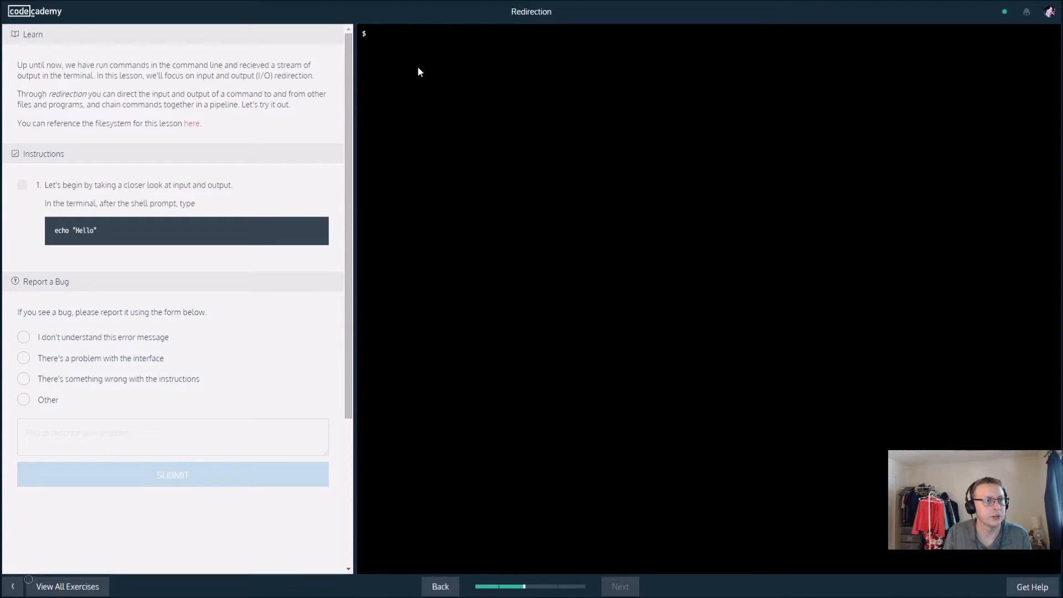
Run echo "Hello" in the terminal to print Hello and check the first instruction.
type("ec")
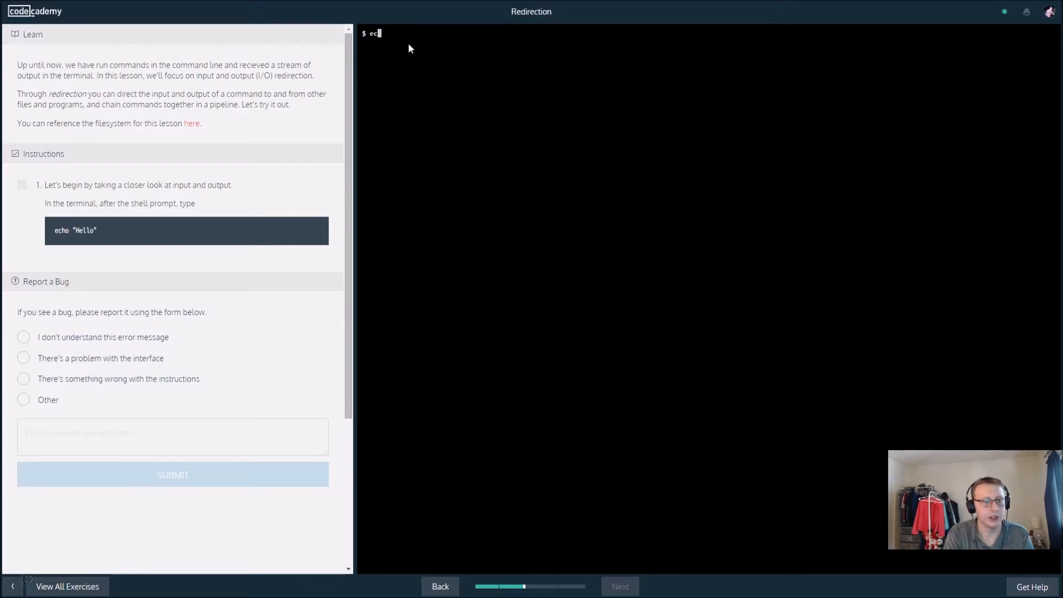
type("ho \"")
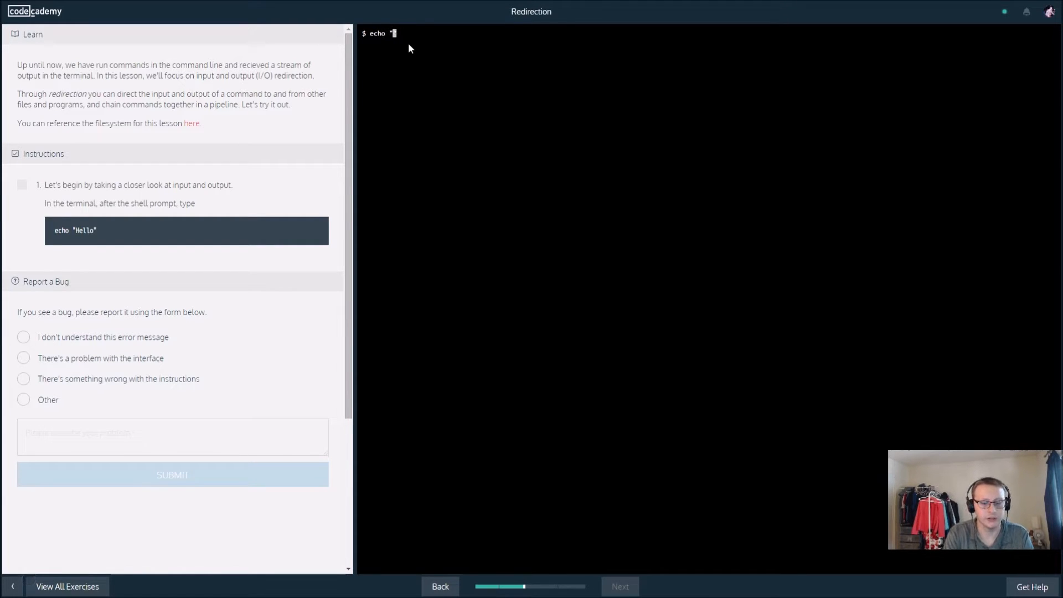
type("Hello\"")
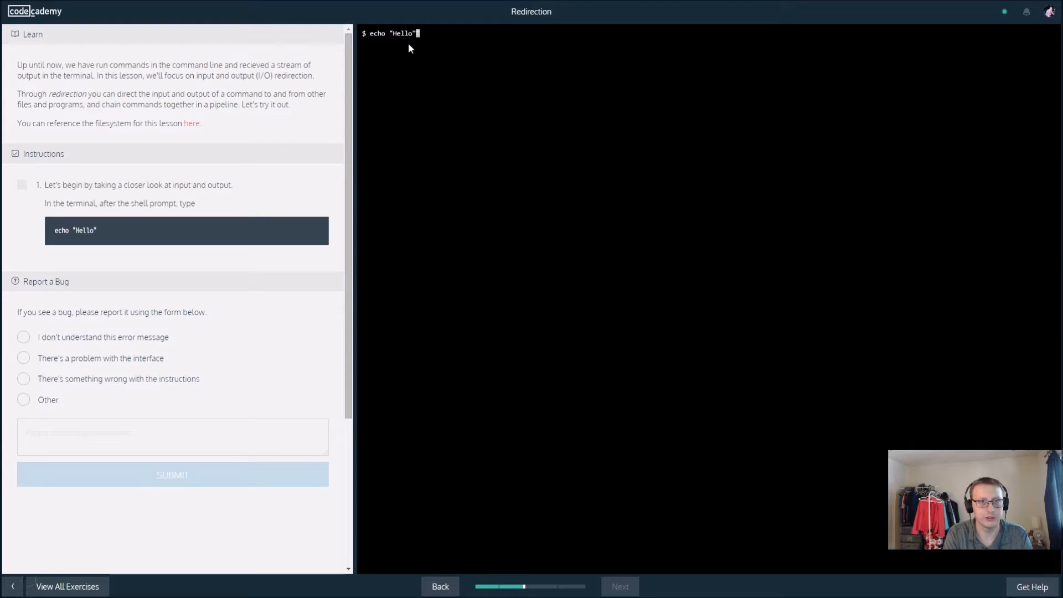
key("Return")
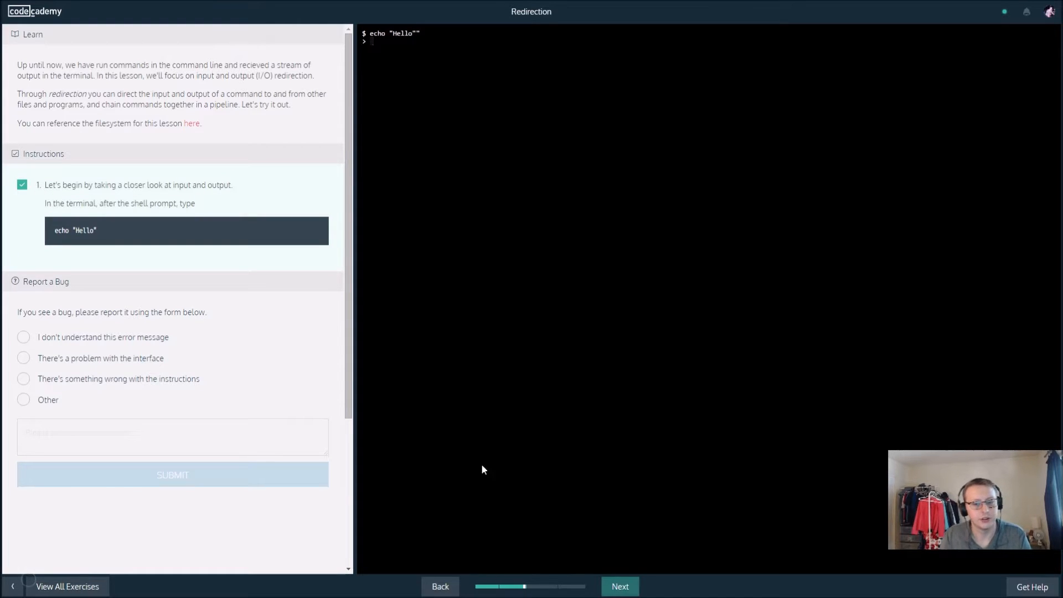
Advance to the stdin/stdout exercise and run echo "Hello" > hello.txt.
left_click(618, 587)
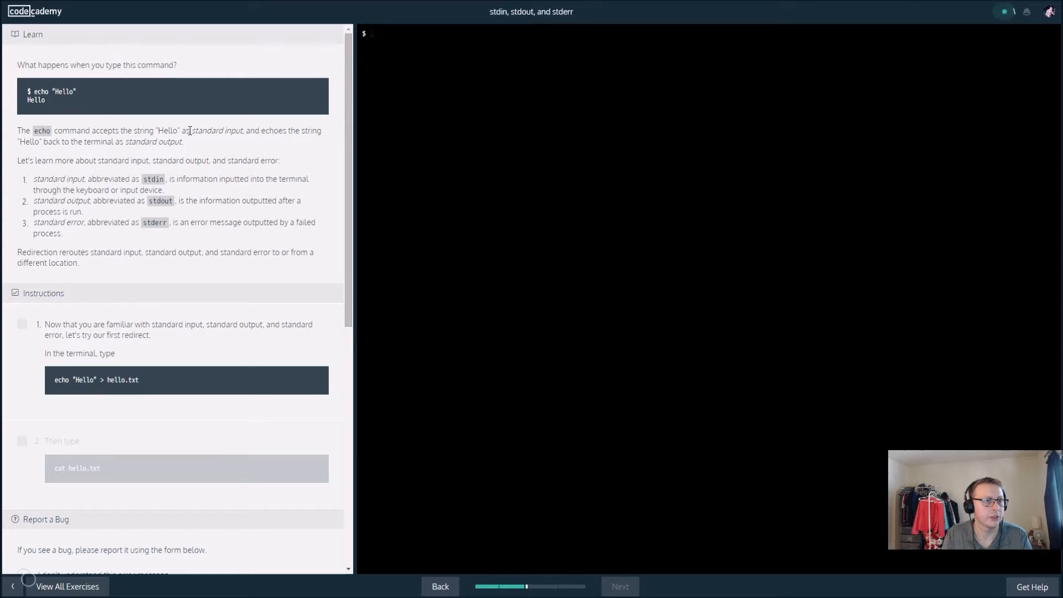
mouse_move(288, 153)
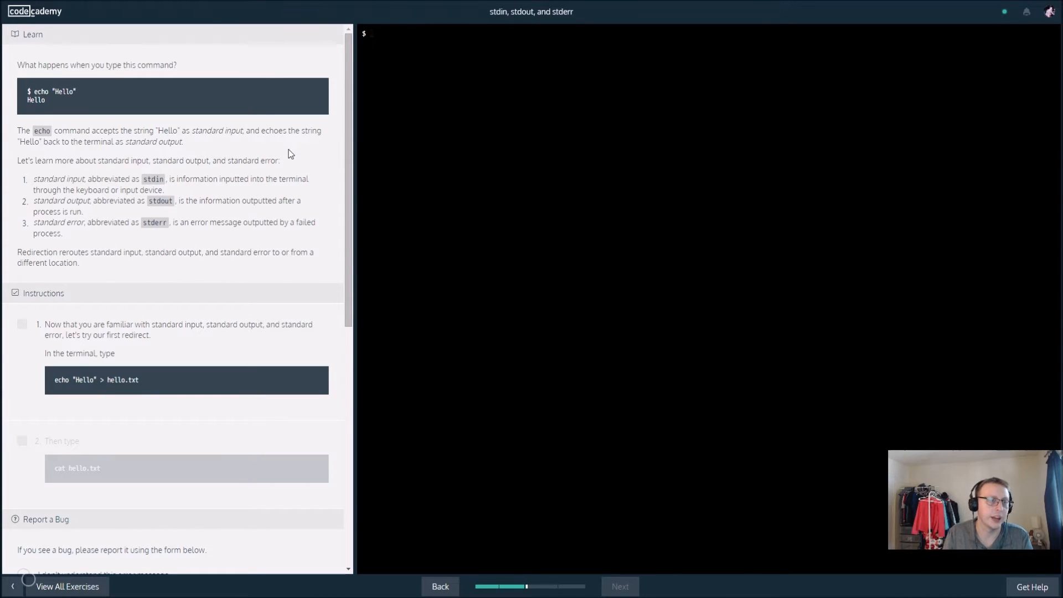
mouse_move(407, 43)
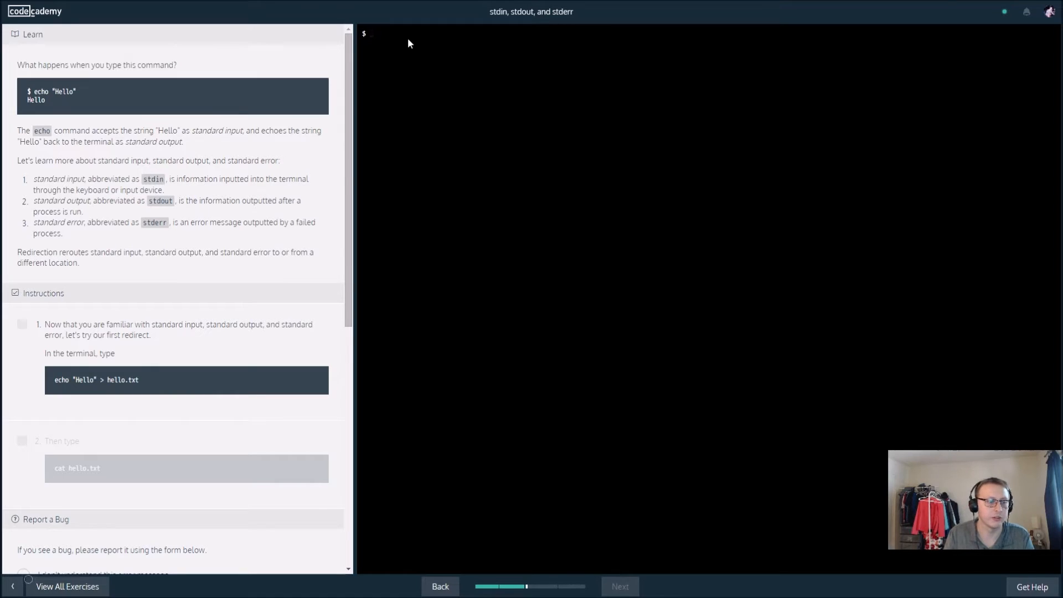
type("echo")
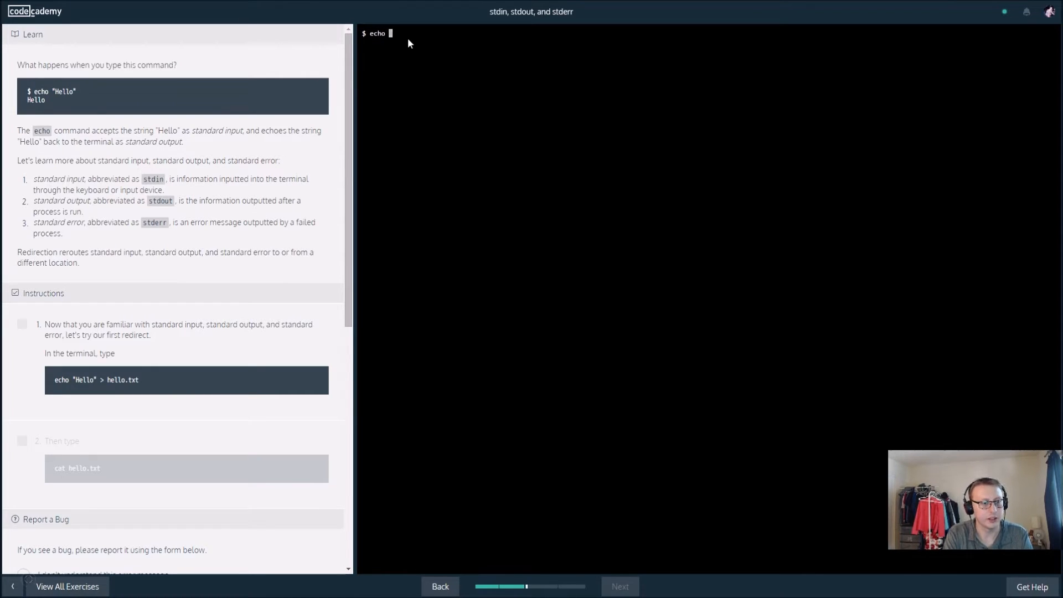
type("\"Hell")
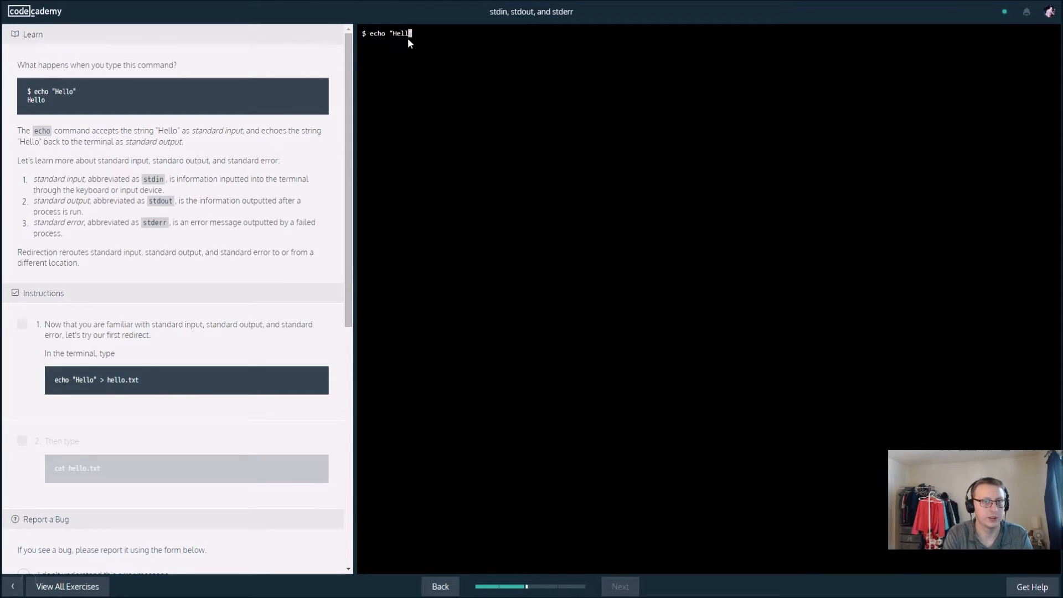
type("o\"\"")
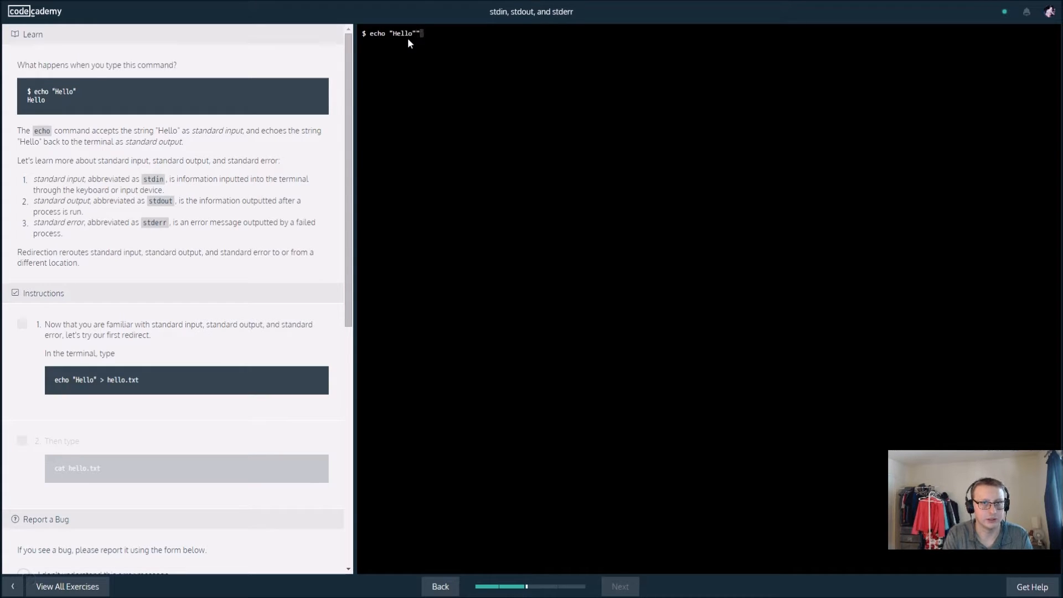
type("> he")
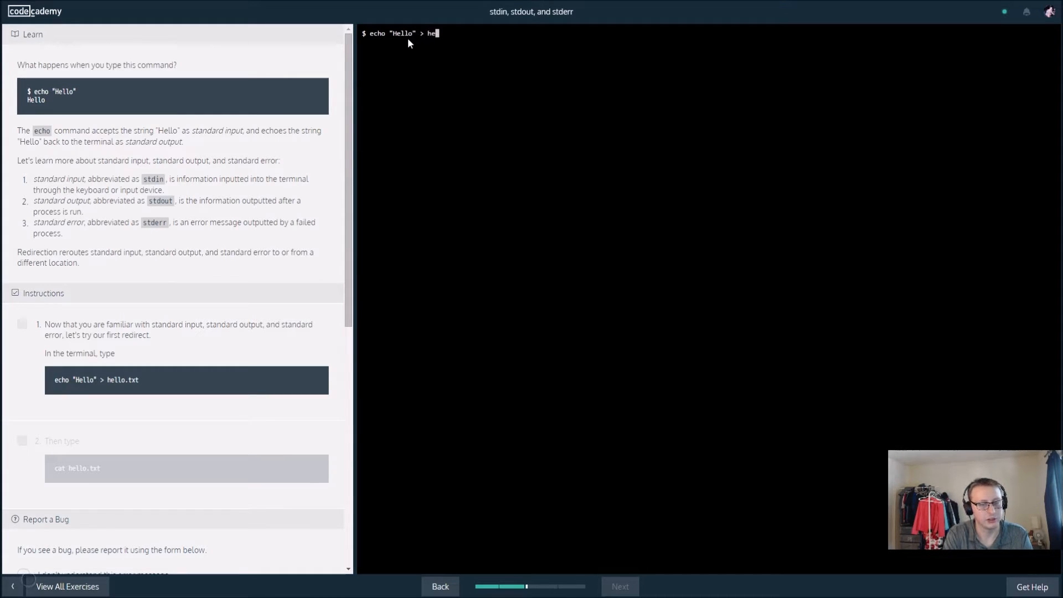
type("llo.txt")
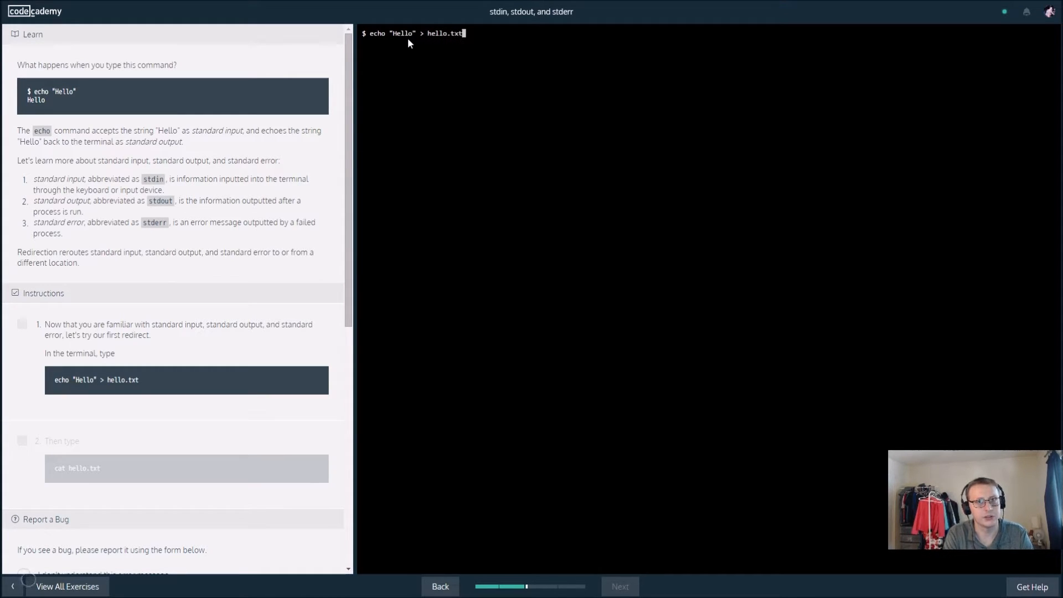
key("Return")
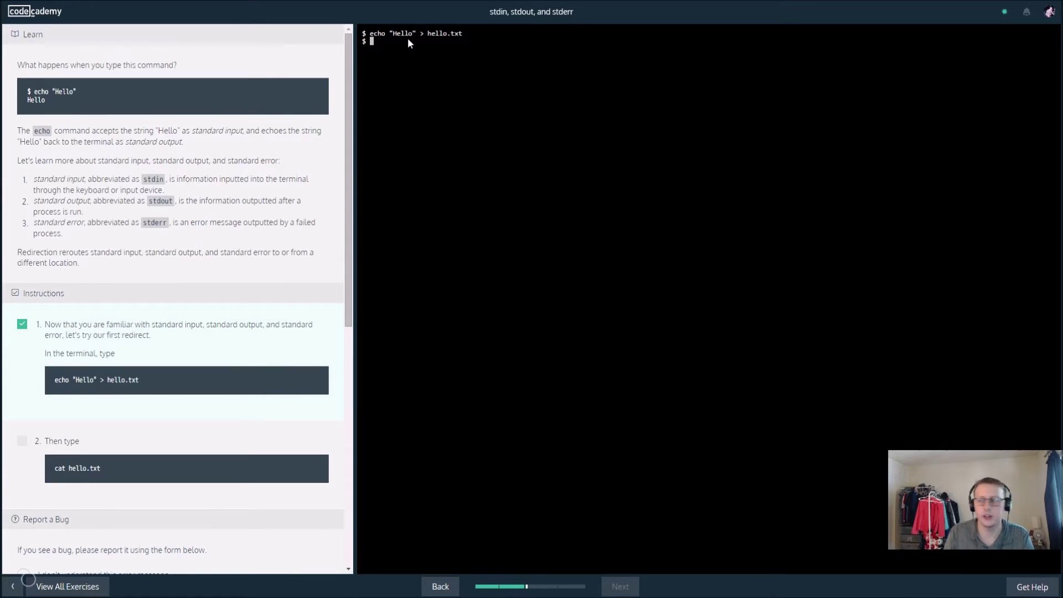
Run cat hello.txt so the terminal prints Hello from the file.
scroll("down", 3)
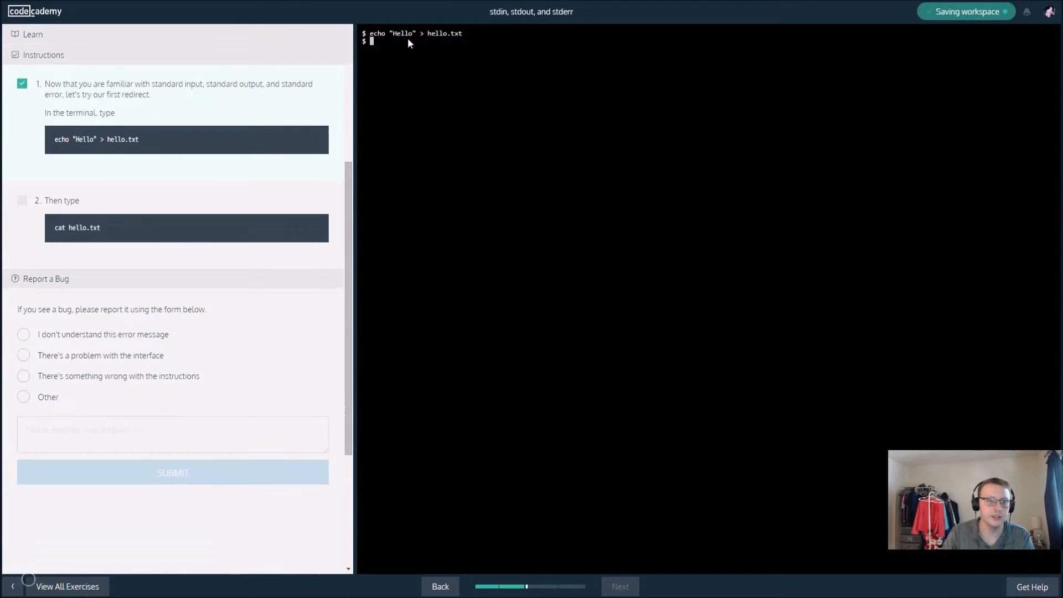
type("cat hello.t")
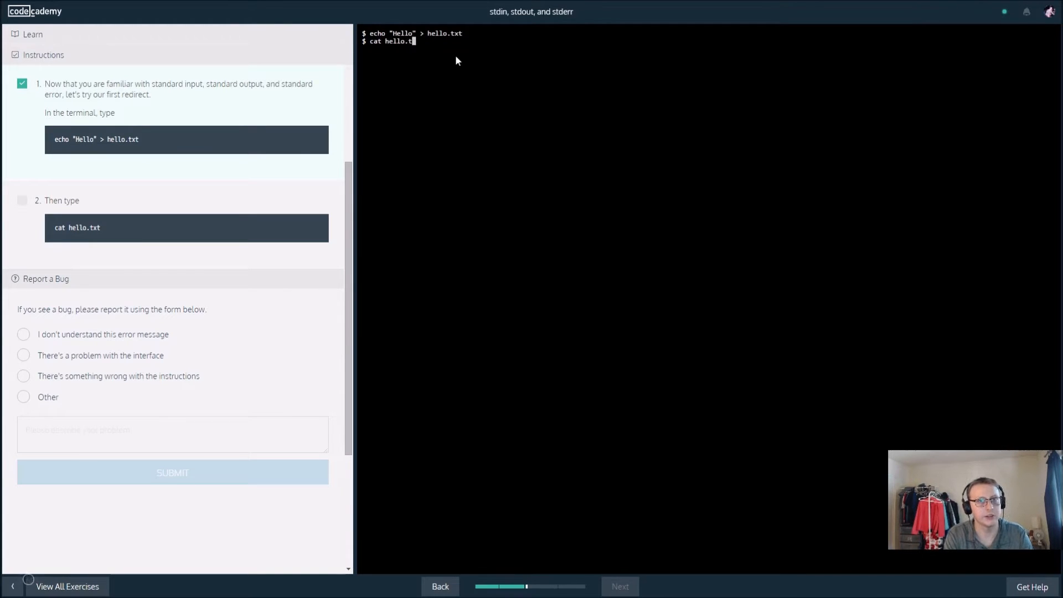
key("Return")
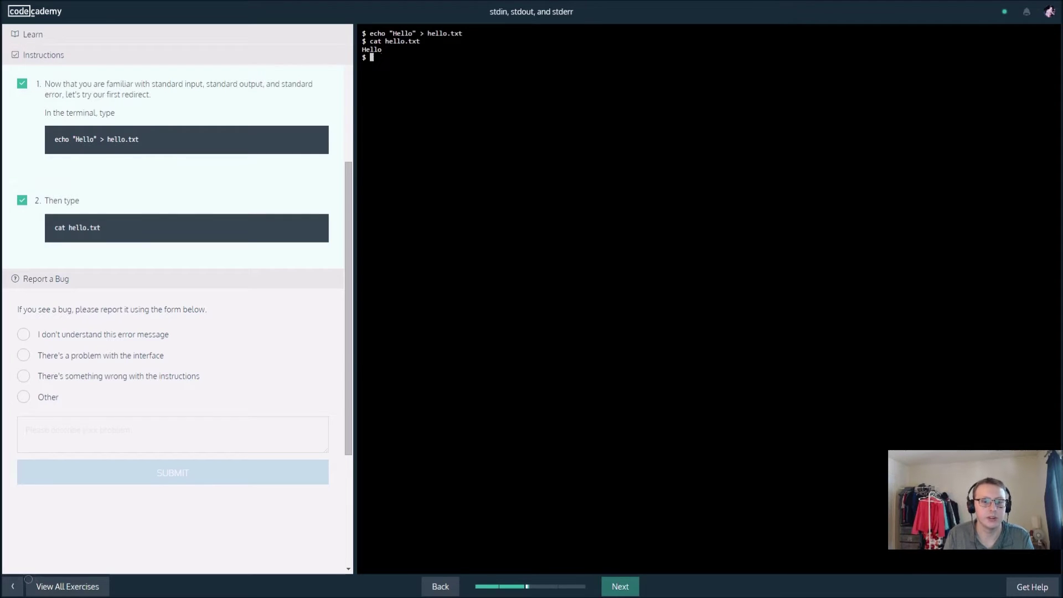
Advance to the Your first redirect exercise and list the lesson directory's files with ls.
left_click(618, 587)
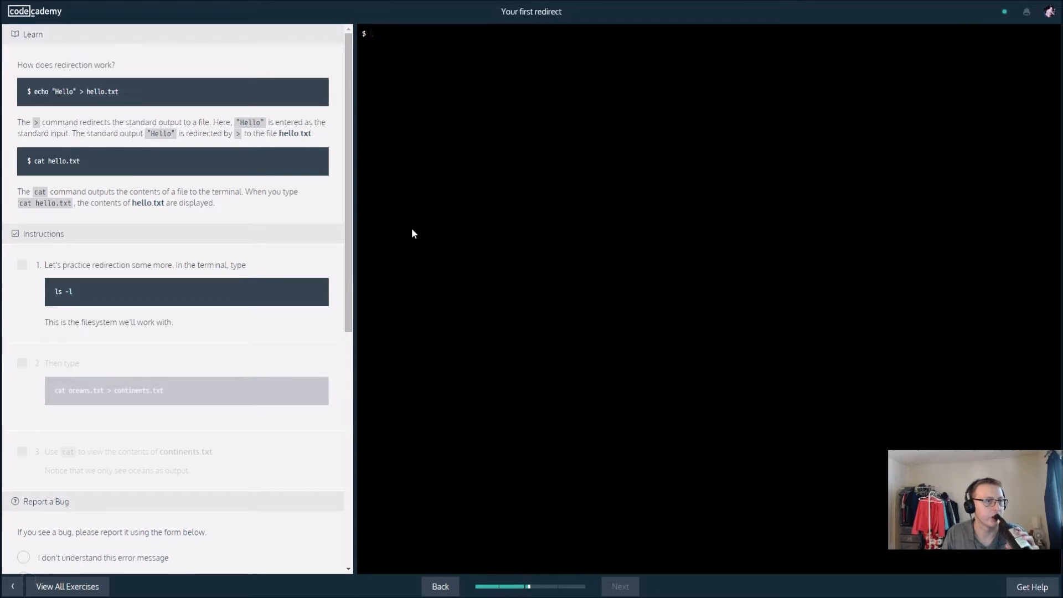
mouse_move(398, 152)
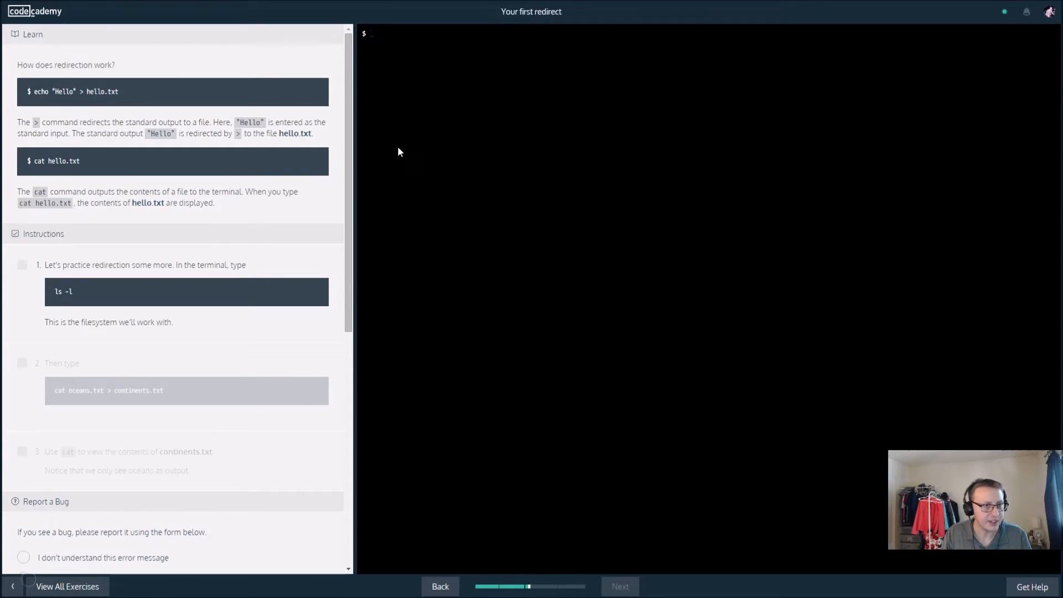
mouse_move(394, 84)
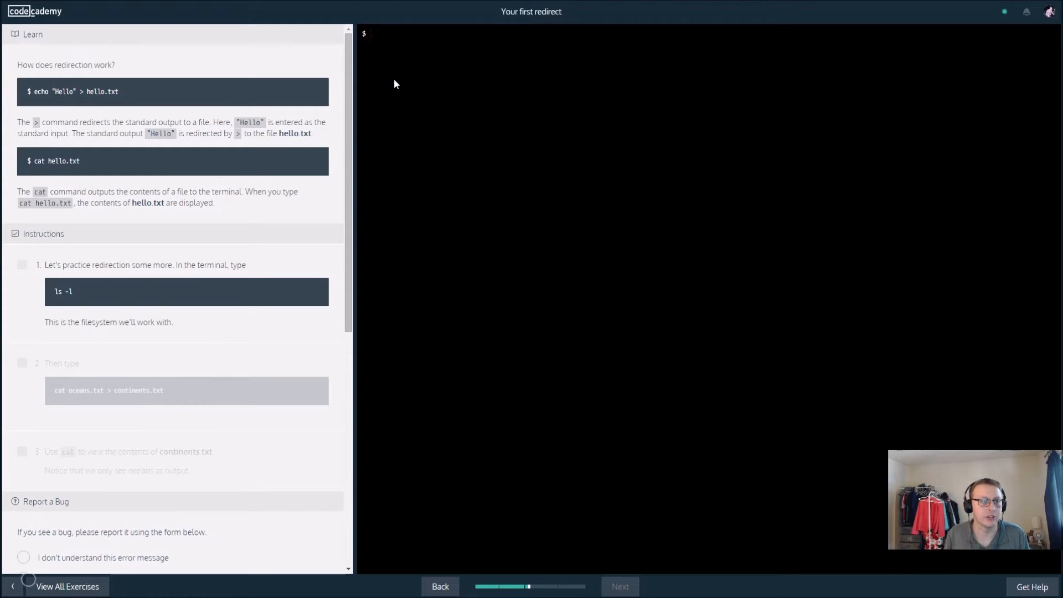
type("ls")
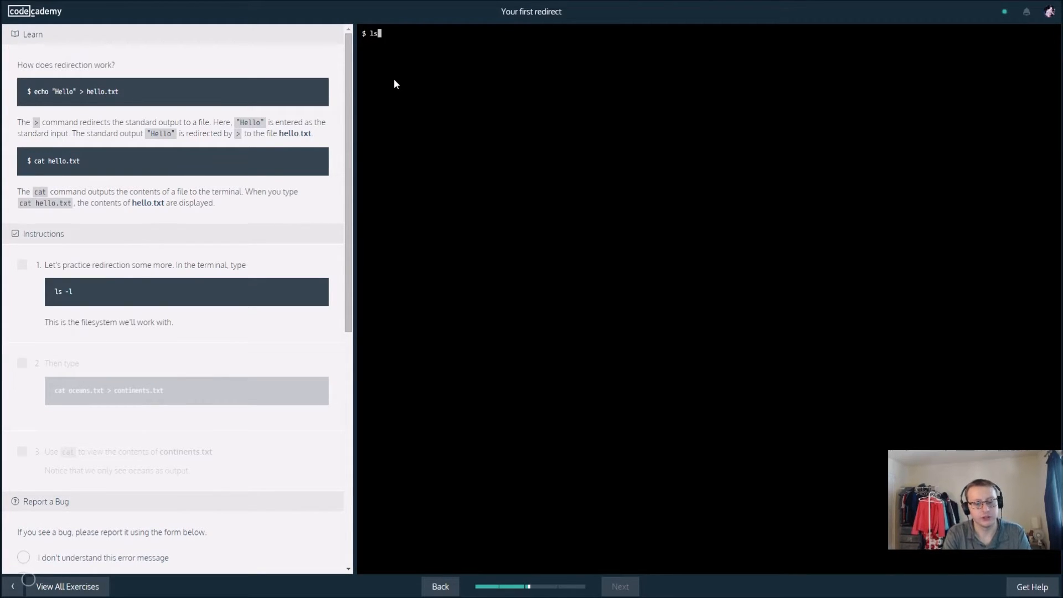
key("Return")
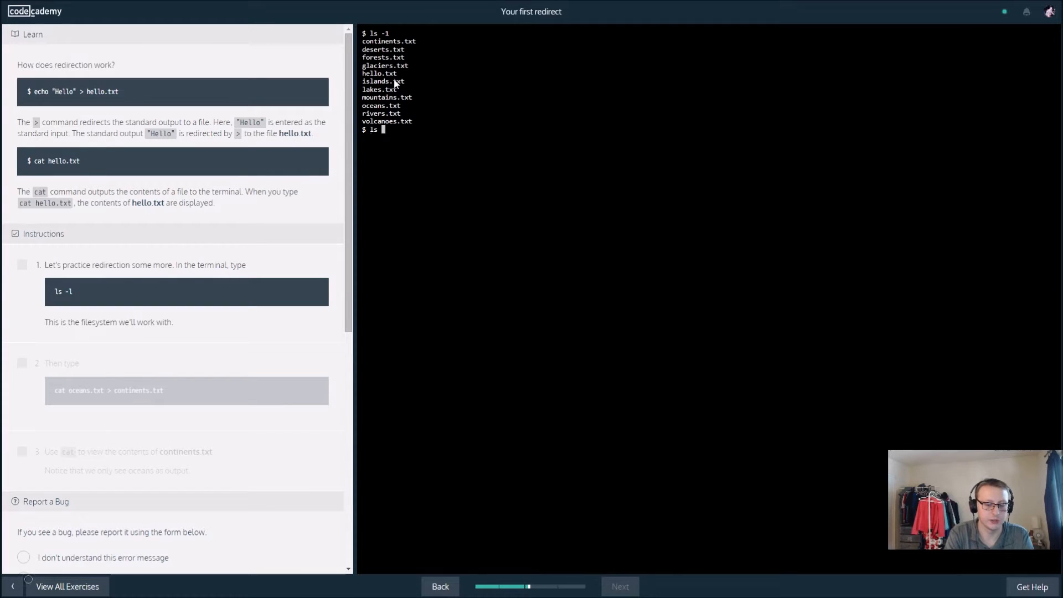
type(" -l")
key("Return")
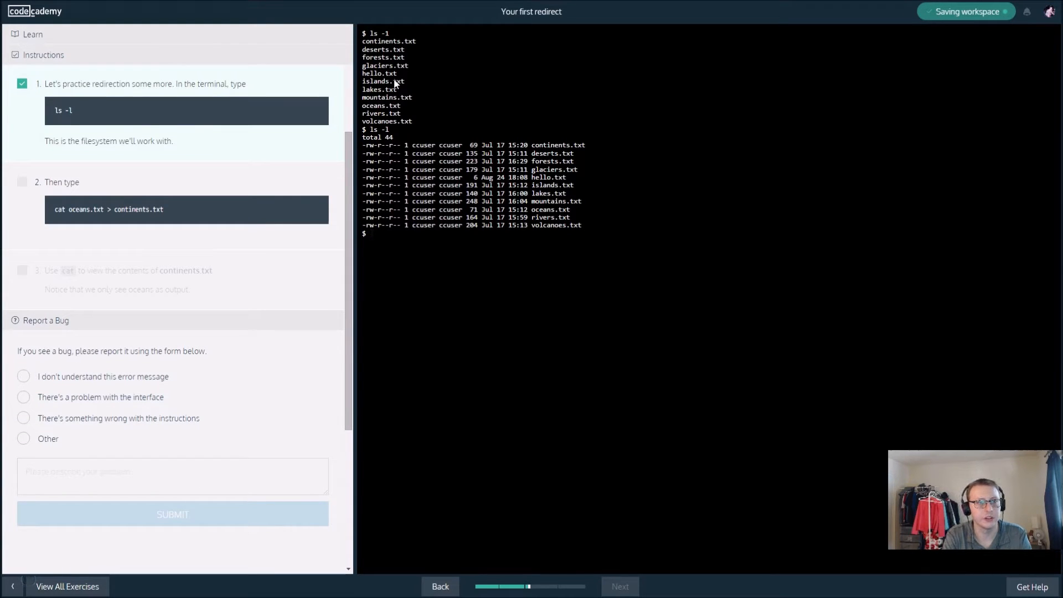
Run cat oceans.txt > continents.txt to overwrite continents.txt with the oceans list.
type("cat ocea")
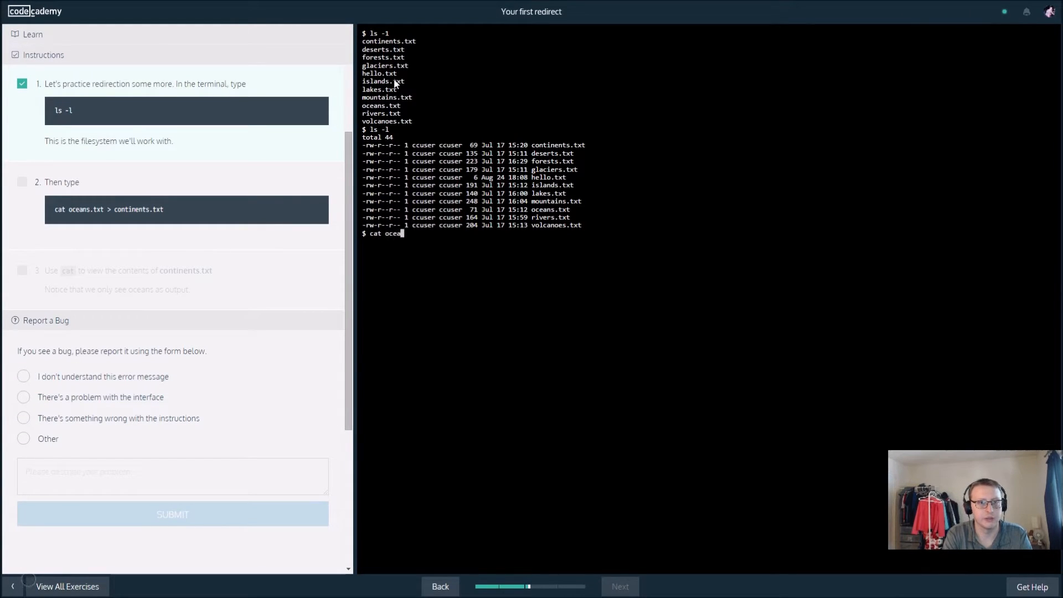
type("ns.t")
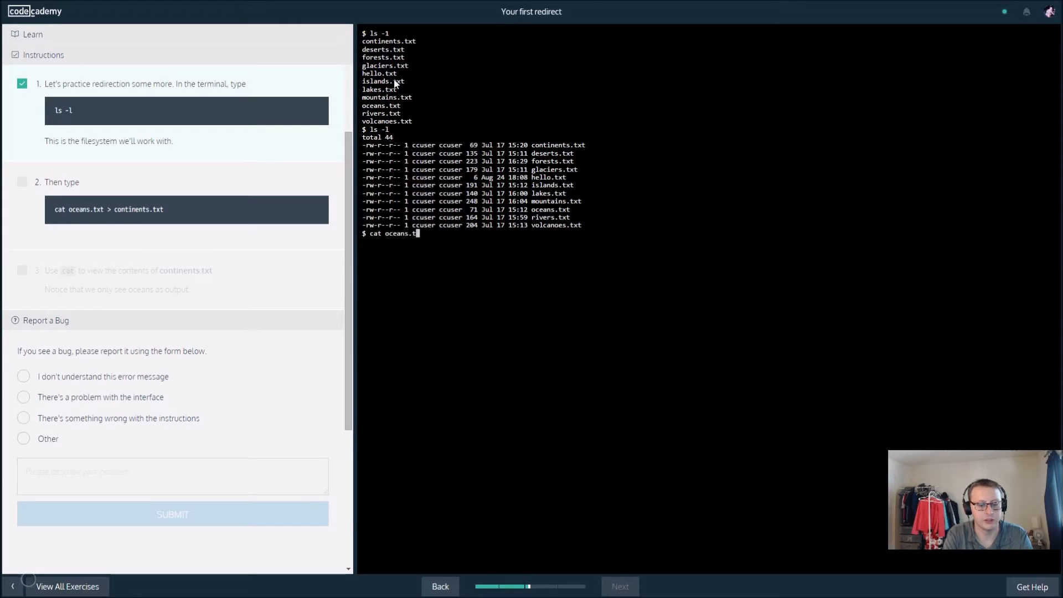
type("> continents.t")
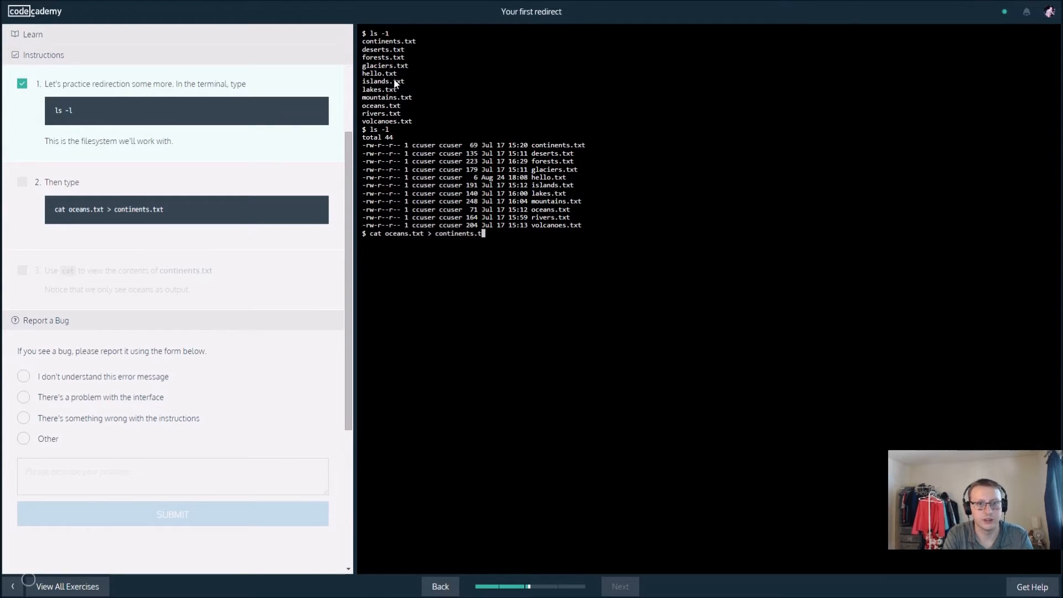
key("Return")
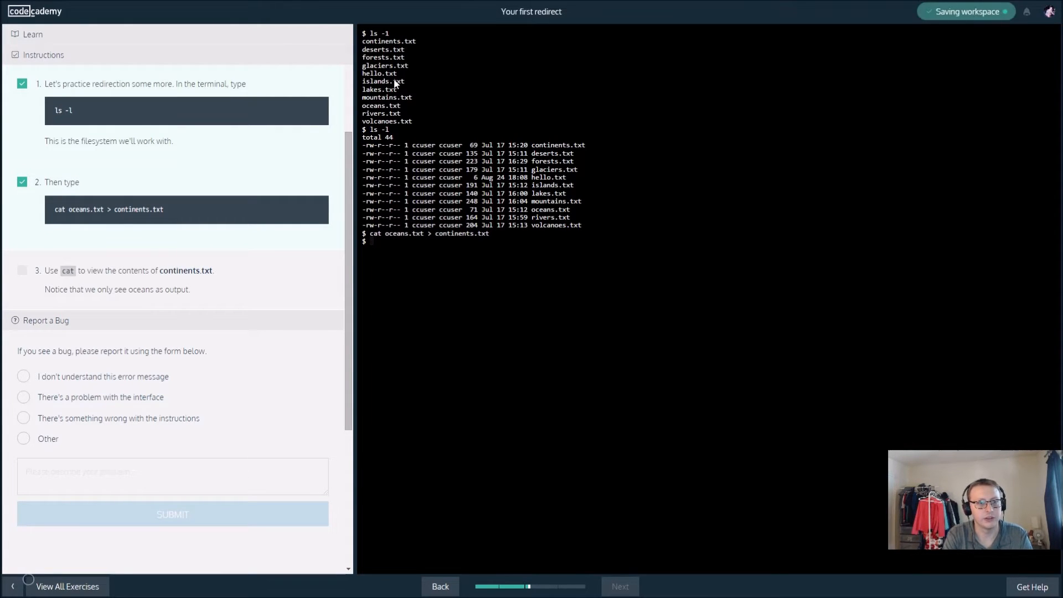
Run cat continents.txt to show it now lists the five oceans.
type("cat")
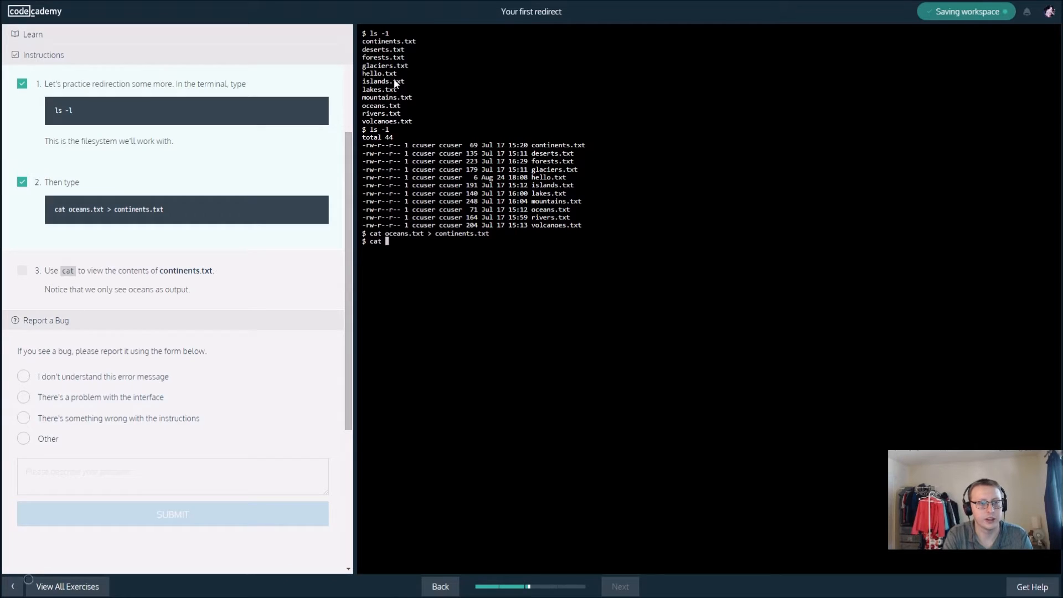
type("contin")
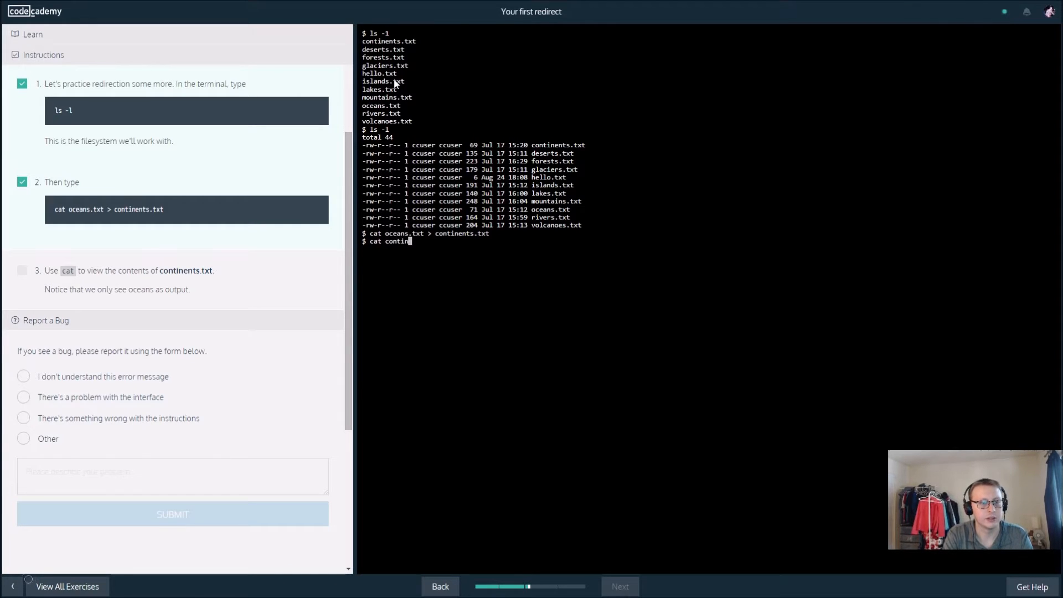
type("ents.t")
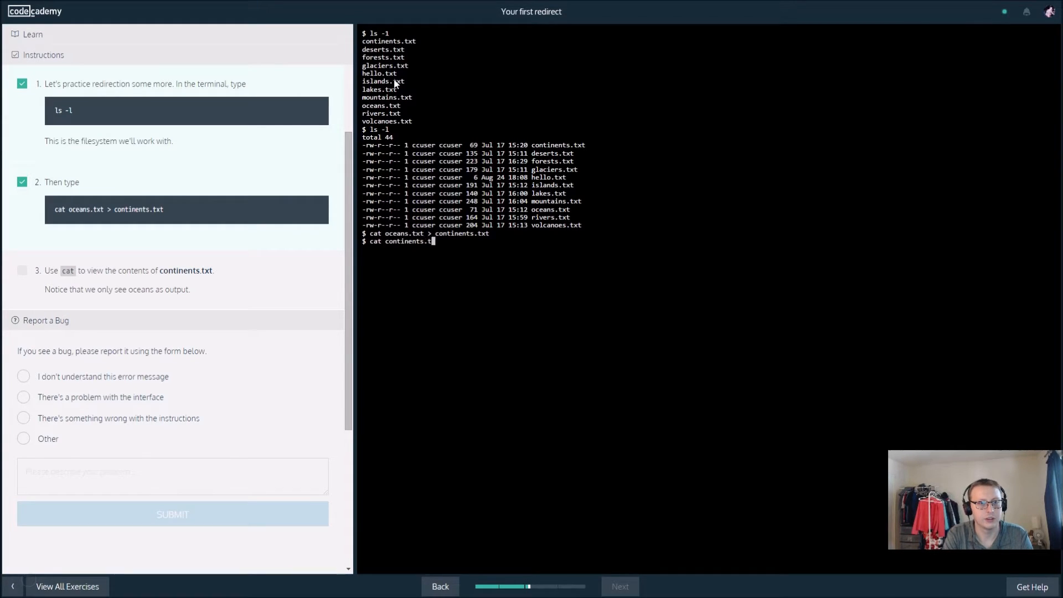
key("Return")
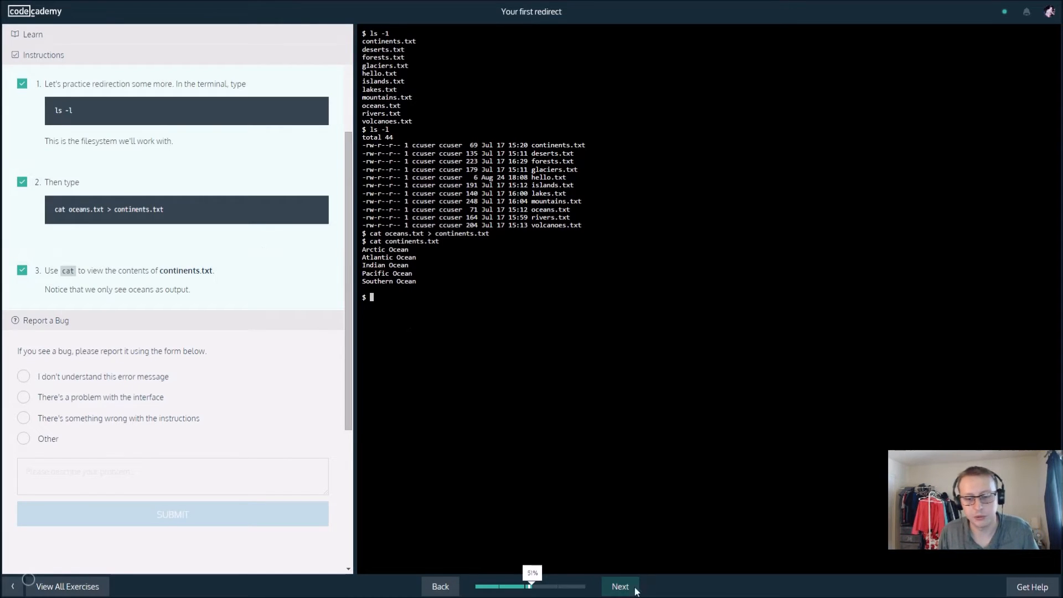
Run cat glaciers.txt >> rivers.txt, then cat rivers.txt showing rivers followed by glaciers.
left_click(619, 585)
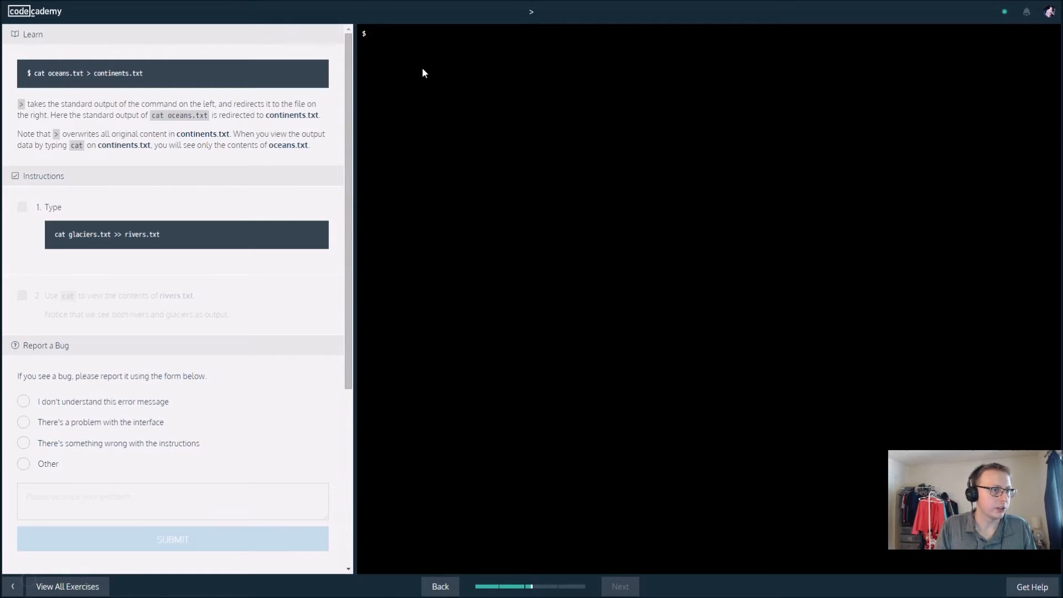
type("cat con")
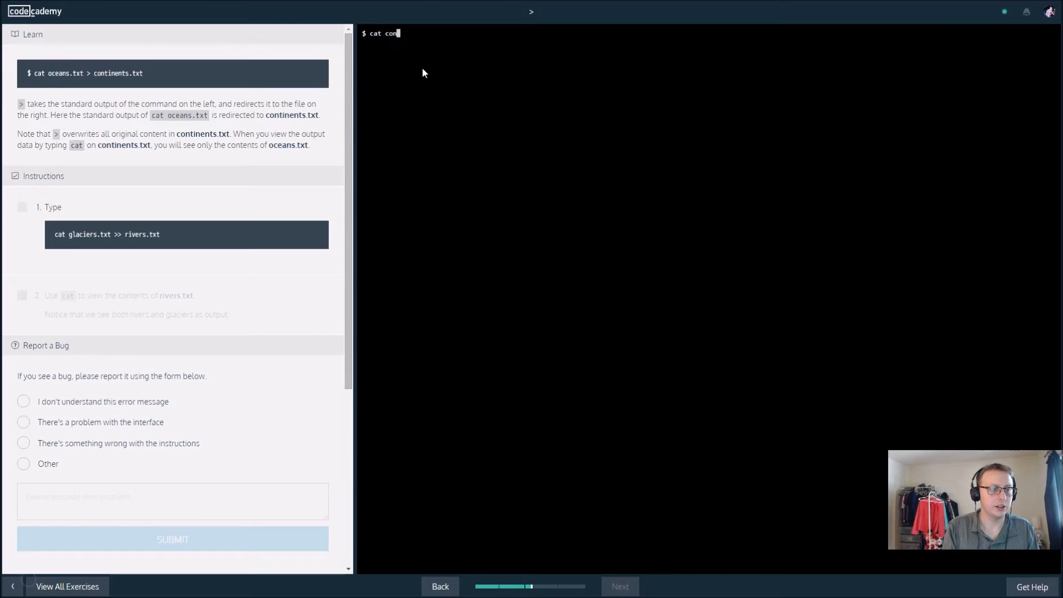
type("glaciers.")
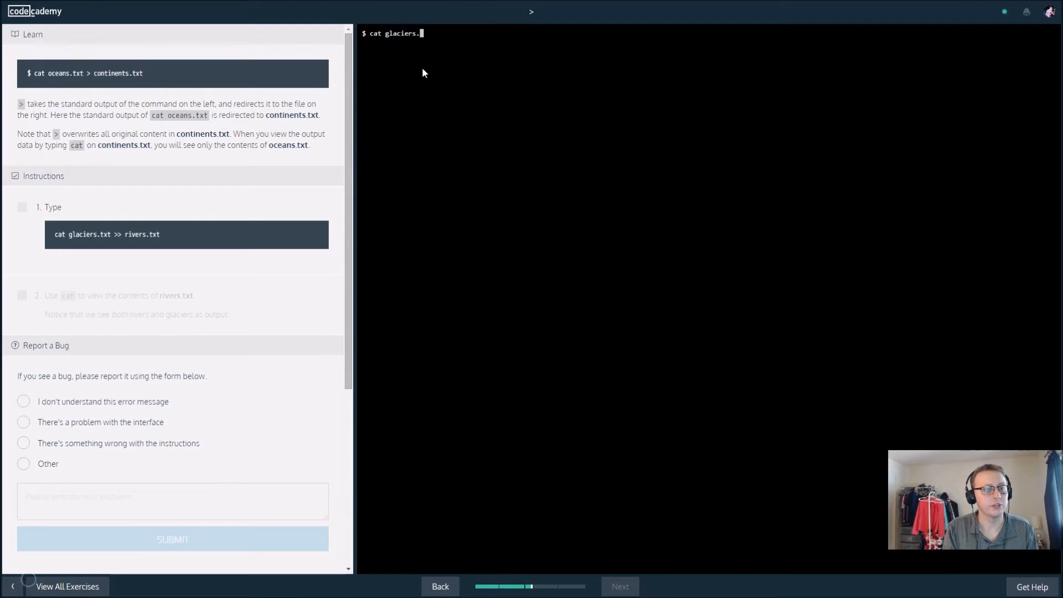
type("txt >>")
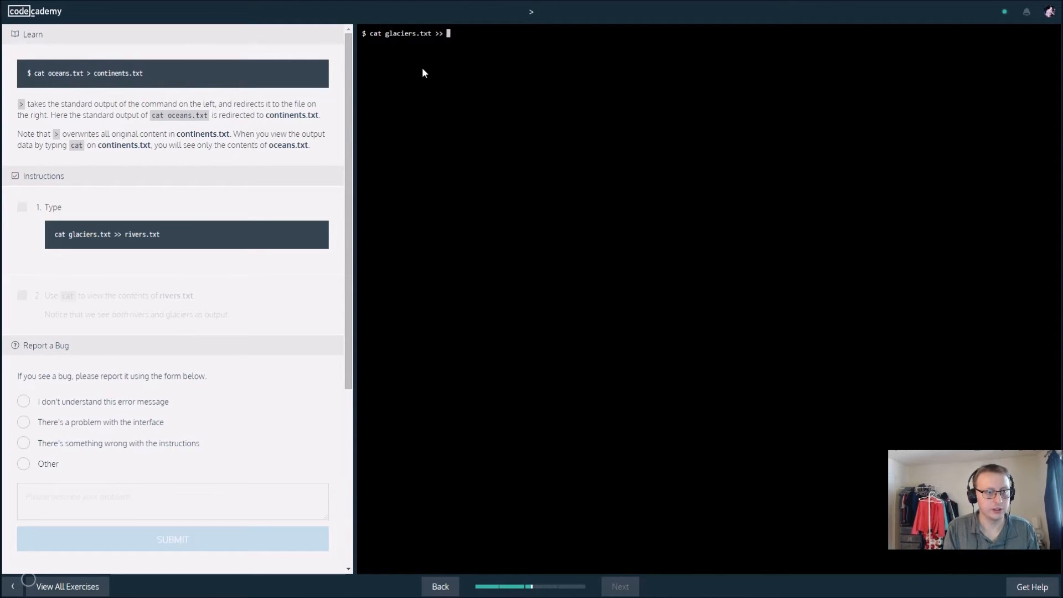
type("rivers.txt")
type("c")
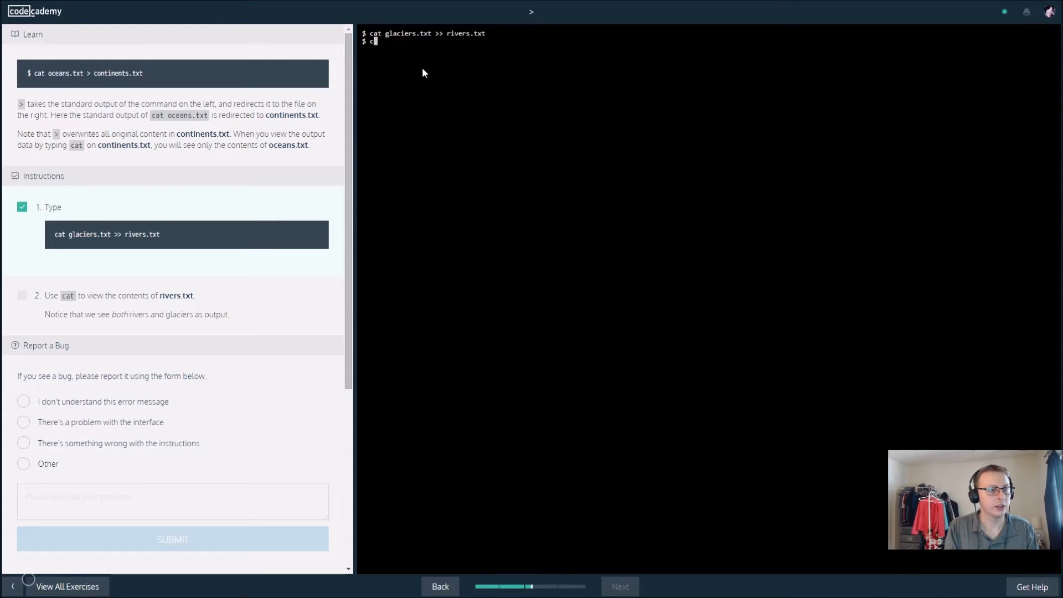
type("at")
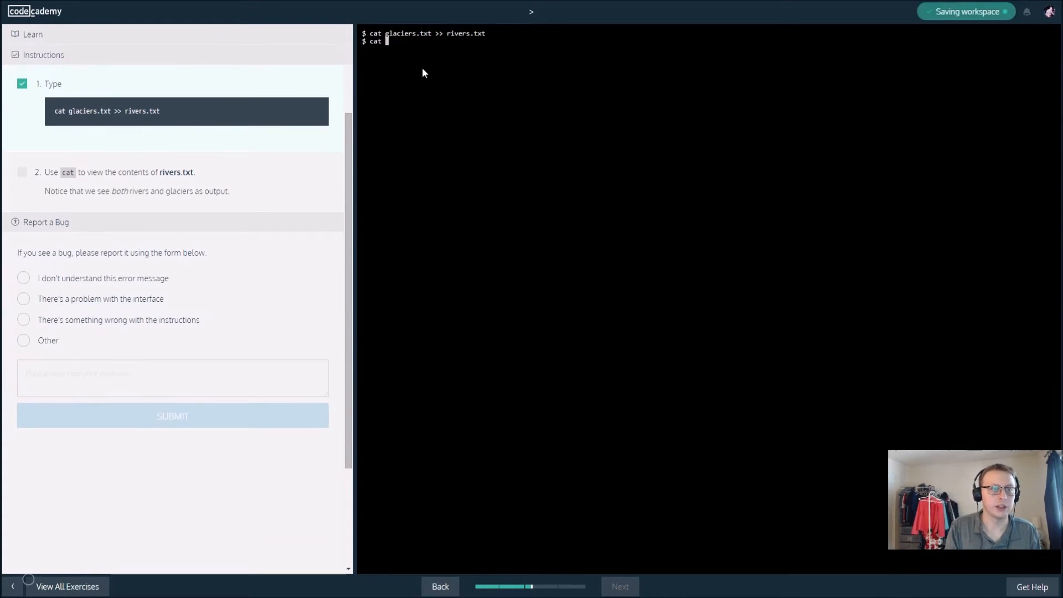
type("rivers.t")
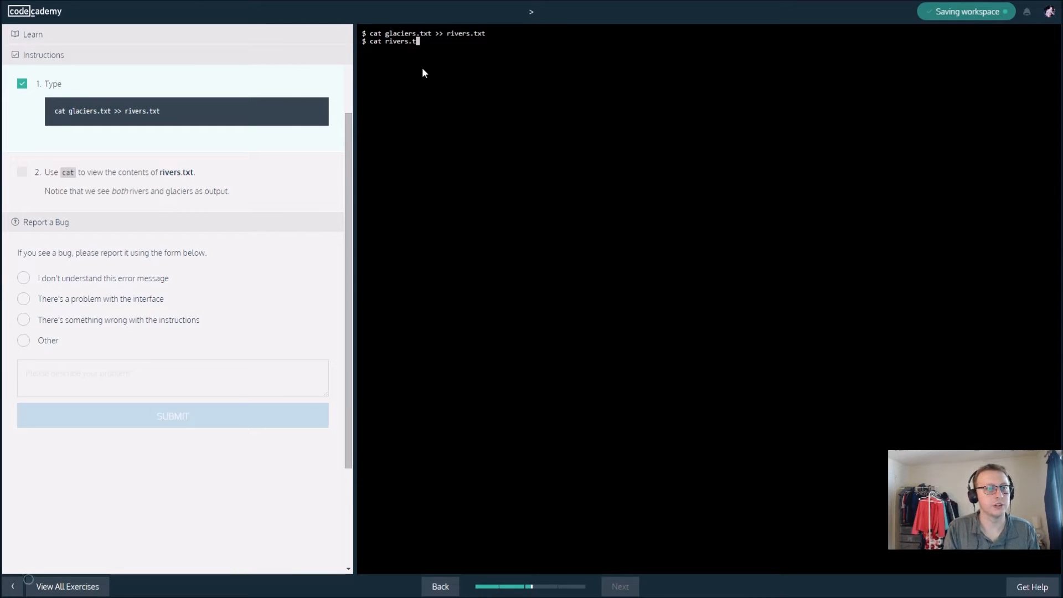
key("Return")
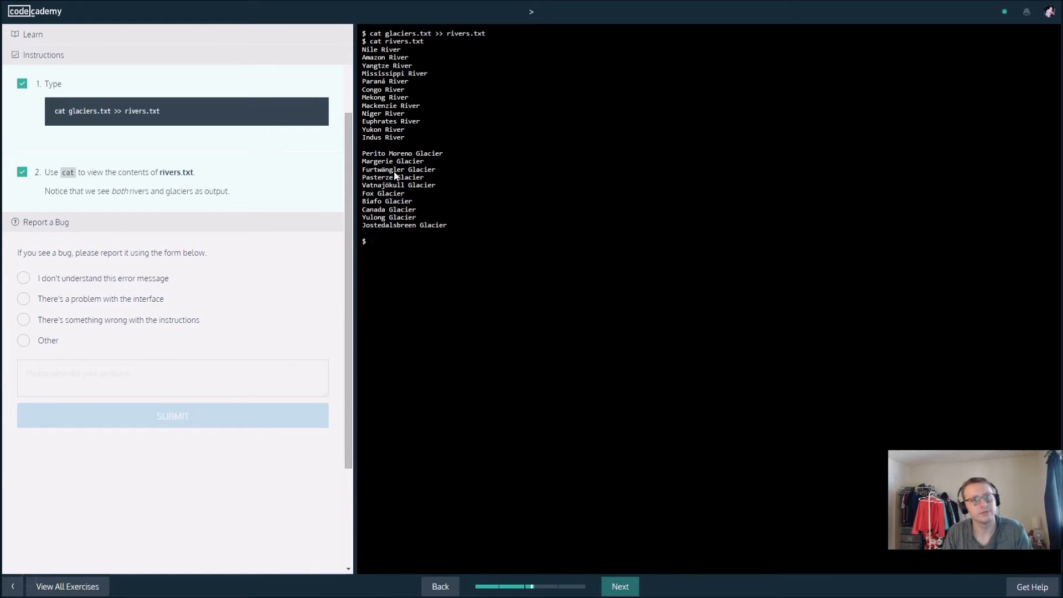
Run cat < lakes.txt so the lake names are listed via input redirection.
left_click(618, 587)
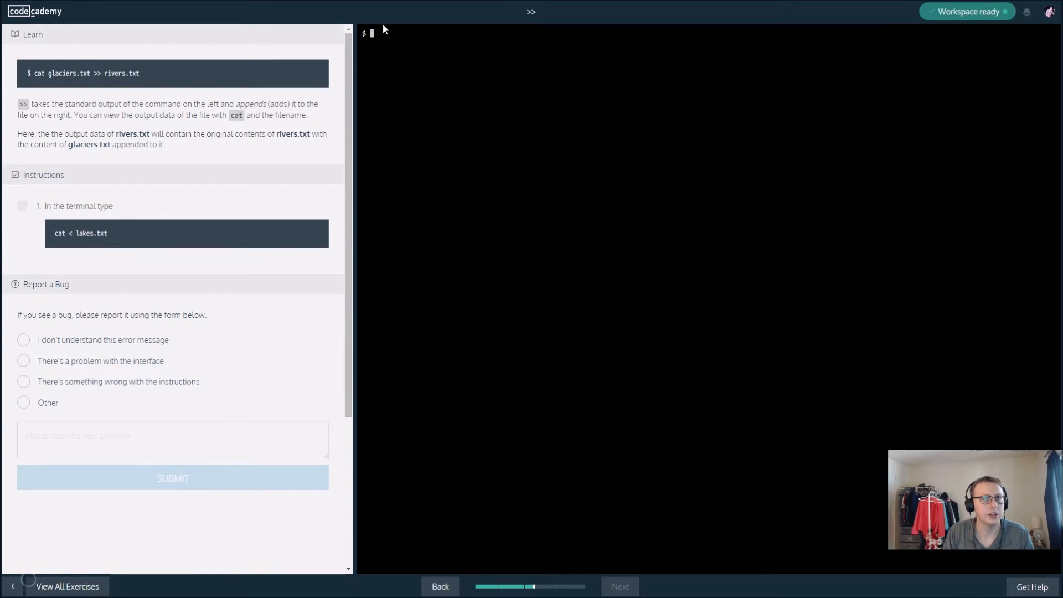
type("cat <")
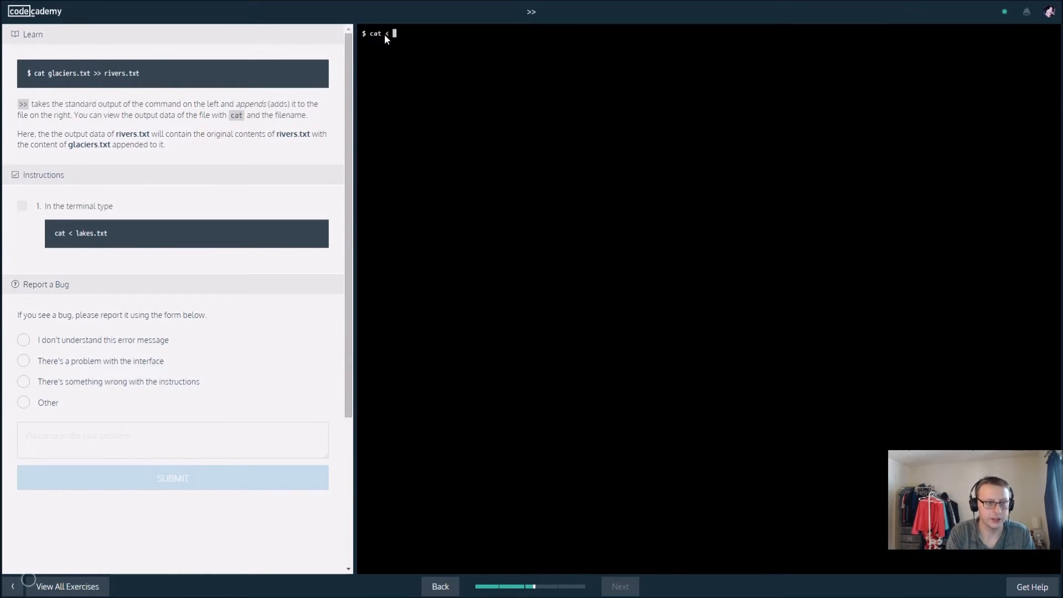
type("lakes.txt")
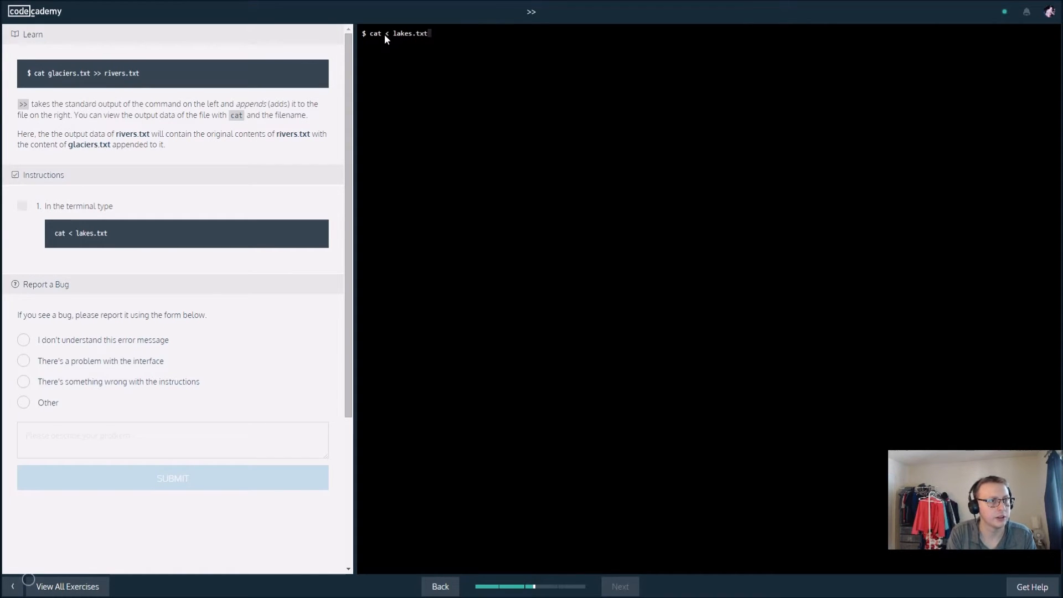
key("Return")
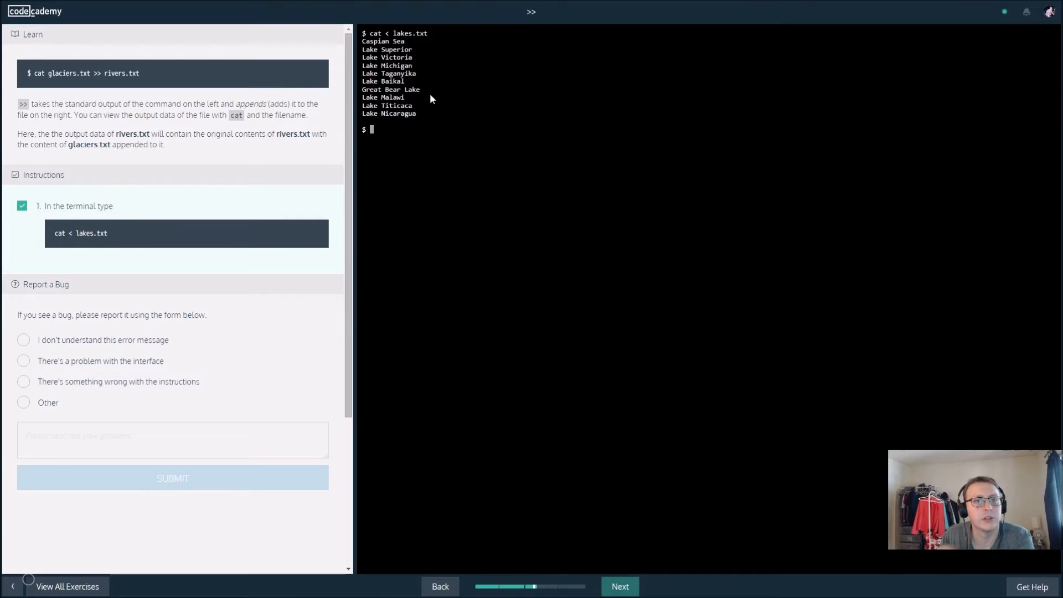
mouse_move(530, 479)
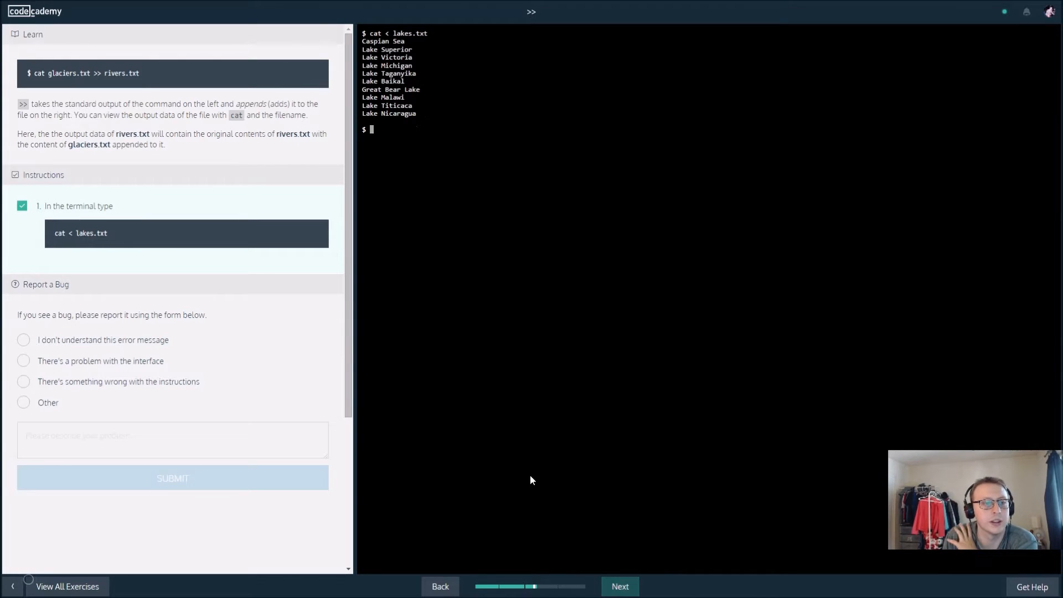
Advance to the pipe exercise and run cat volcanoes.txt | wc for its counts.
left_click(618, 586)
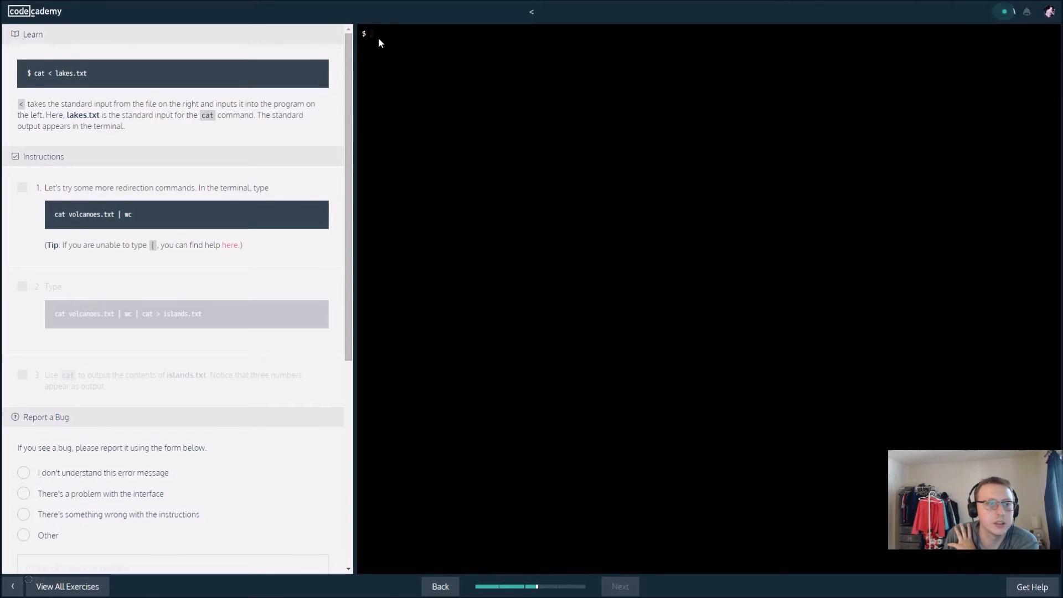
mouse_move(386, 93)
type("cat")
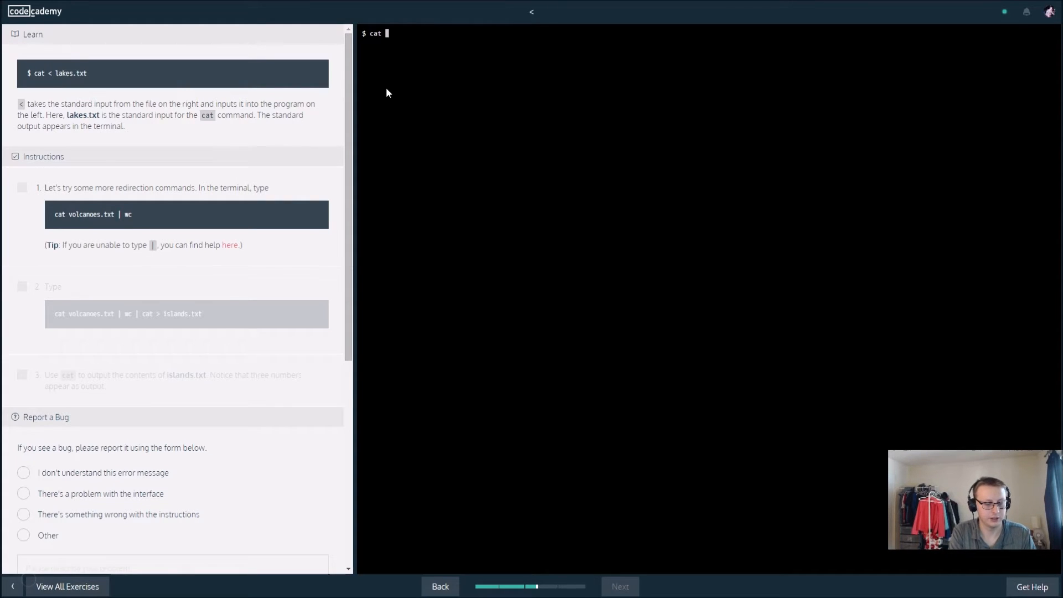
type("volcanoes.")
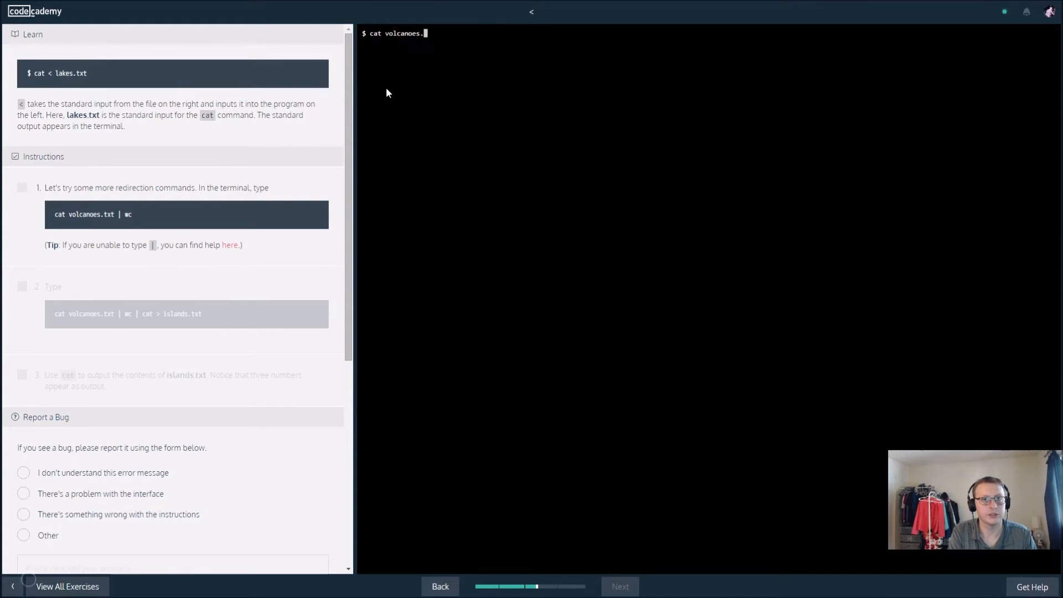
type("txt | wc")
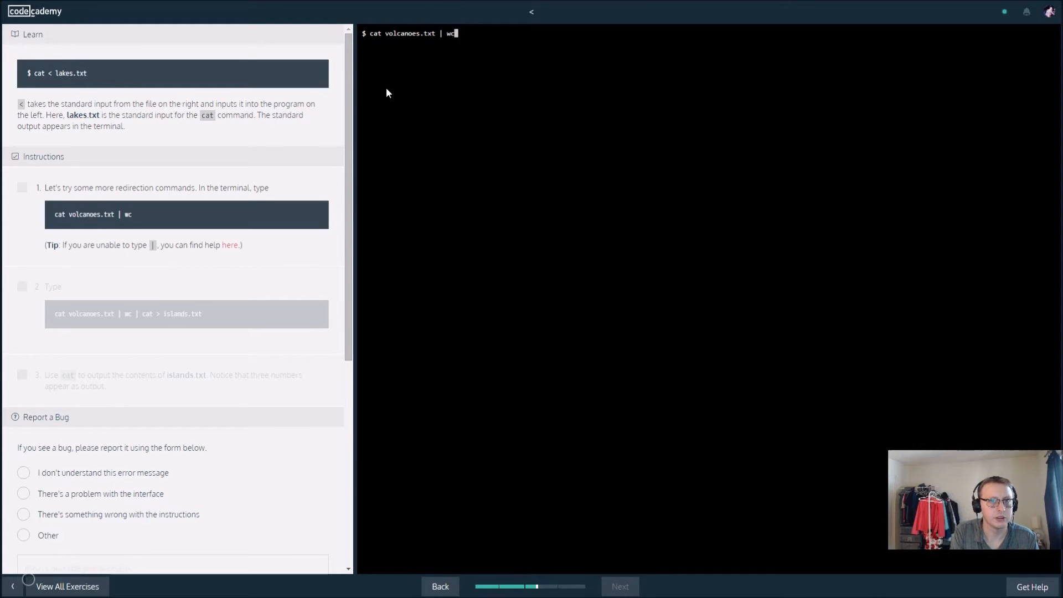
key("Return")
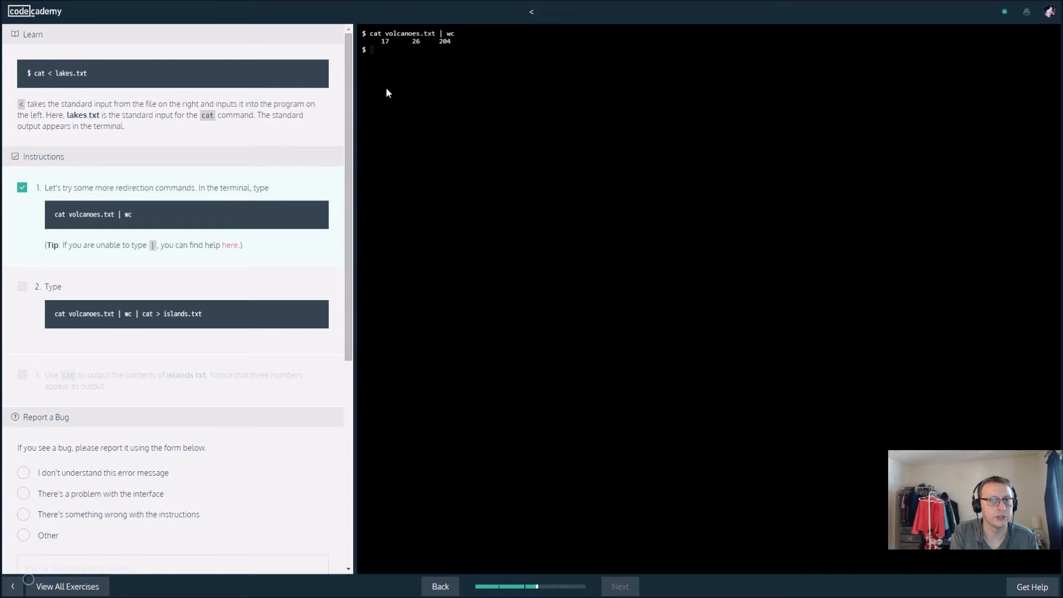
Run cat volcanoes.txt | wc | cat > islands.txt to save the counts into islands.txt.
scroll("down", 3)
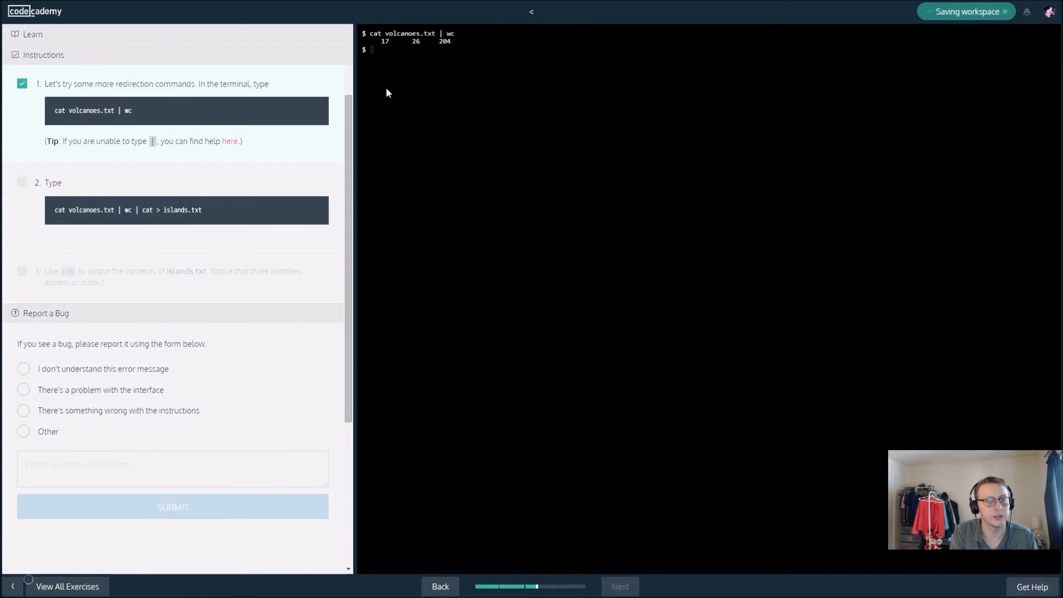
type("cat volcanoes.txt")
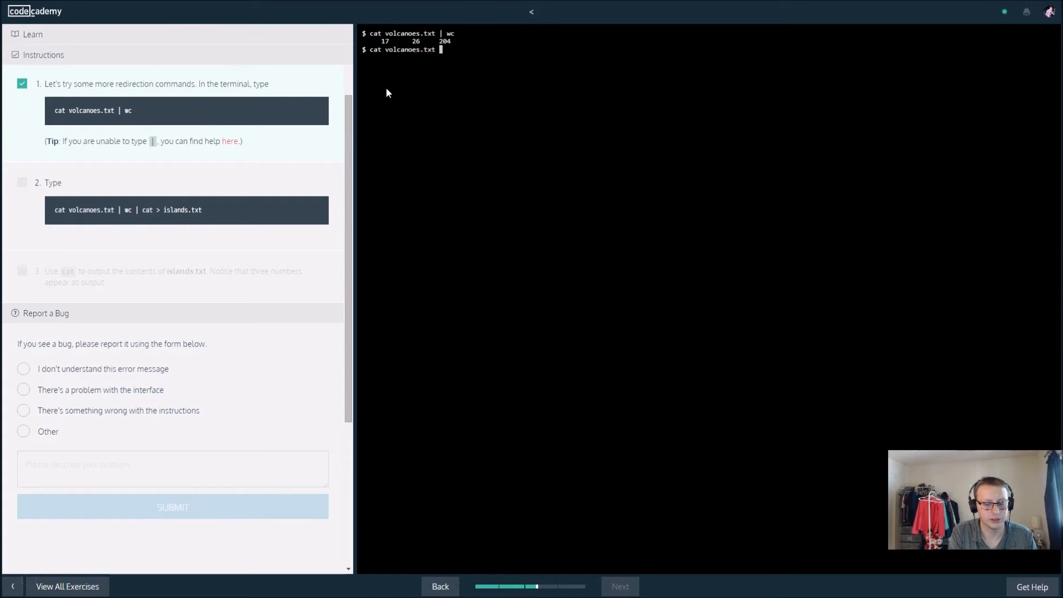
type("| wc | cat")
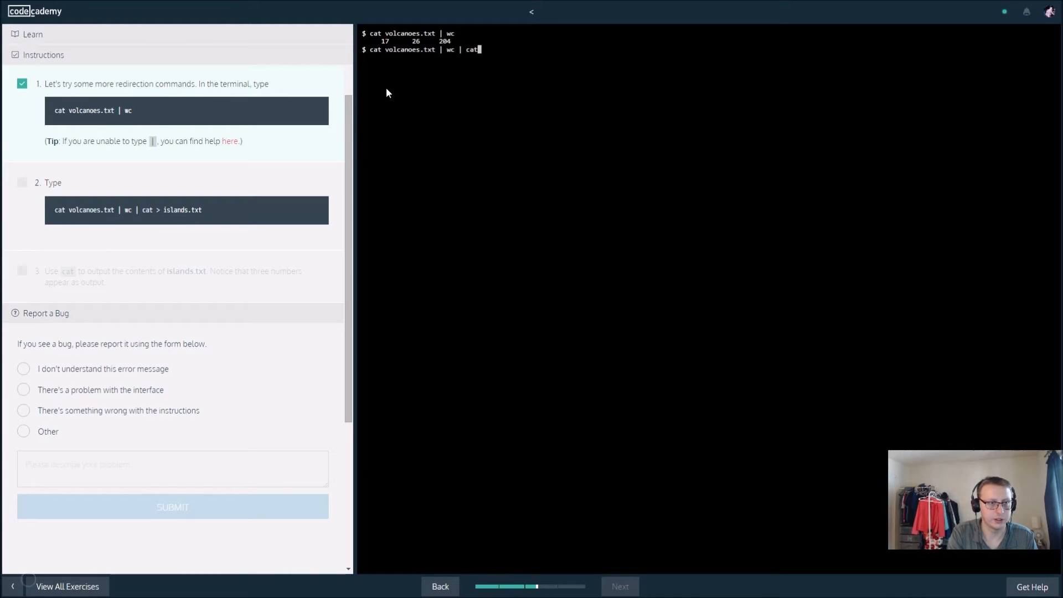
type(">islands.txt")
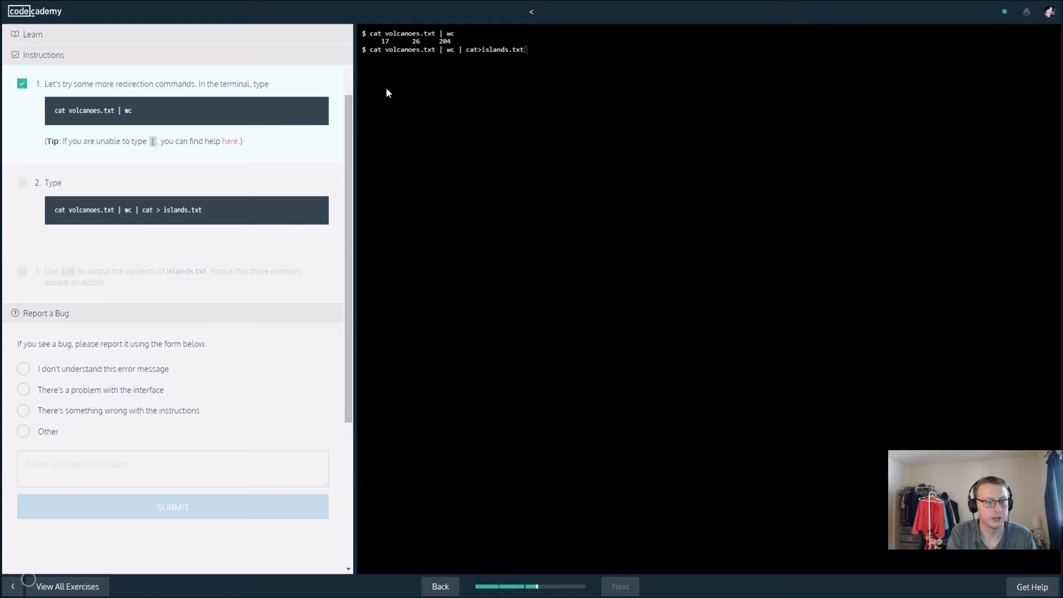
key("Return")
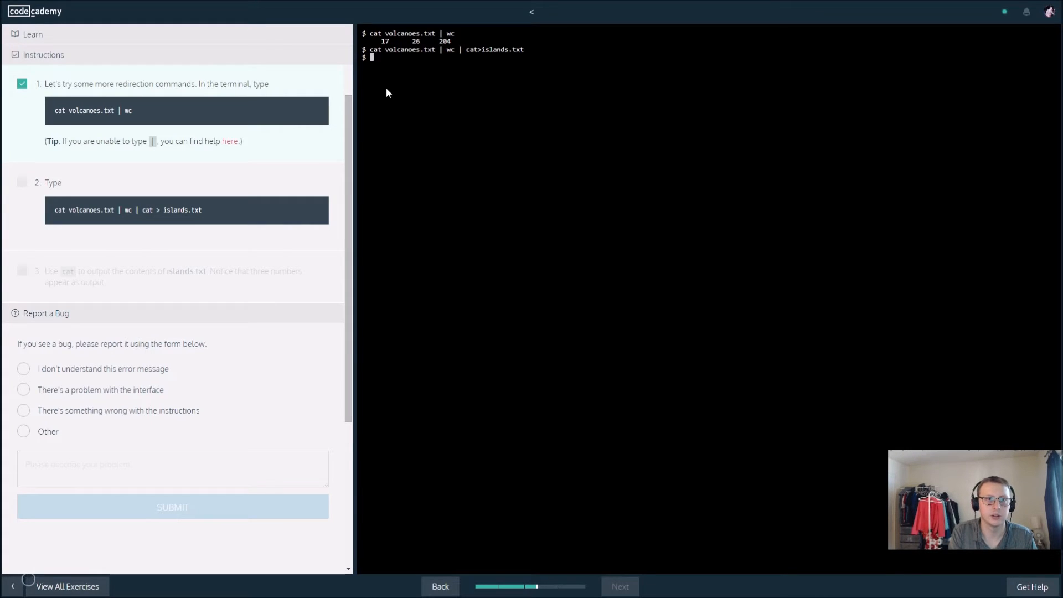
mouse_move(454, 87)
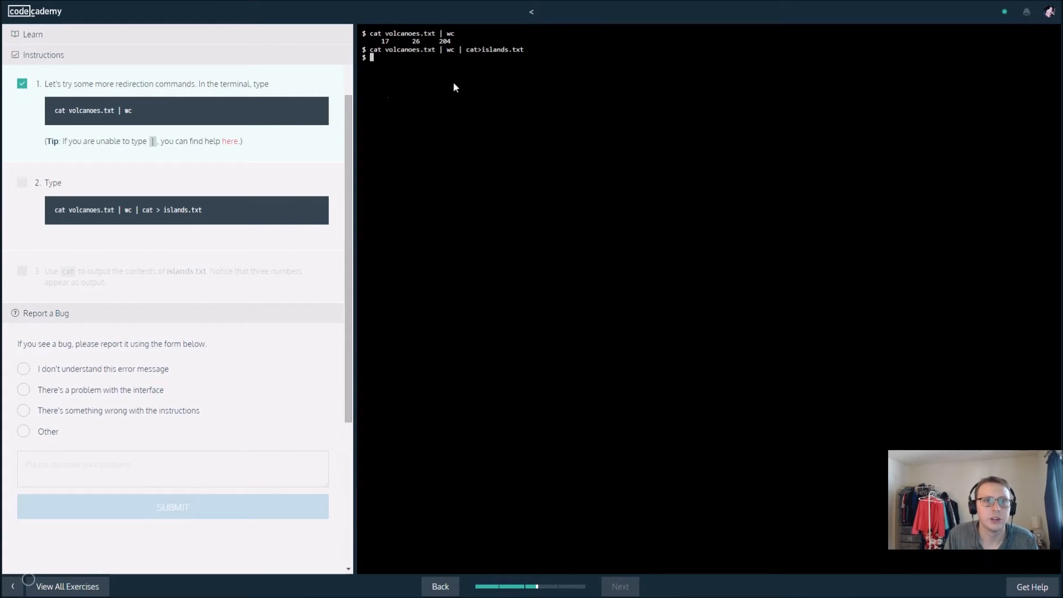
mouse_move(412, 63)
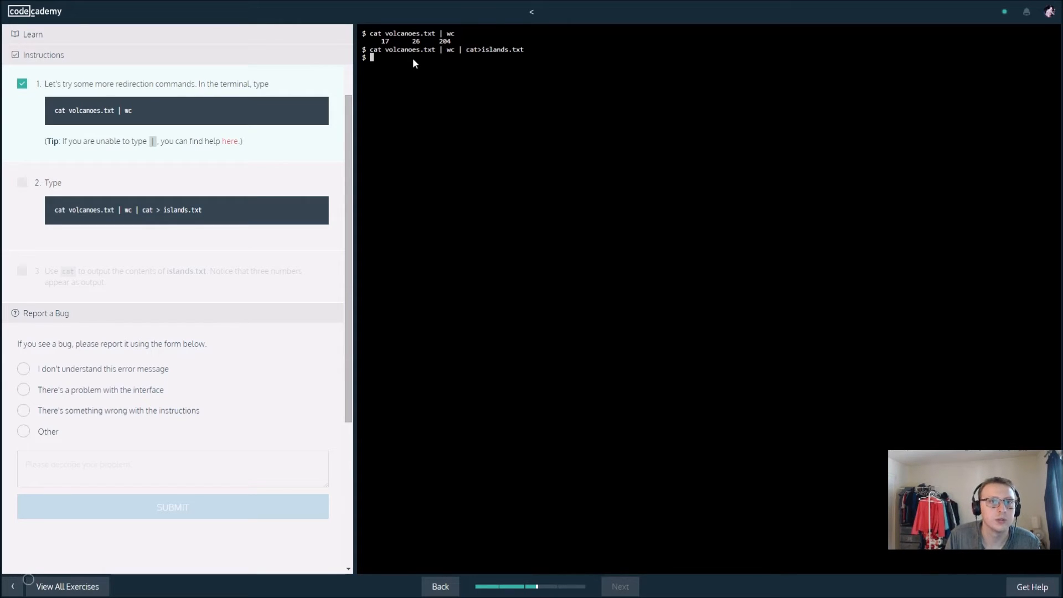
type("cat volcanoes.txt | wcx")
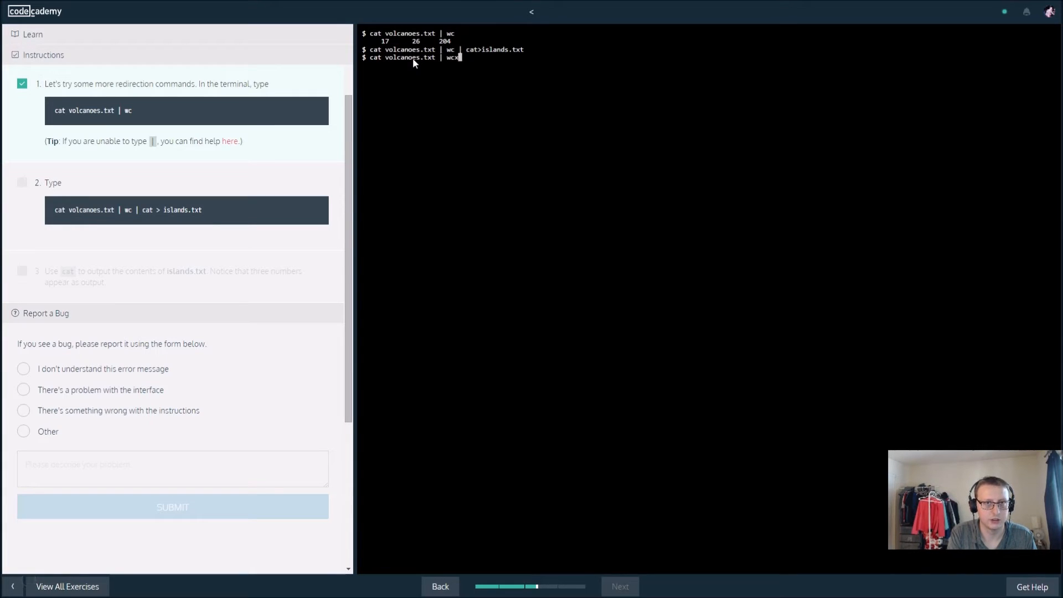
type("| cat > i")
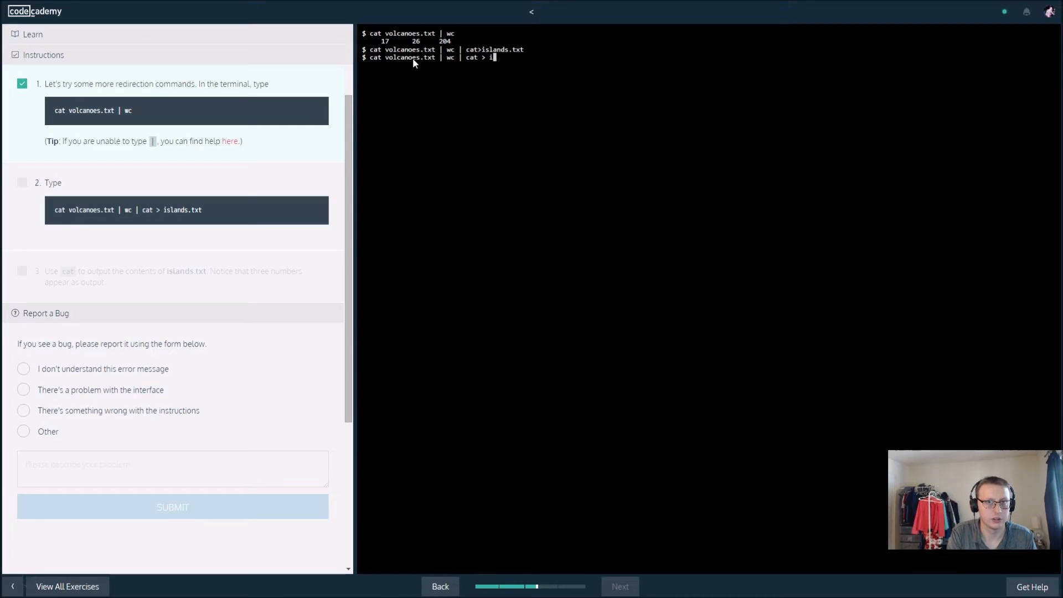
type("slands.txt")
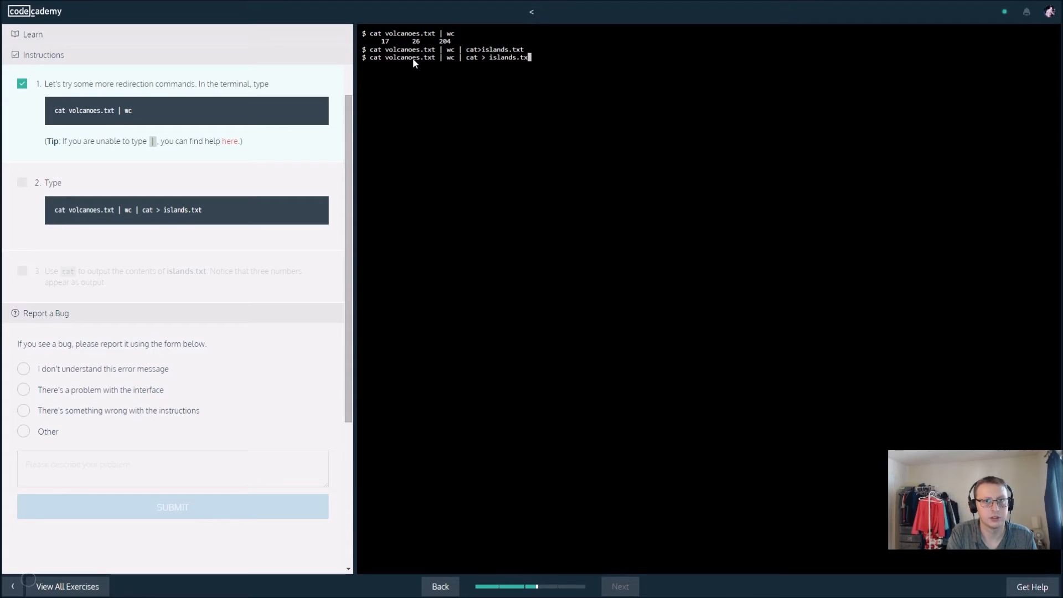
key("Return")
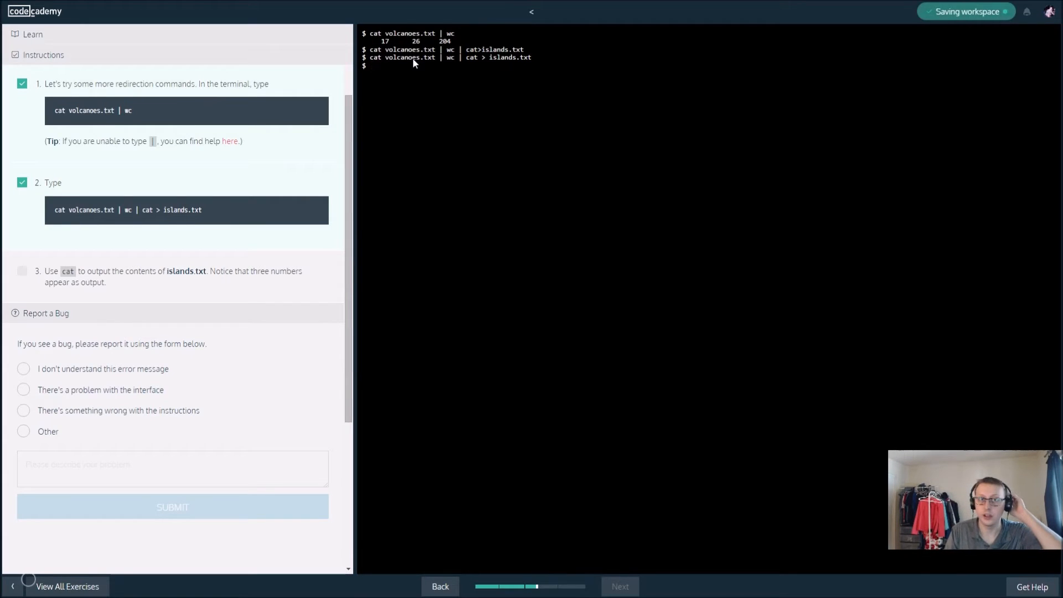
mouse_move(404, 85)
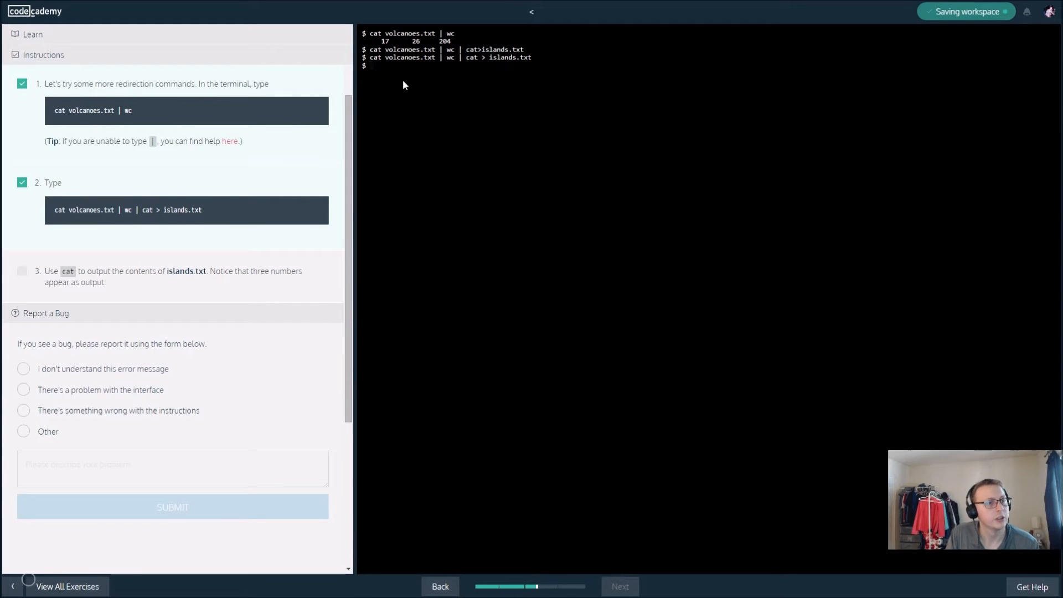
Run cat islands.txt to display the counts 17 26 204.
type("cat island")
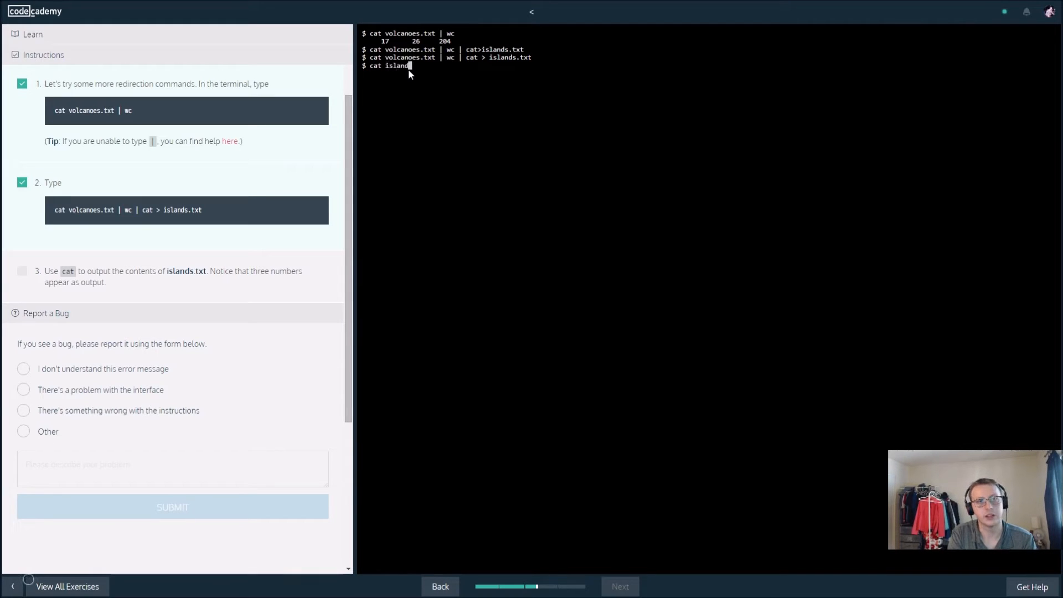
key("Return")
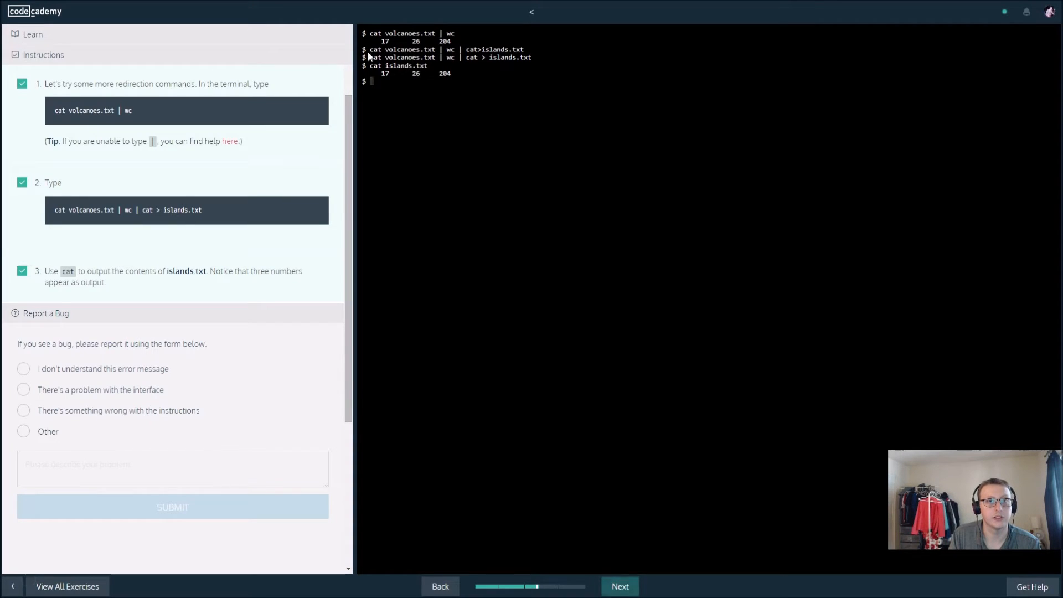
mouse_move(445, 41)
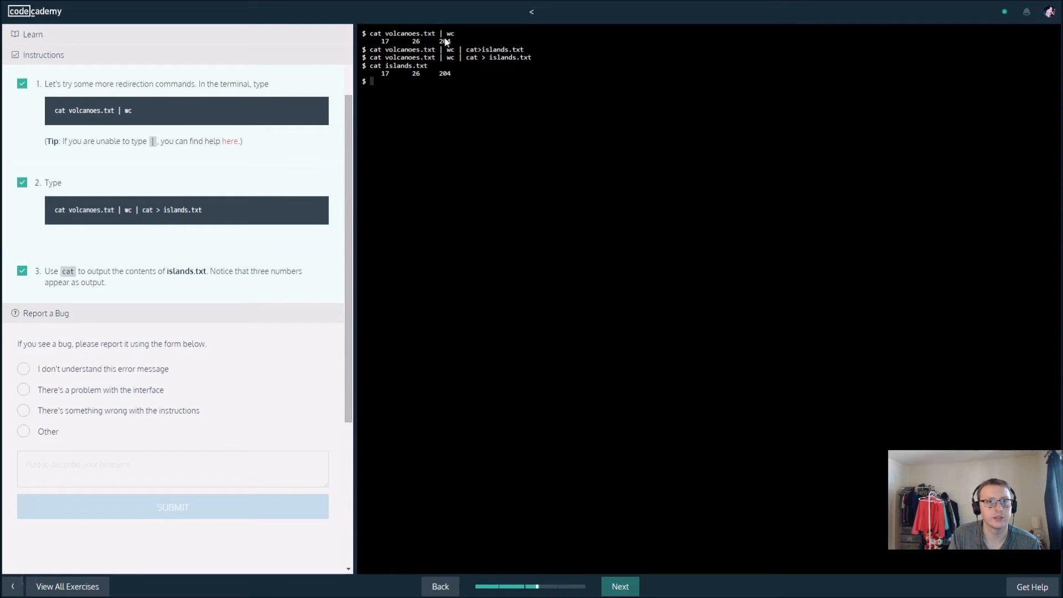
mouse_move(618, 587)
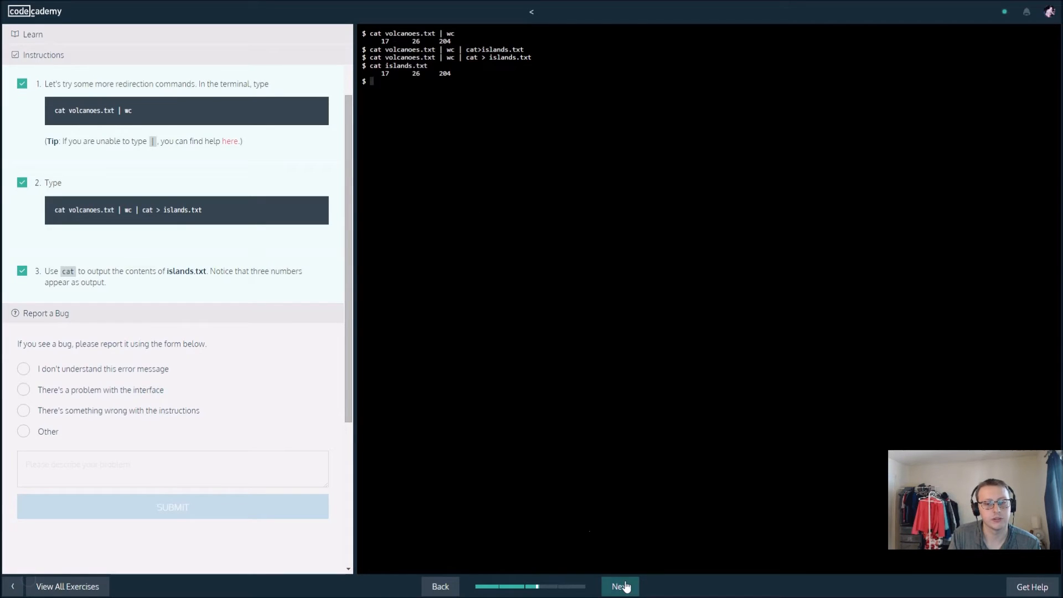
Advance to the sort exercise and run cat lakes.txt to print the lakes.
left_click(618, 586)
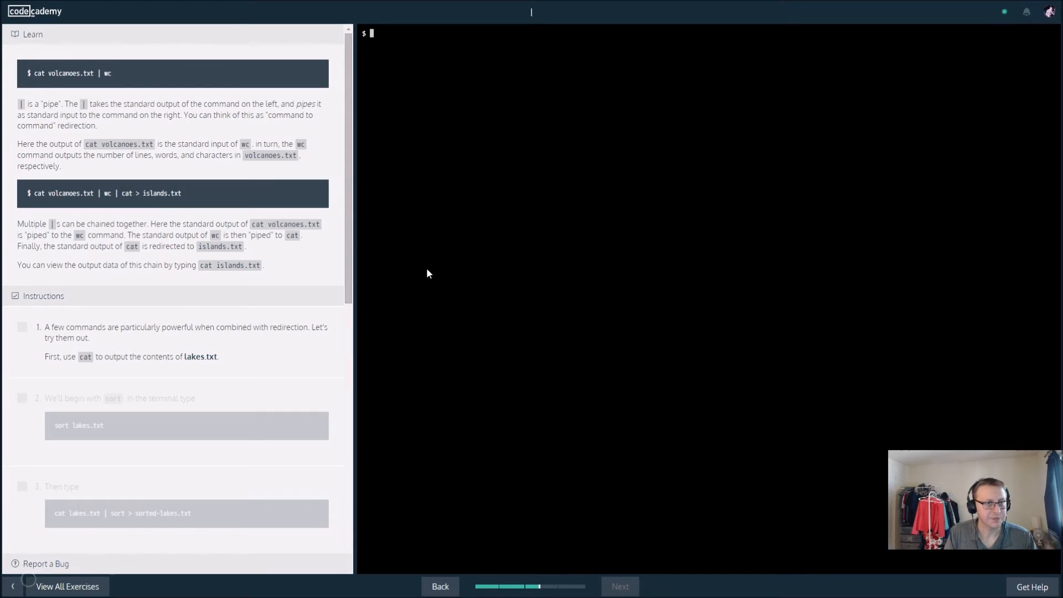
mouse_move(399, 113)
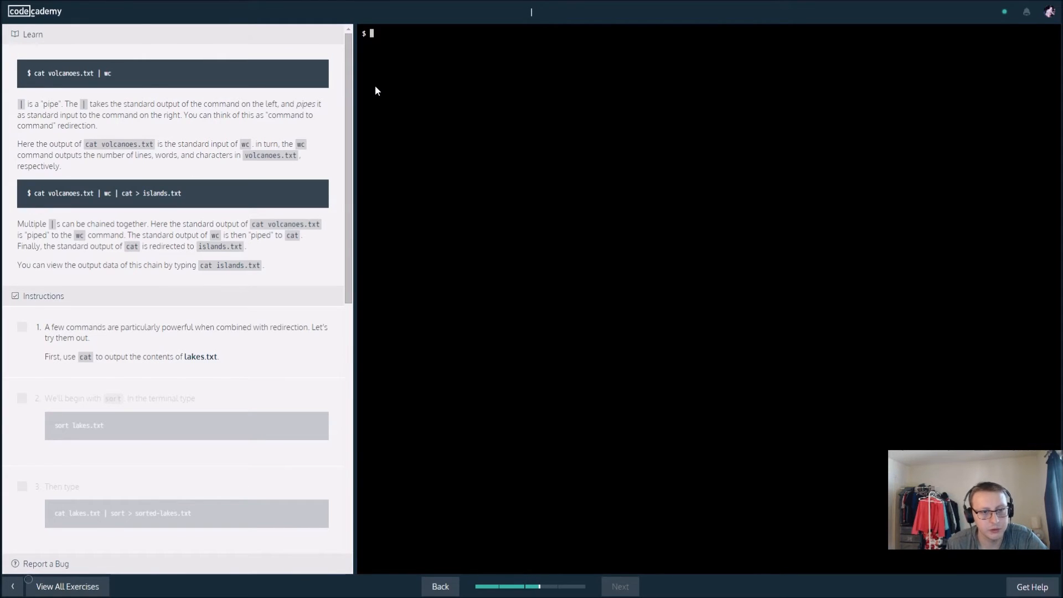
mouse_move(399, 79)
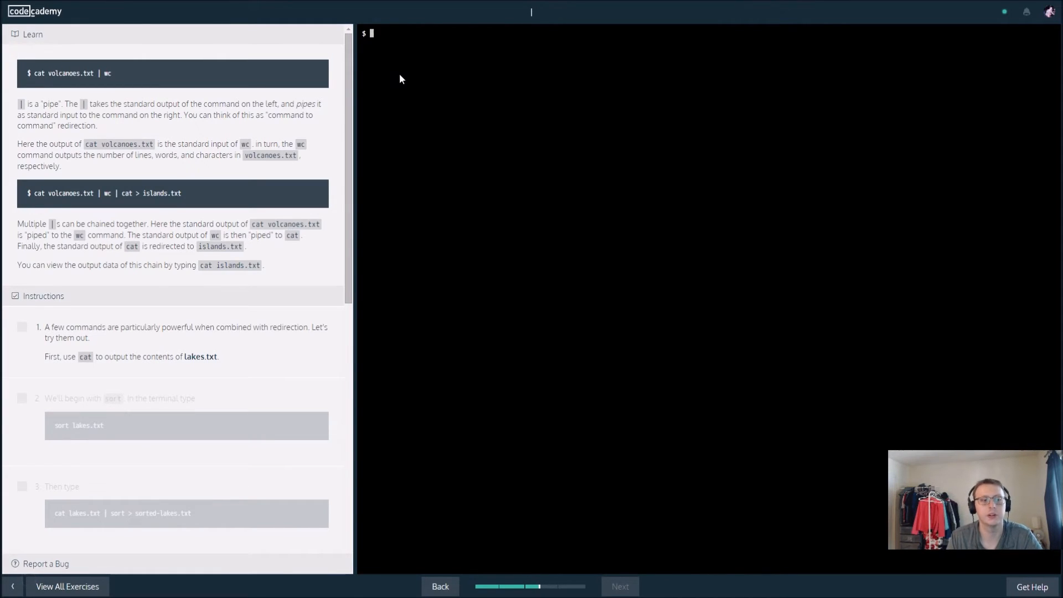
type("cat c")
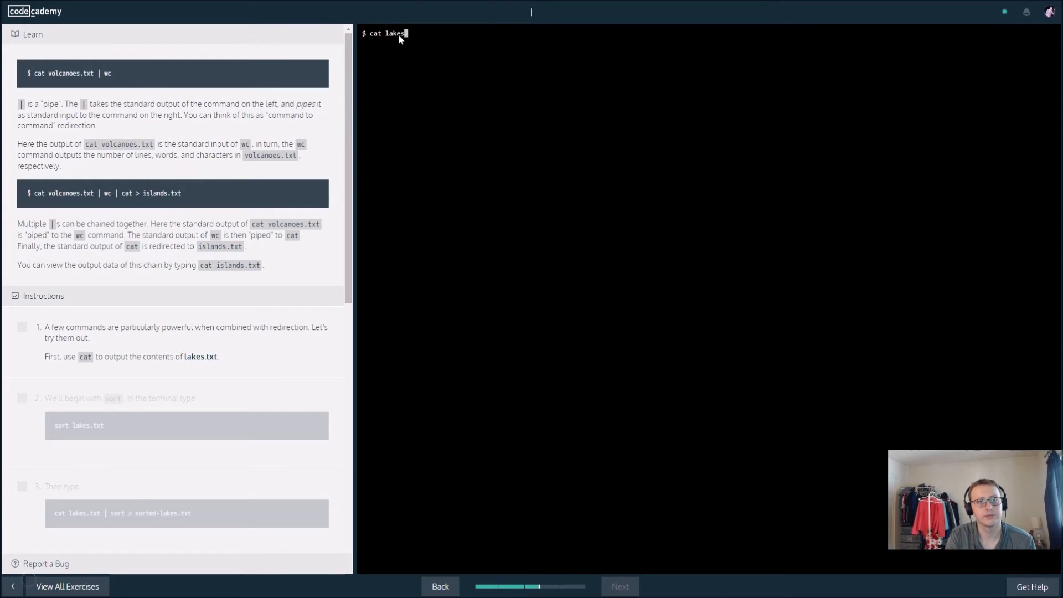
key("Return")
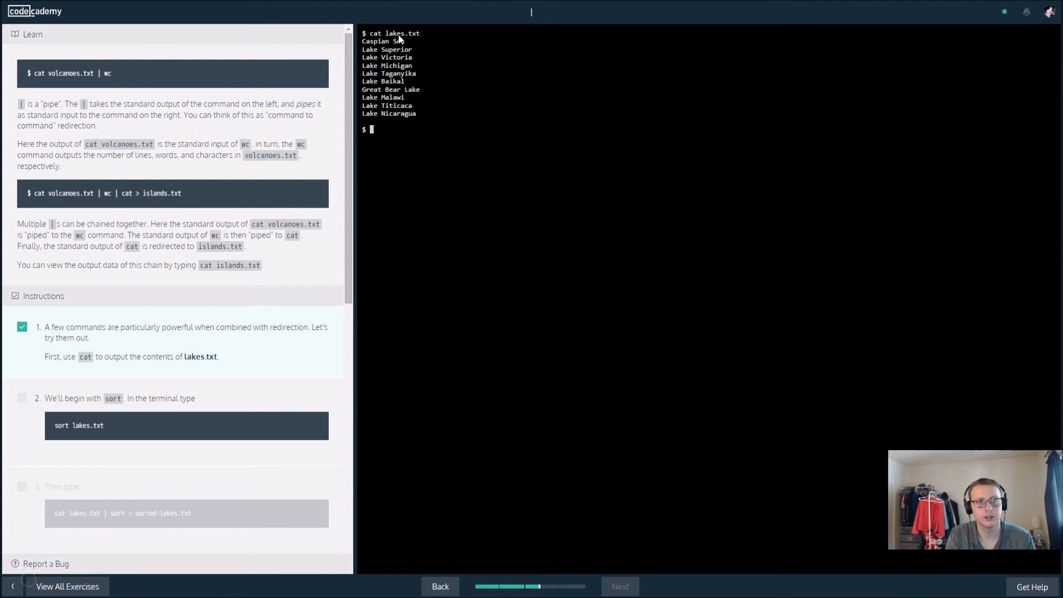
scroll("down", 3)
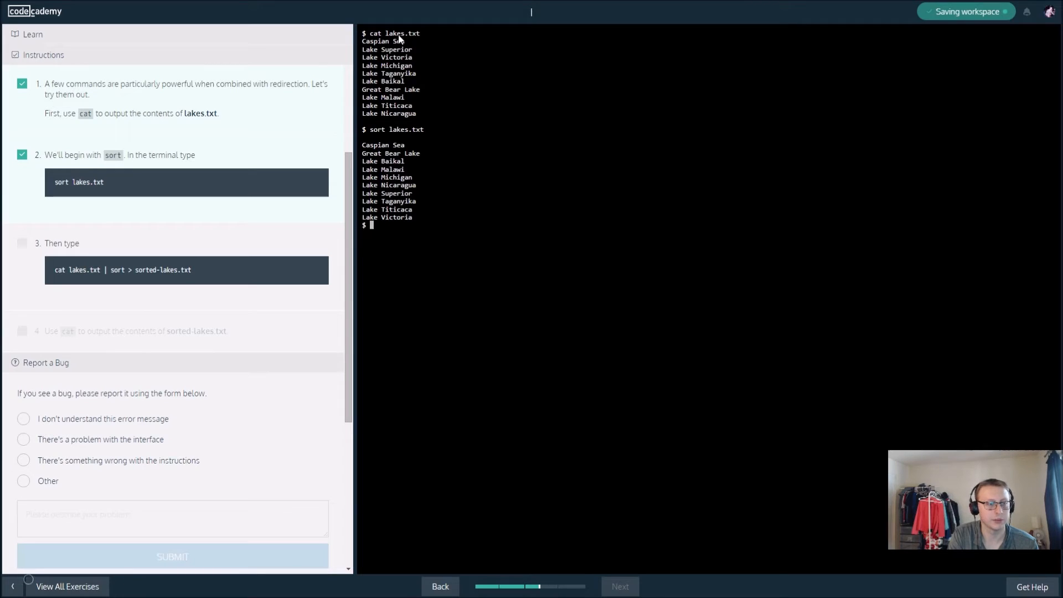
Run cat lakes.txt | sort > sorted-lakes.txt, then cat sorted-lakes.txt for the alphabetized lakes.
type("cat lakes.txt")
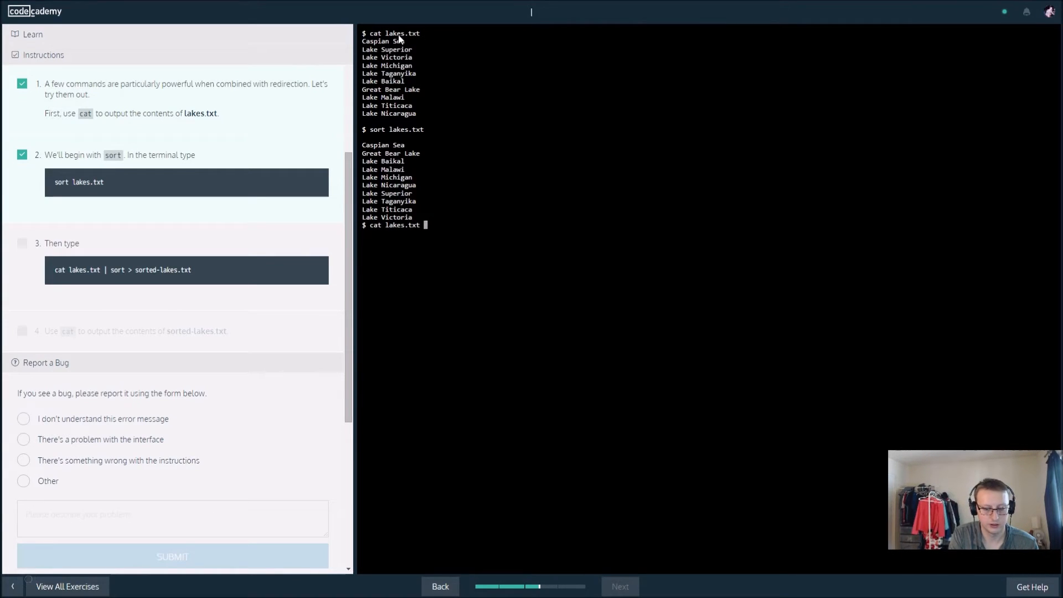
type("| sort")
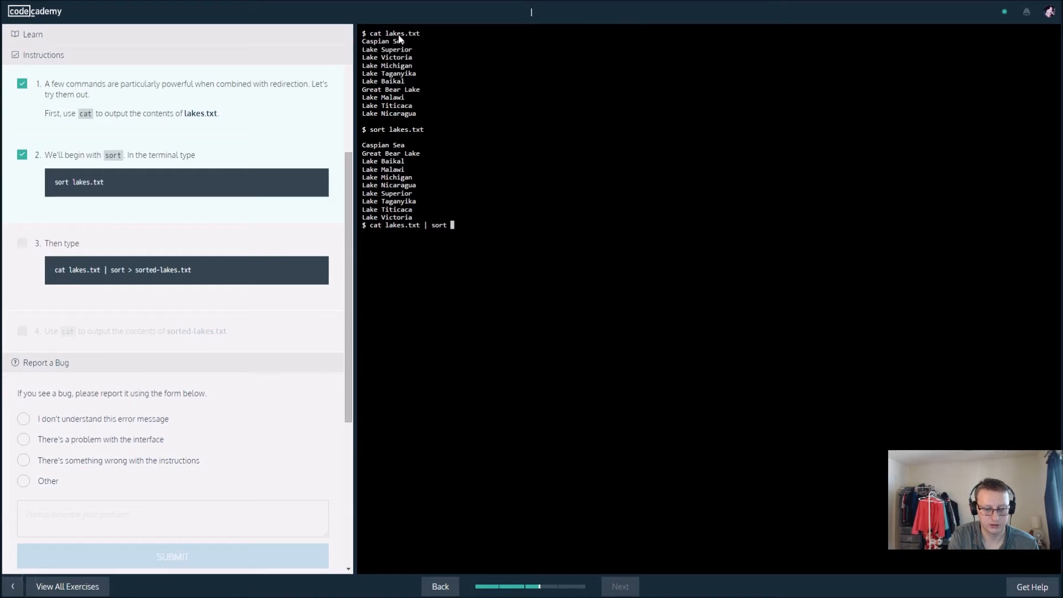
type("> sorted")
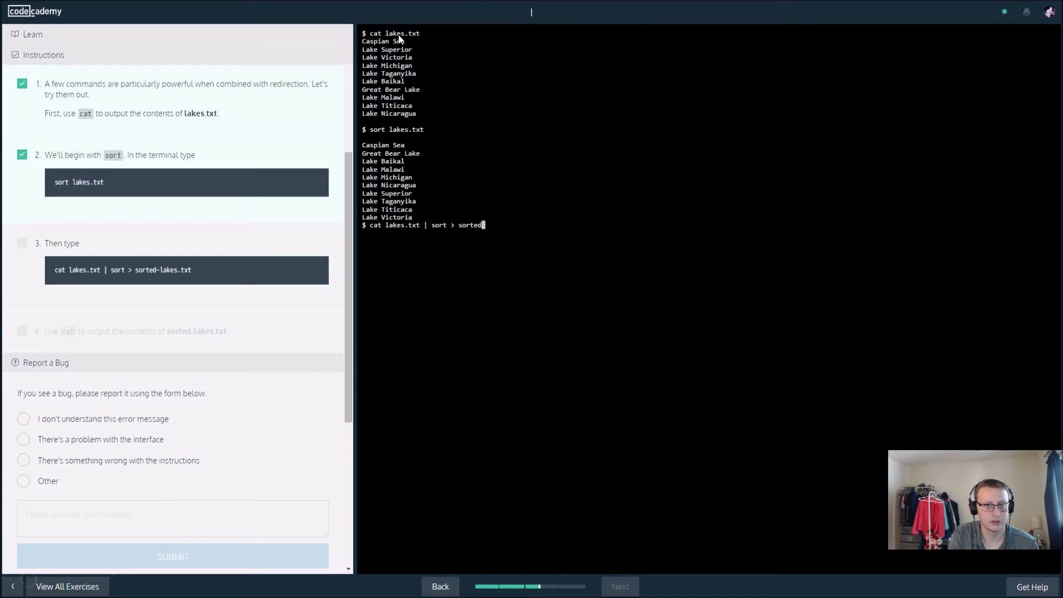
type("-lakes.txt")
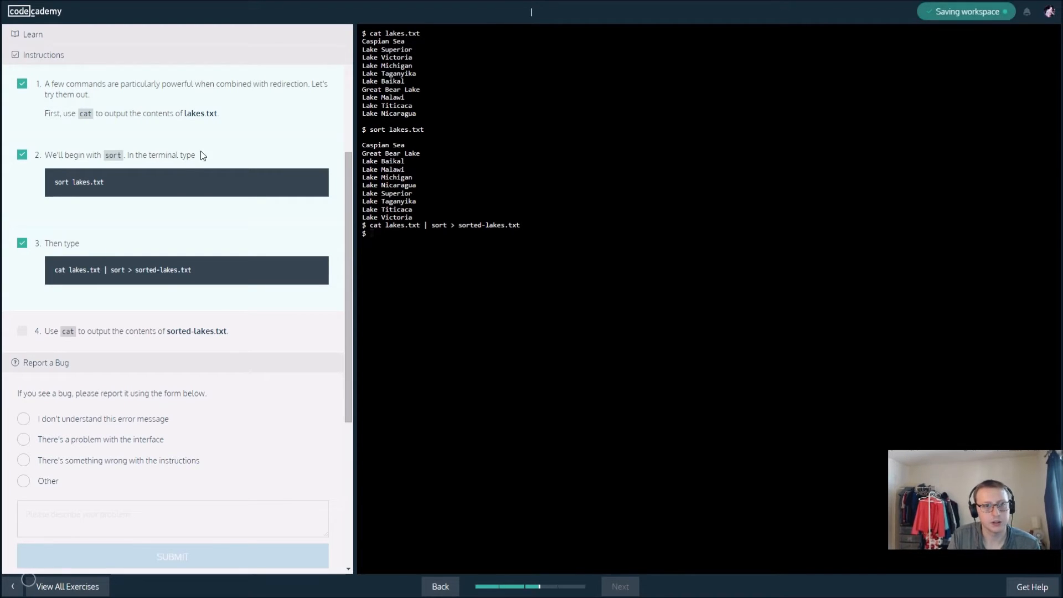
type("cat")
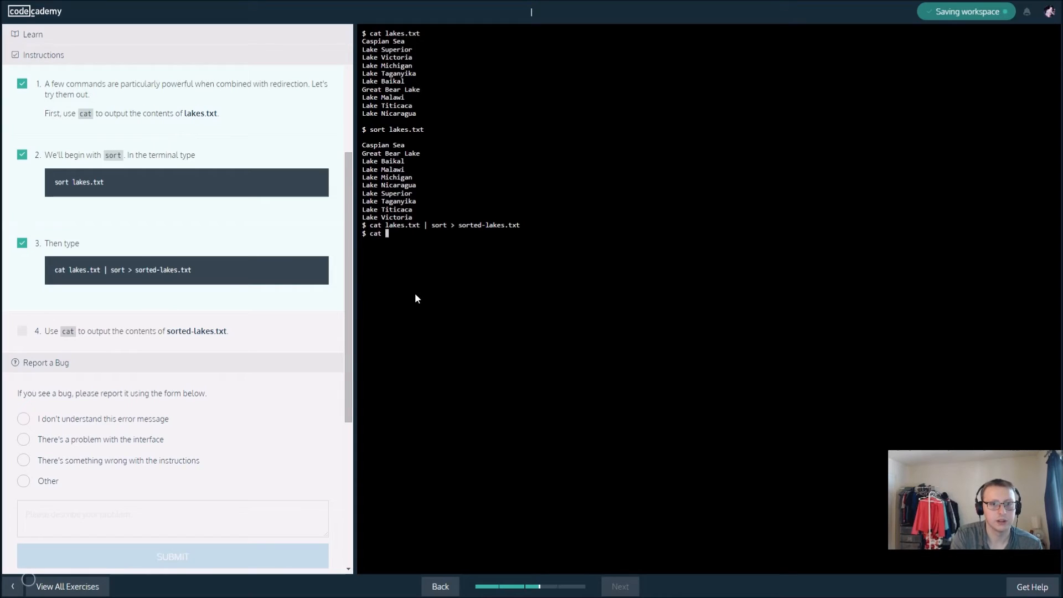
type("sorted")
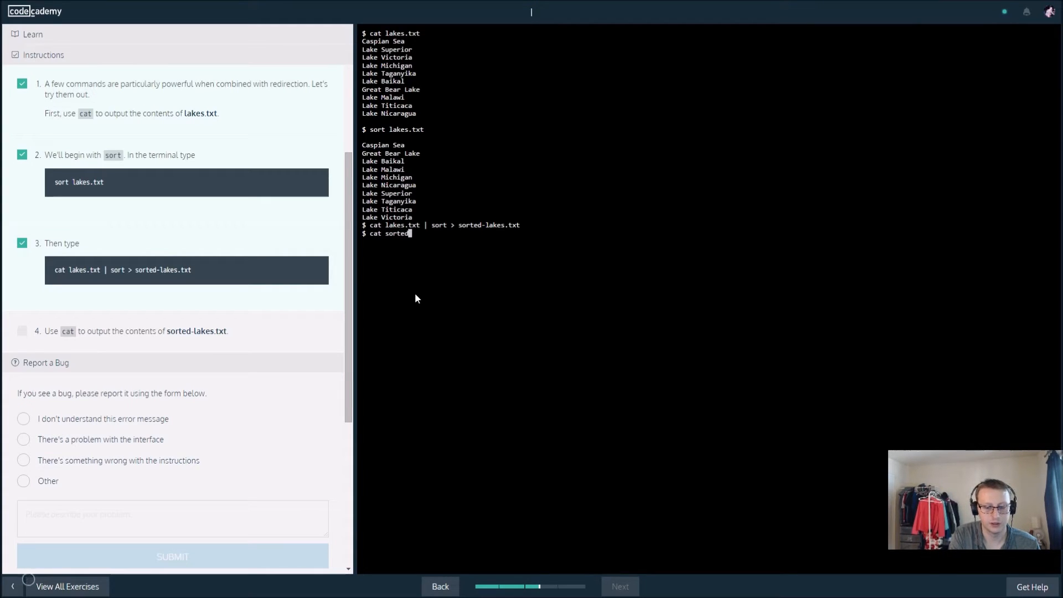
type("-a")
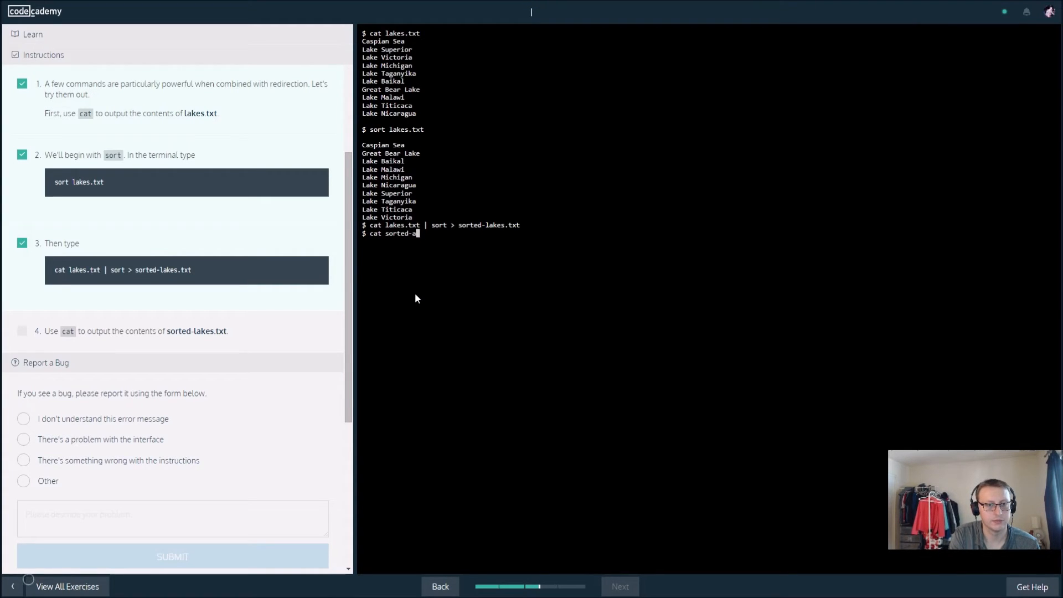
type("lakes.txt")
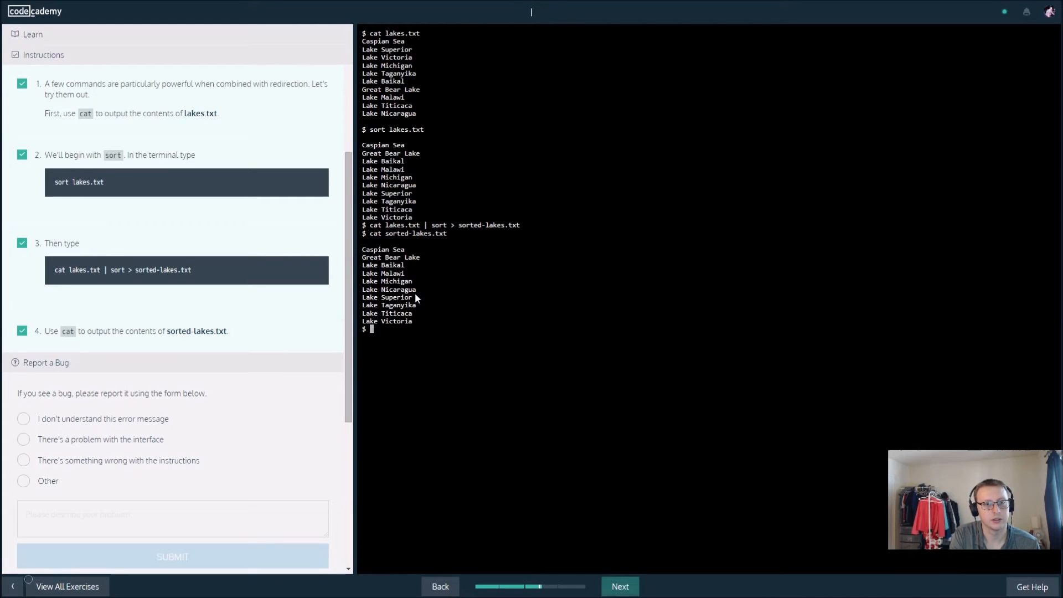
mouse_move(405, 262)
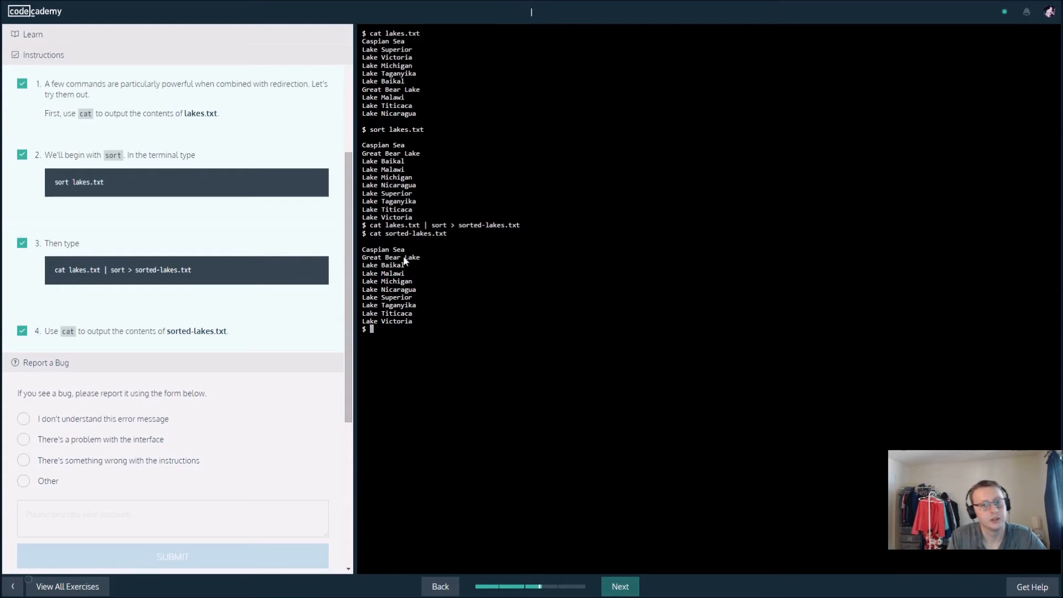
mouse_move(405, 310)
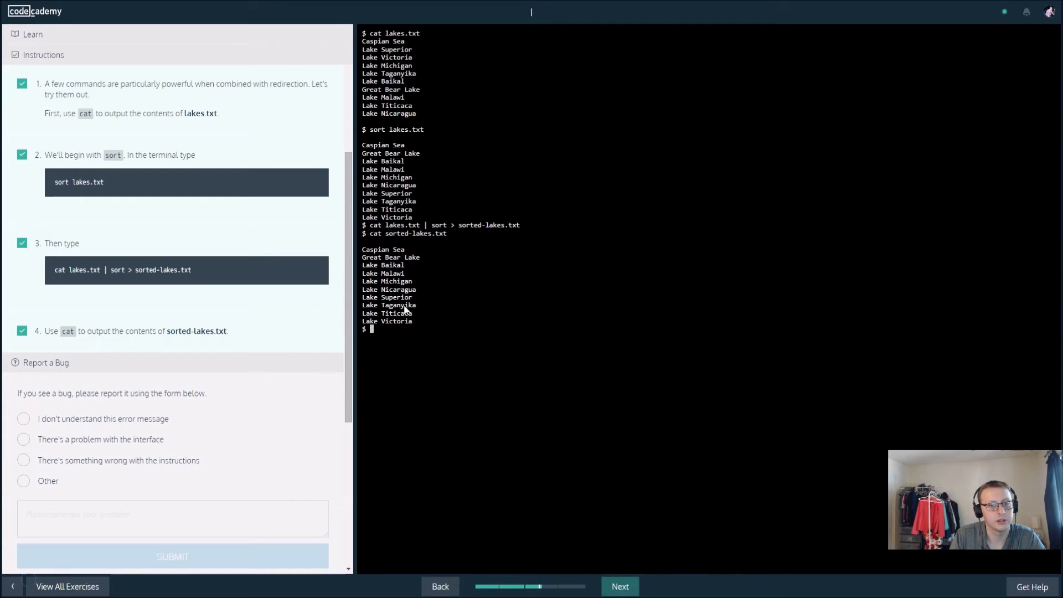
mouse_move(508, 229)
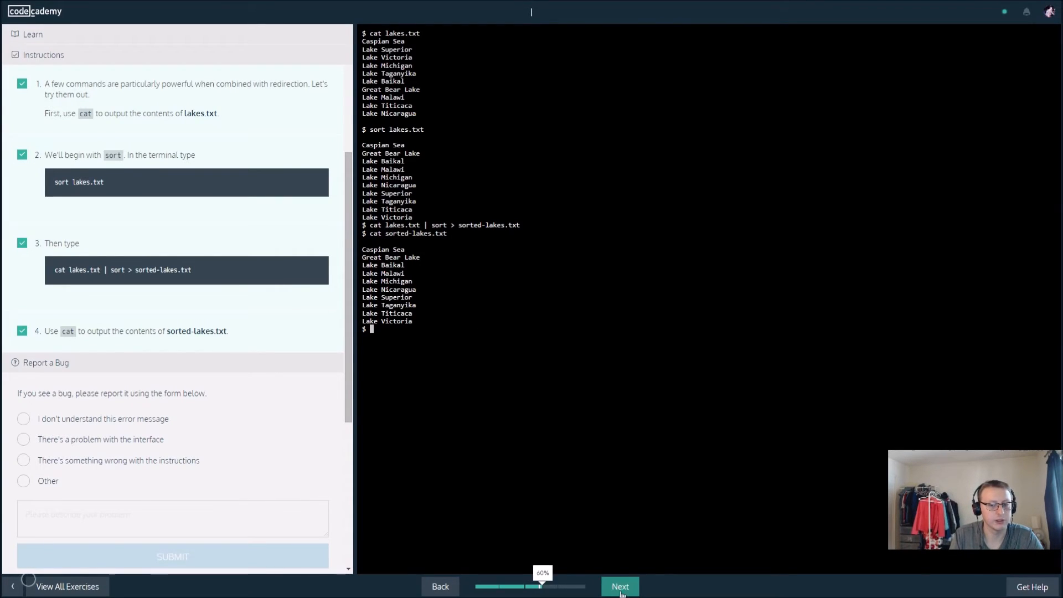
Advance to the uniq exercise, run cat deserts.txt and uniq deserts.txt.
left_click(618, 586)
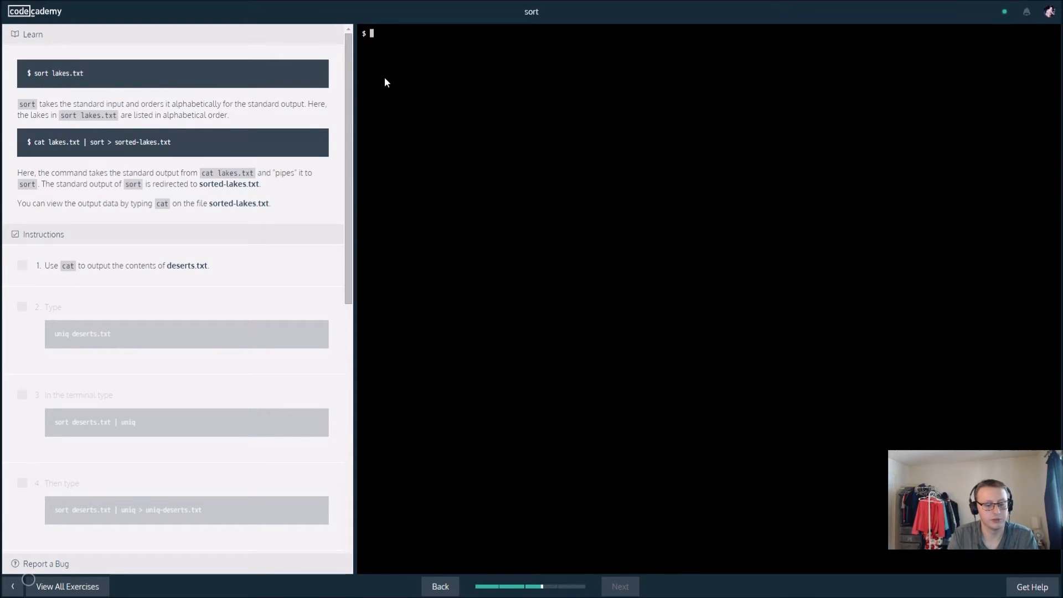
type("cat des")
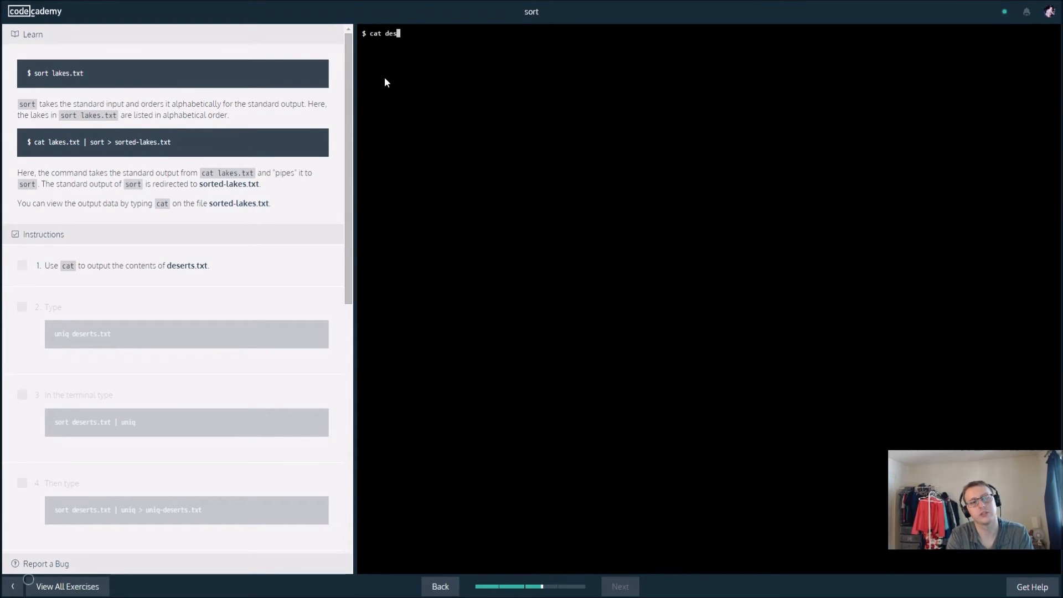
type("erts.txt")
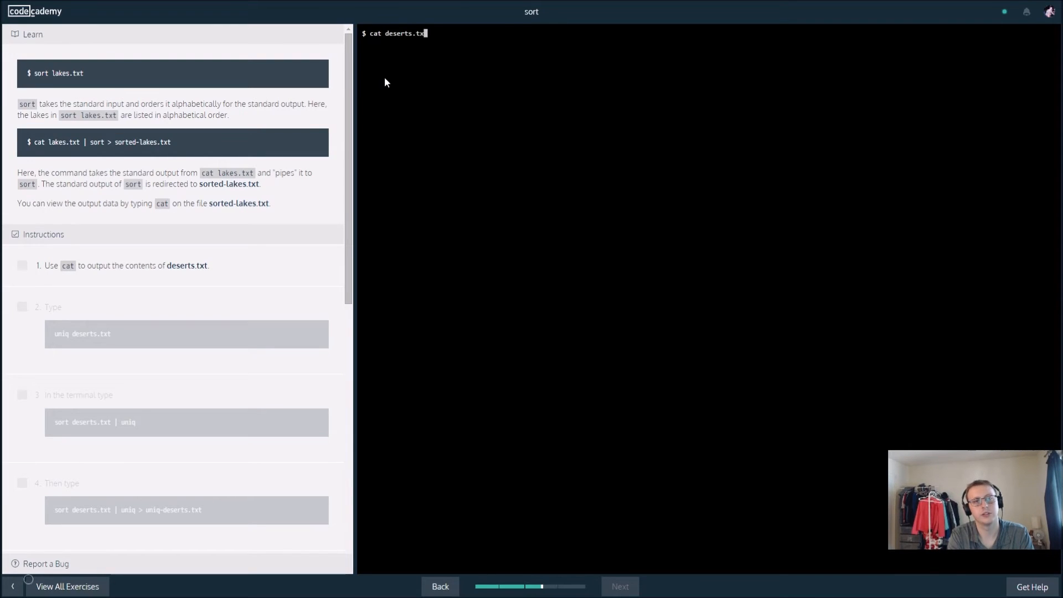
key("Return")
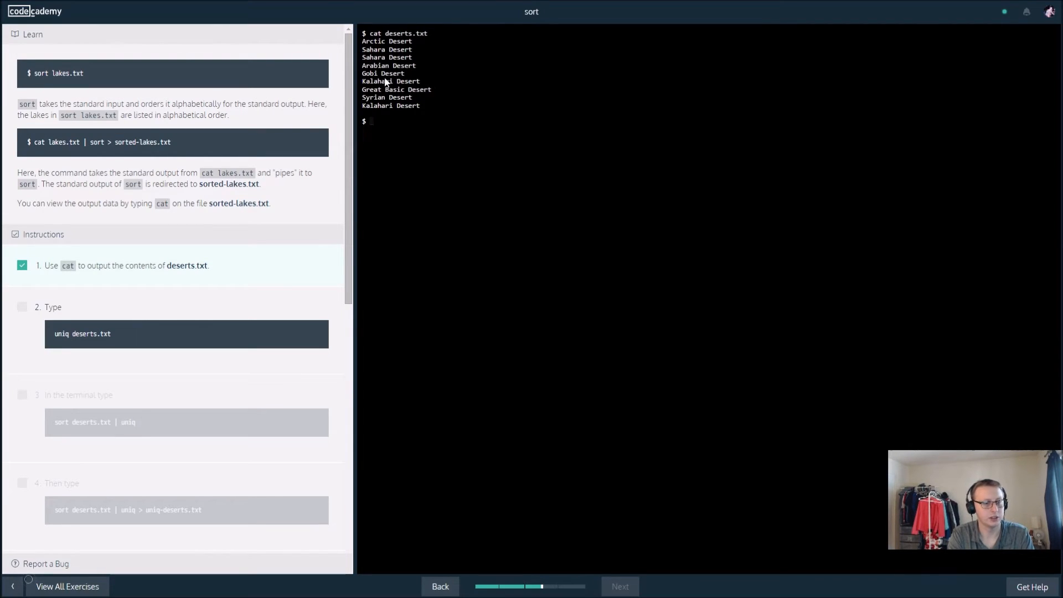
type("uniq d")
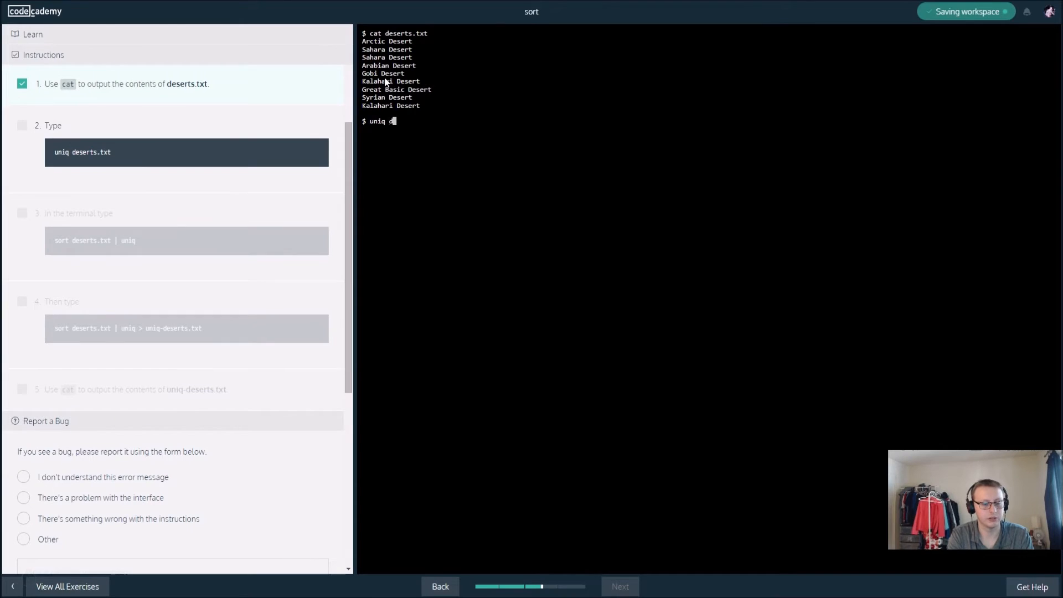
type("eserts.txt")
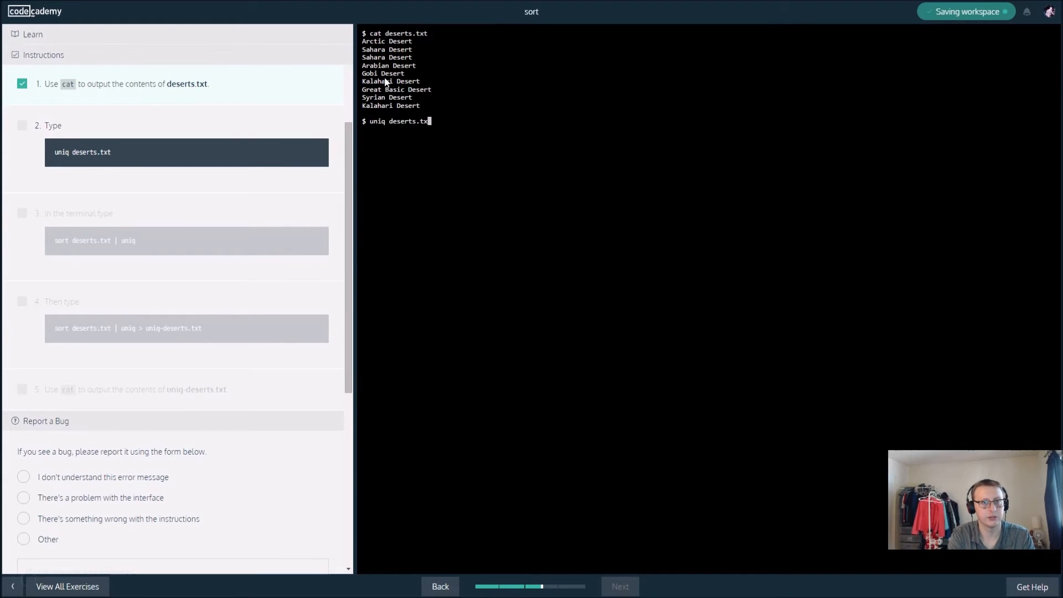
key("Return")
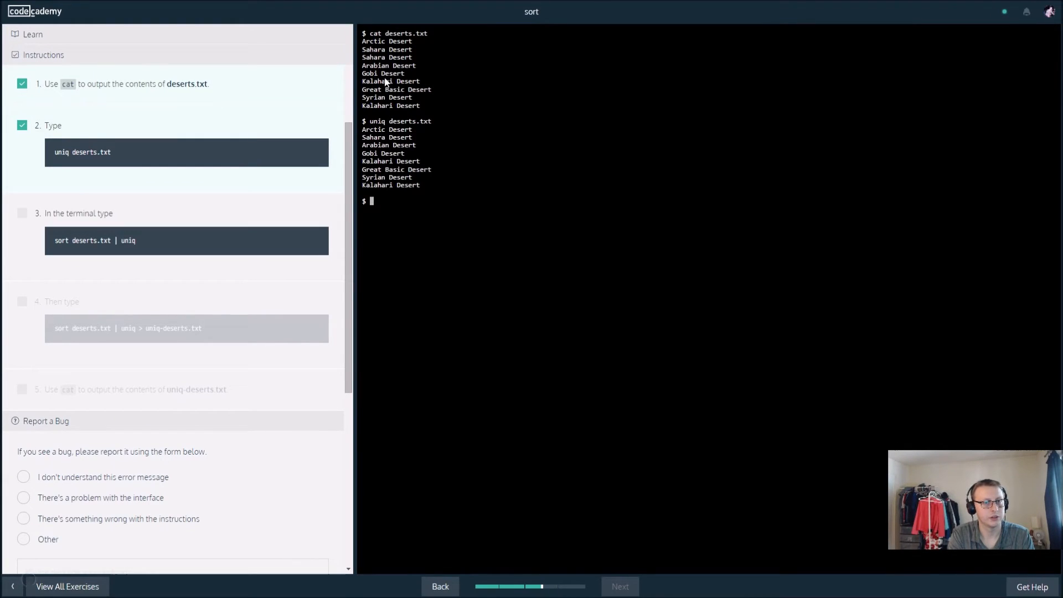
Run sort deserts.txt | uniq for a sorted, deduplicated desert listing.
type("sort de")
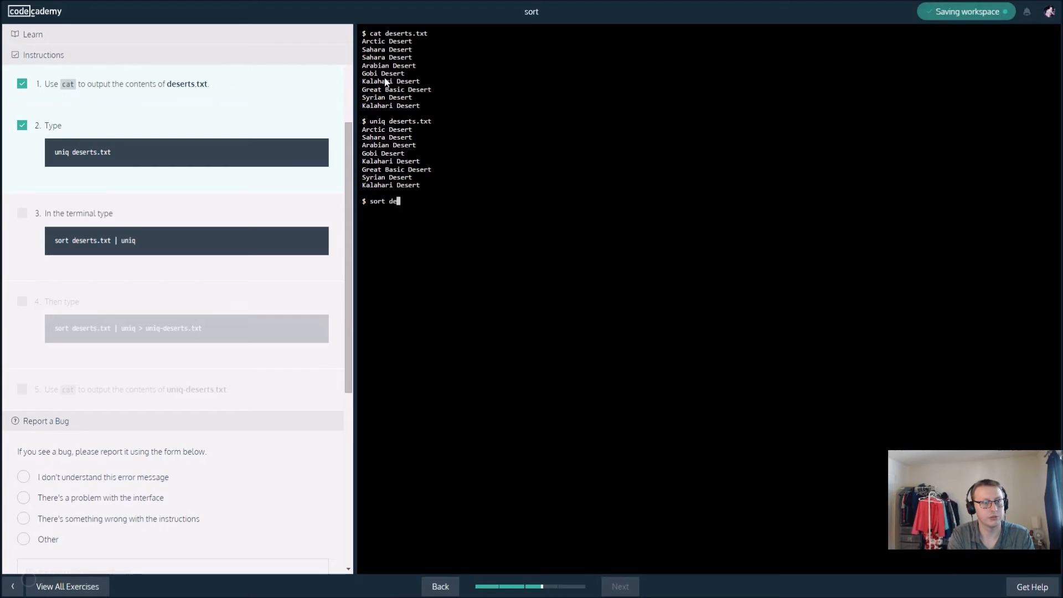
type("serts.txt")
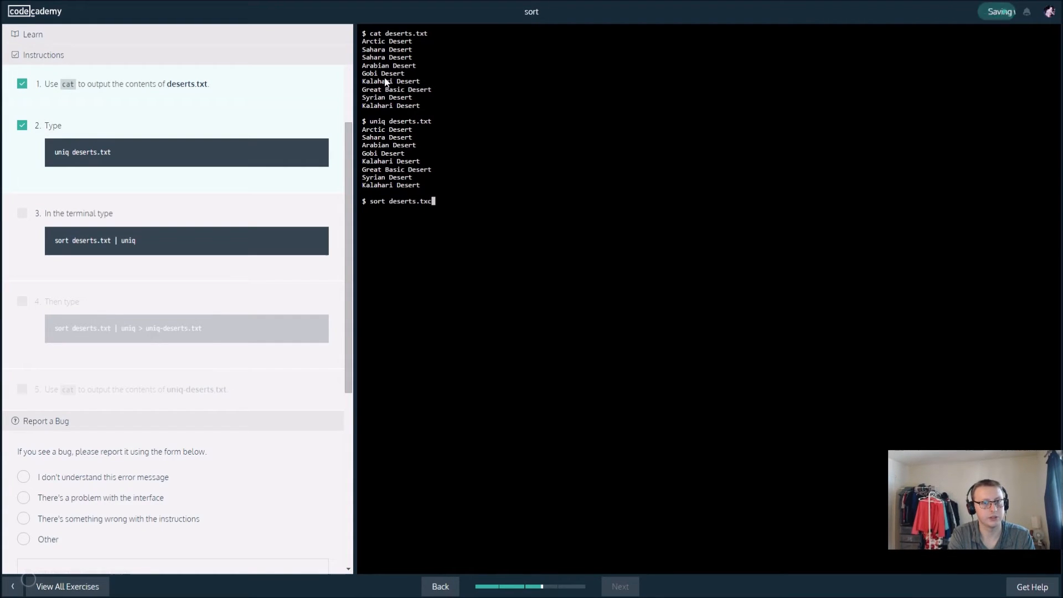
type("|")
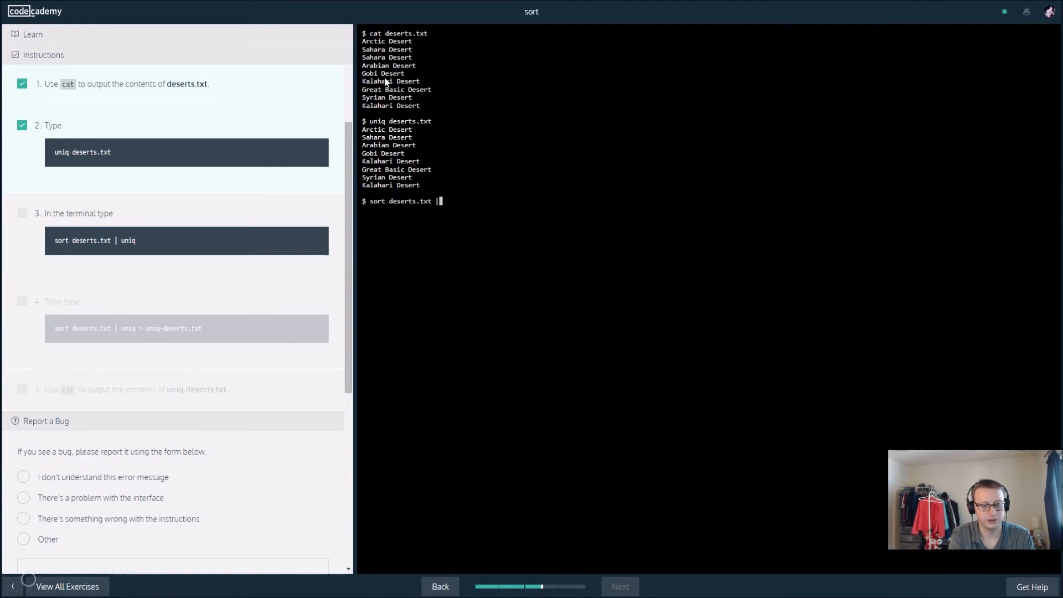
key("Return")
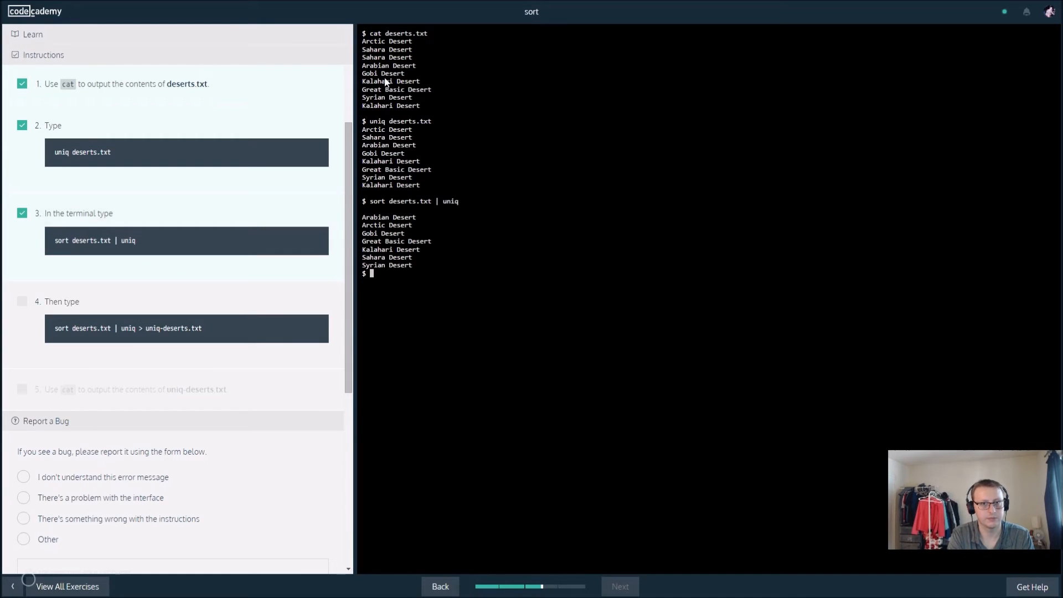
Save sort deserts.txt | uniq into uniq-deserts.txt and cat it to show seven unique deserts.
type("sort deserts.txt | uniq >")
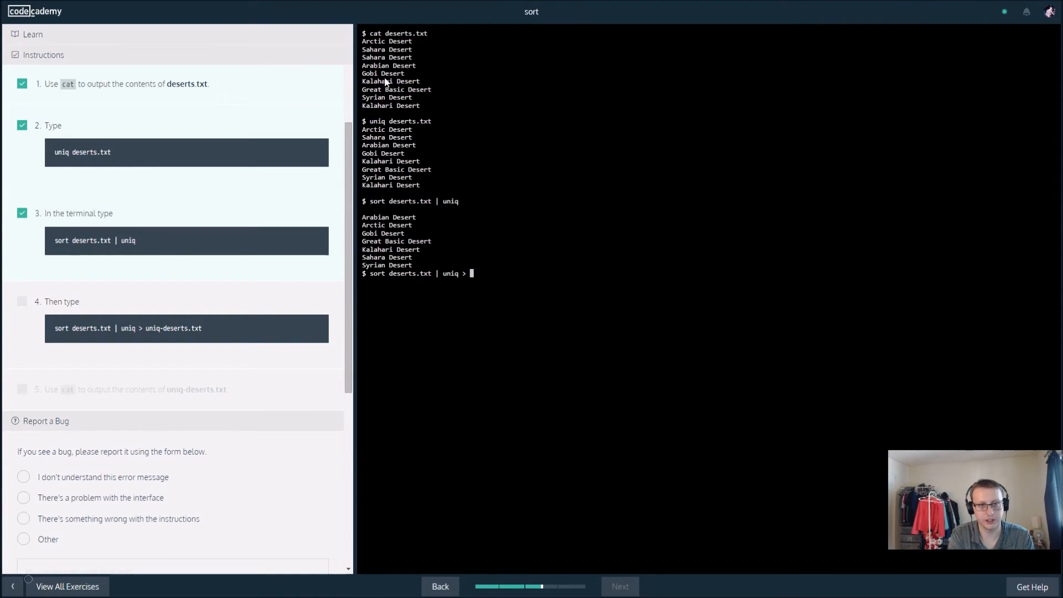
type("uniq-deserts.txt")
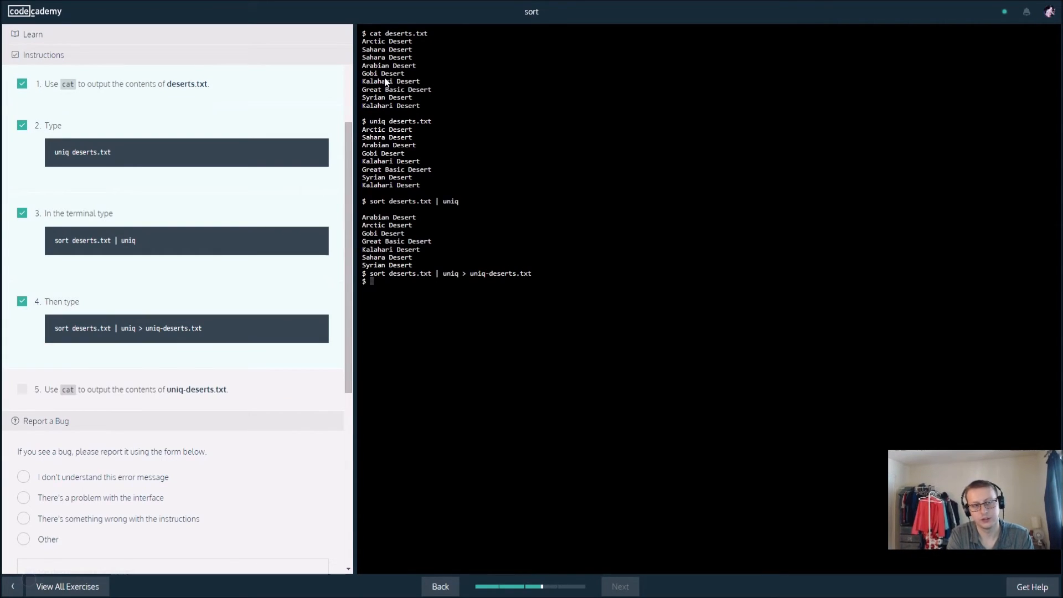
type("cat uniq-deserts.")
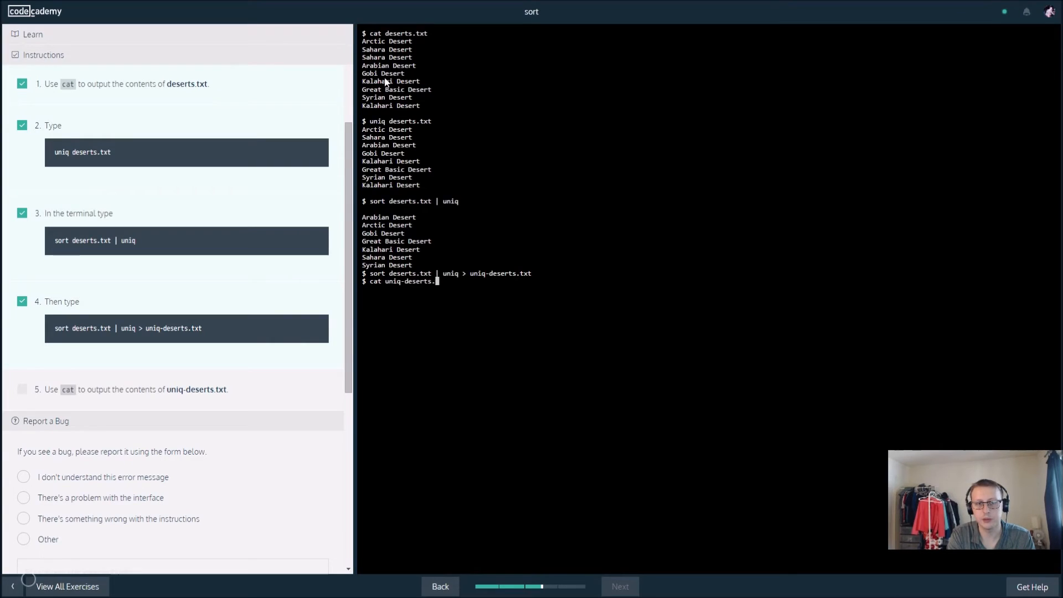
key("Return")
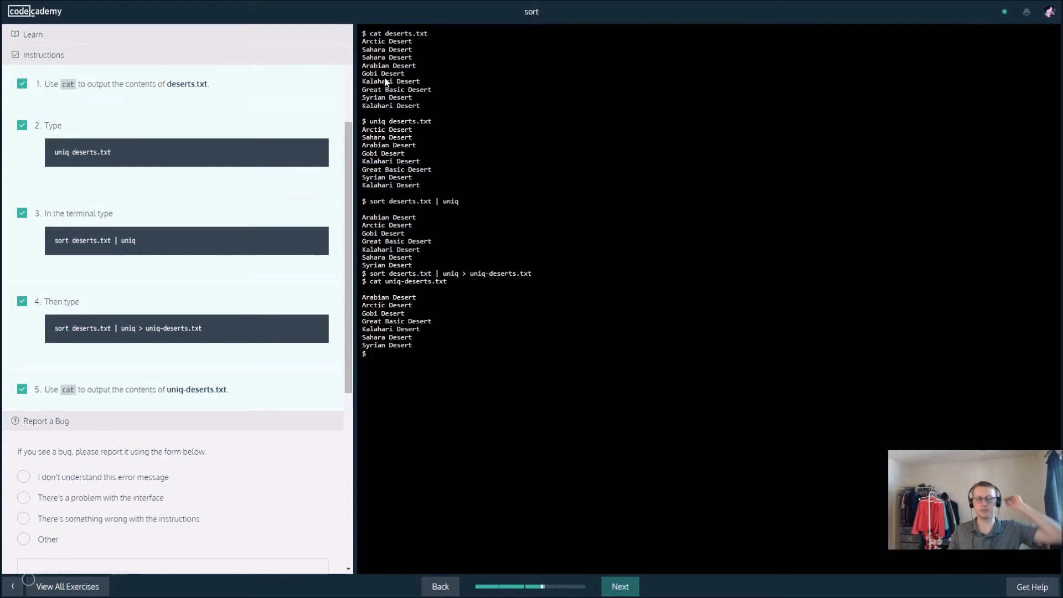
mouse_move(312, 18)
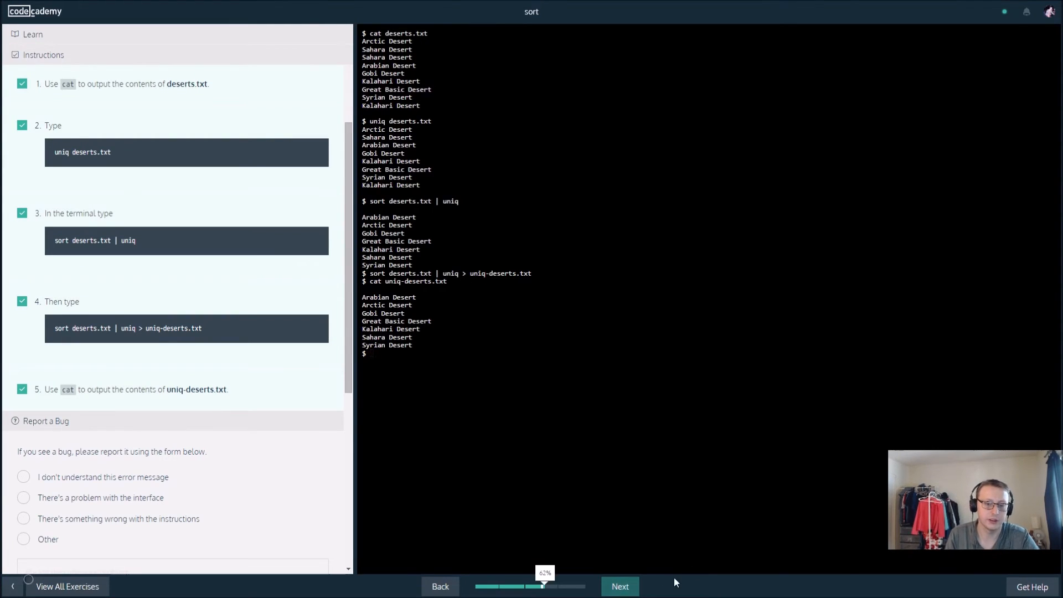
mouse_move(415, 207)
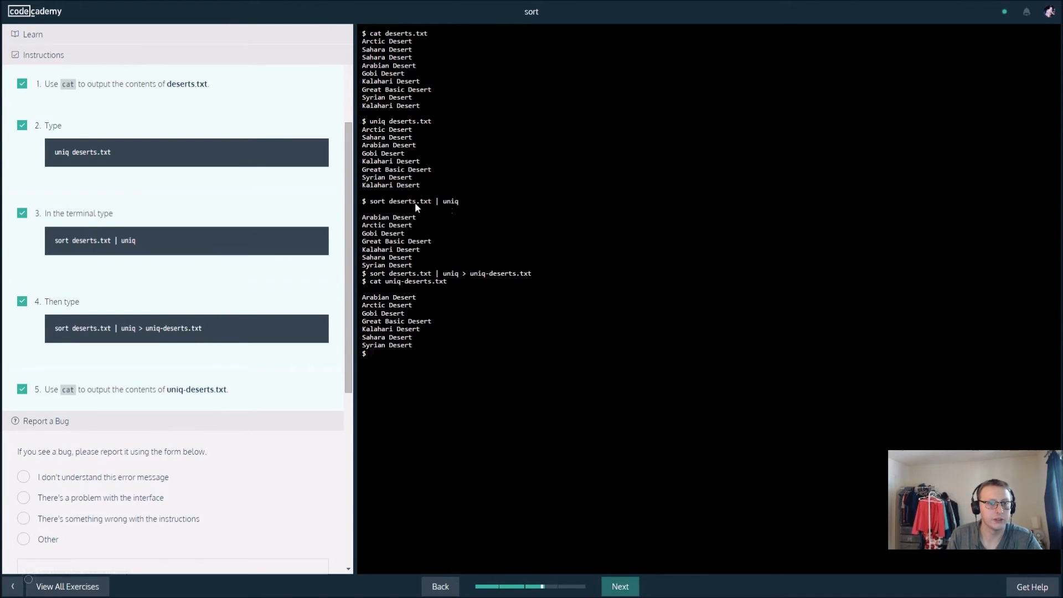
mouse_move(517, 275)
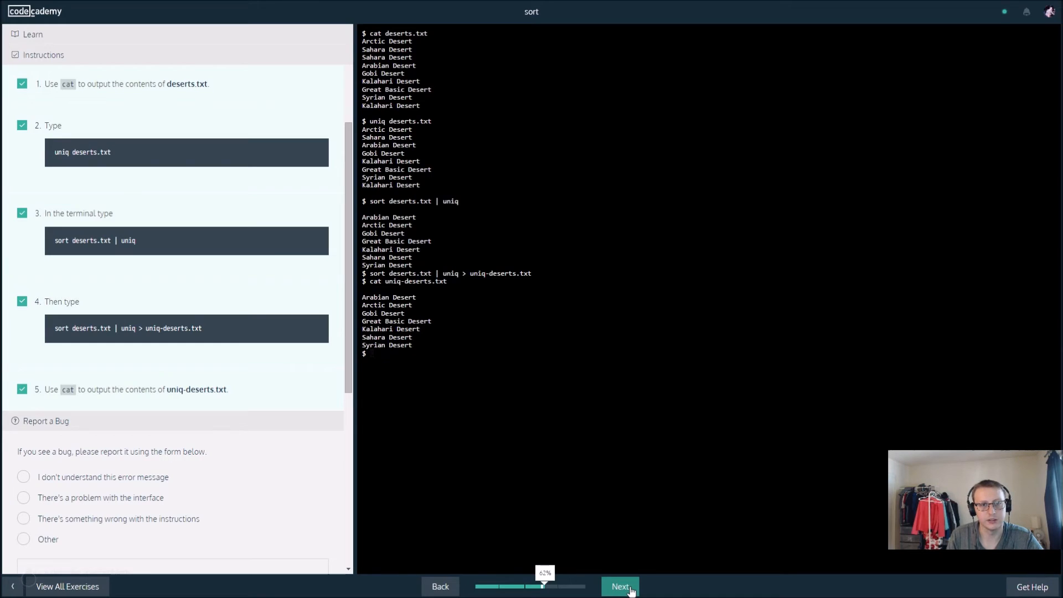
Advance to the next exercise, which works with mountains.txt and grep.
left_click(619, 586)
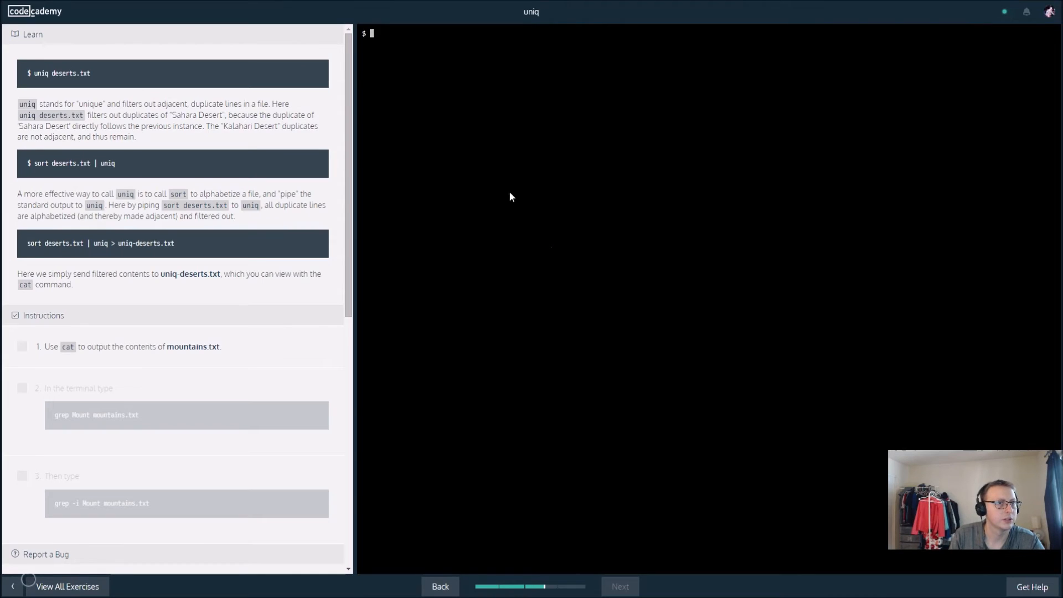
mouse_move(399, 138)
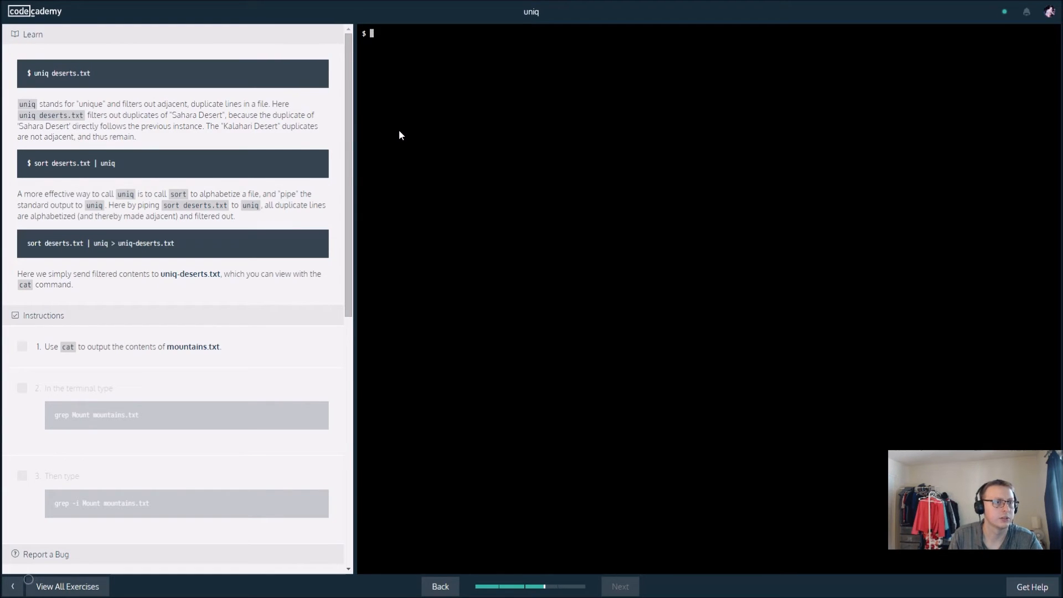
mouse_move(423, 107)
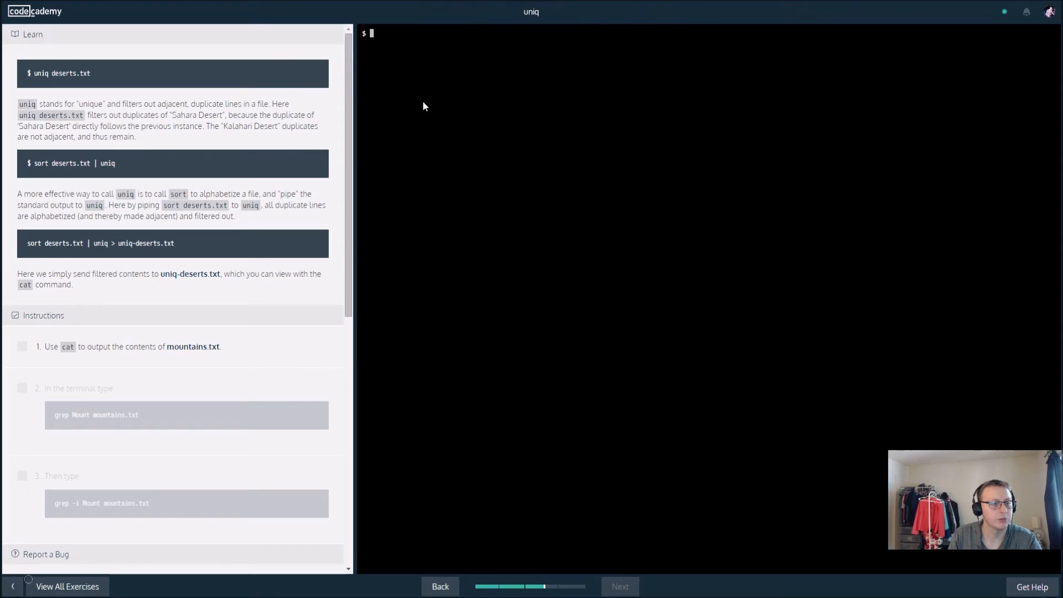
List the contents of mountains.txt with cat.
type("cat")
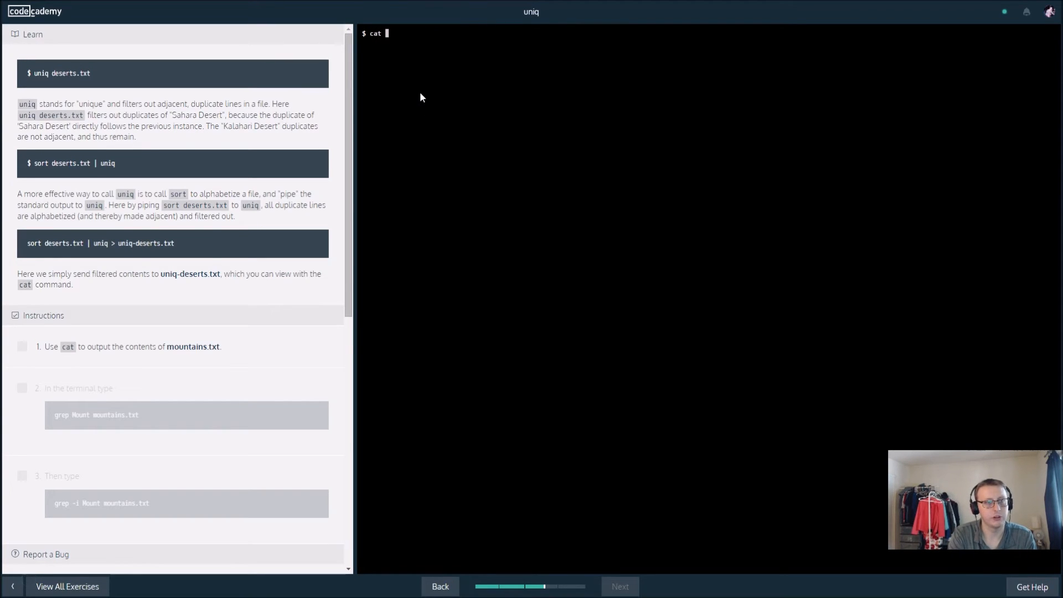
type("mo")
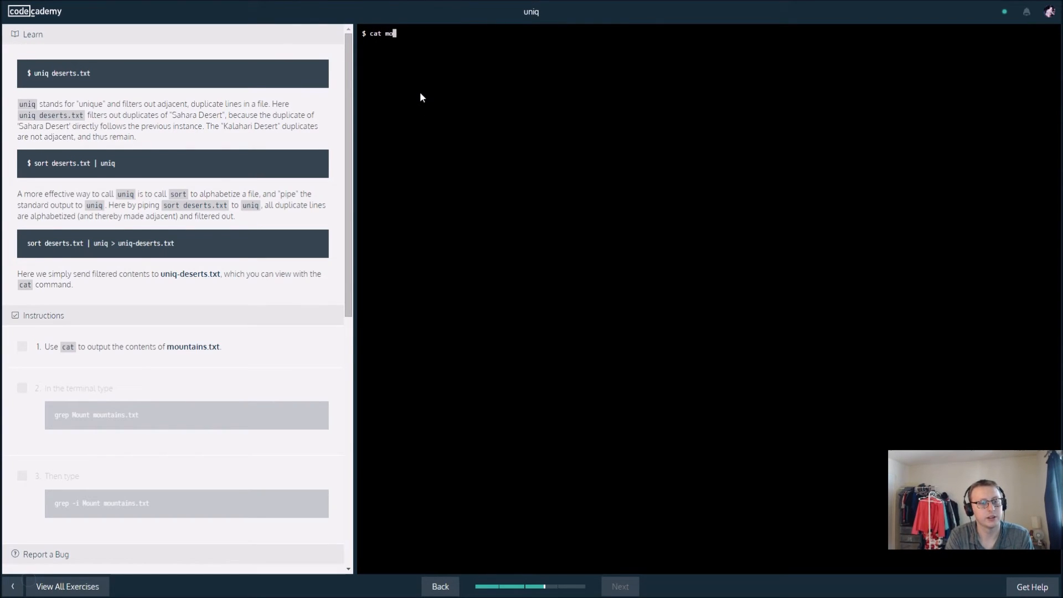
key("Return")
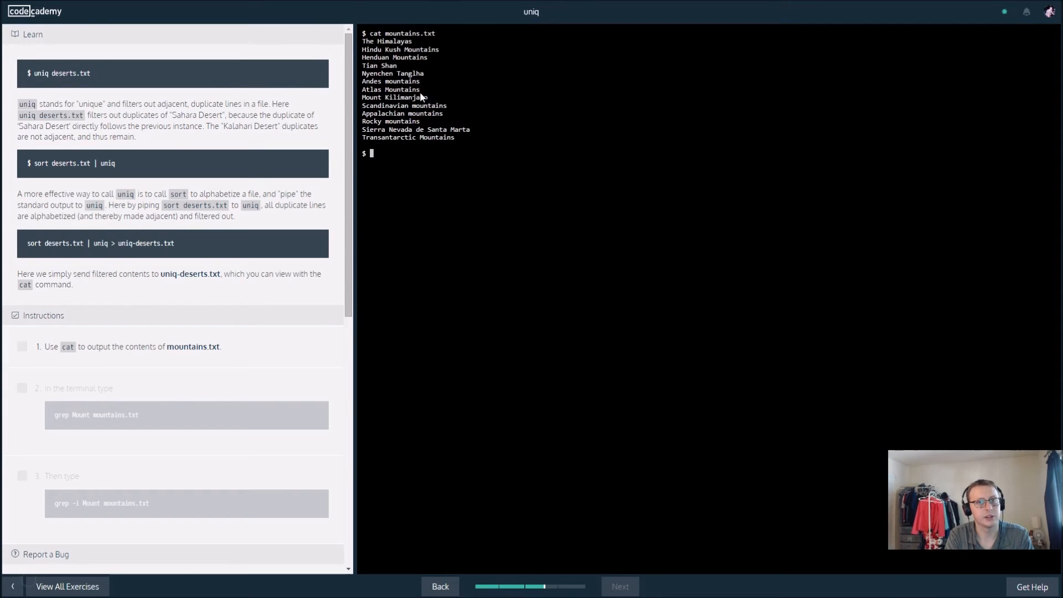
key("Return")
type("grep")
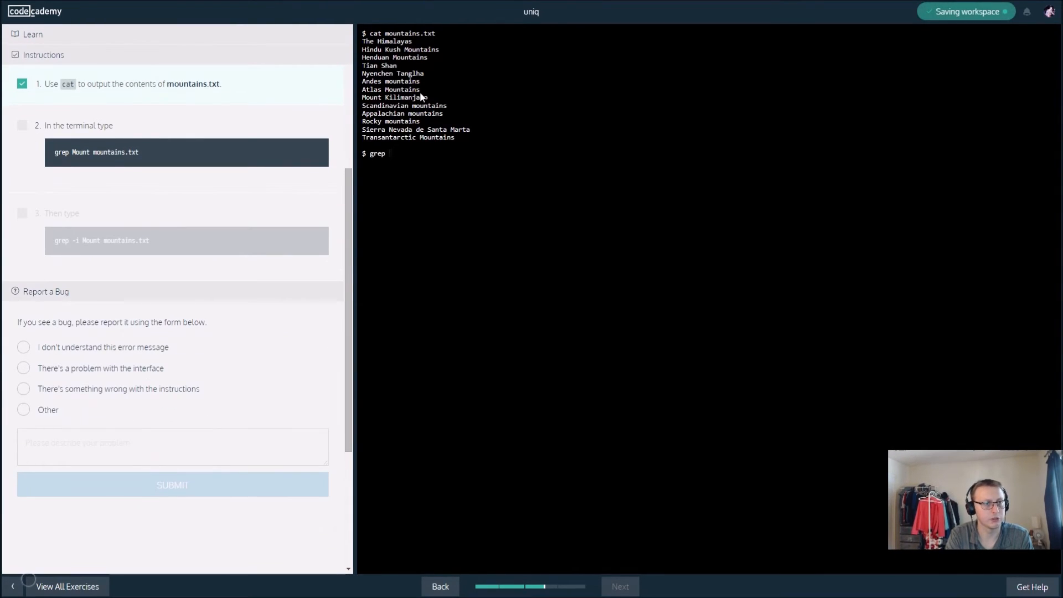
Search mountains.txt for Mount with grep, then case-insensitively with grep -i.
type("Mou")
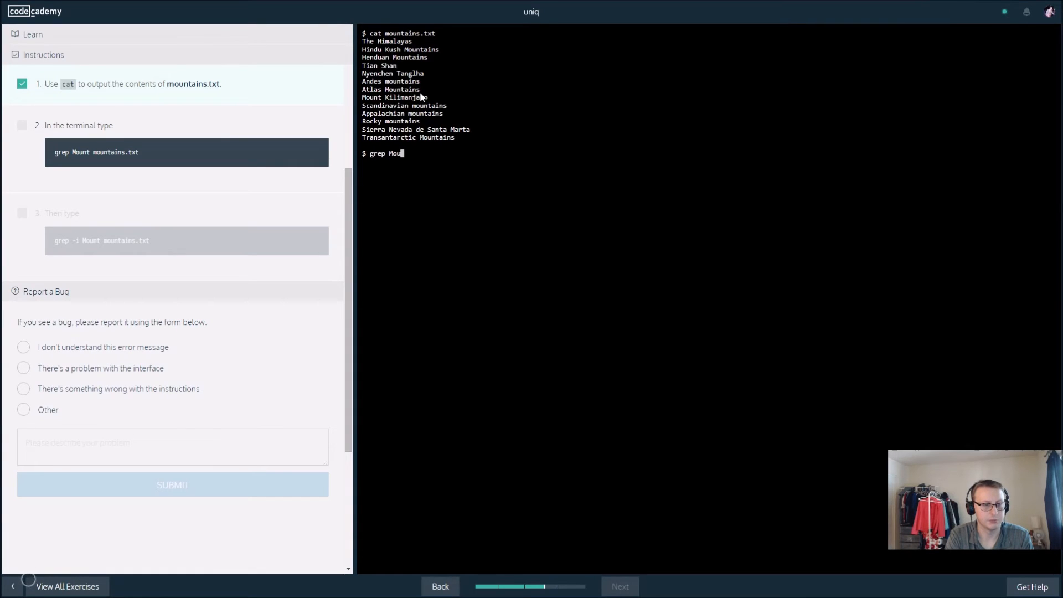
type("nt mountains.txt")
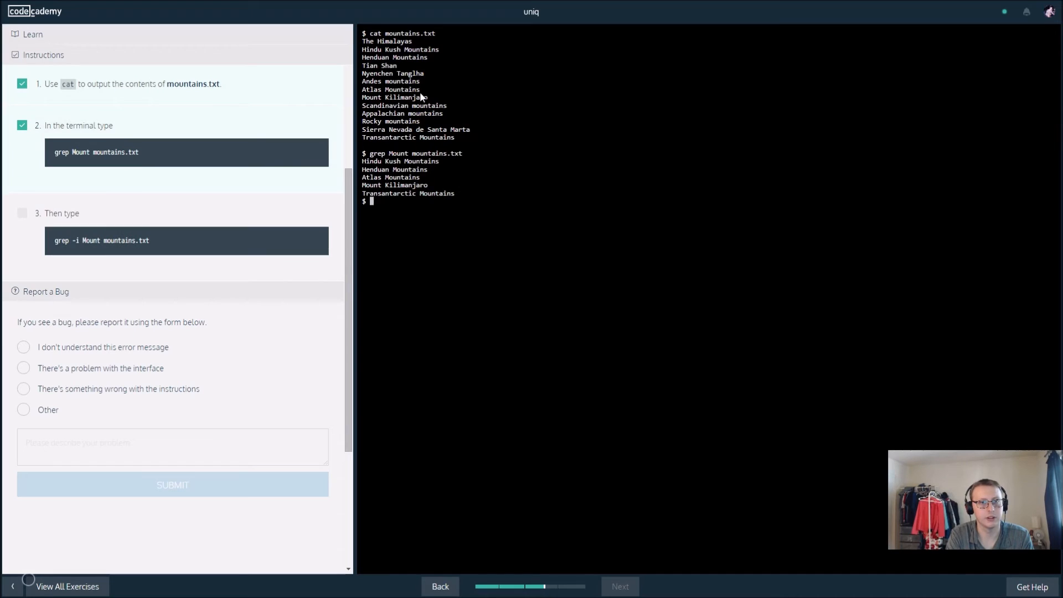
type("grep -")
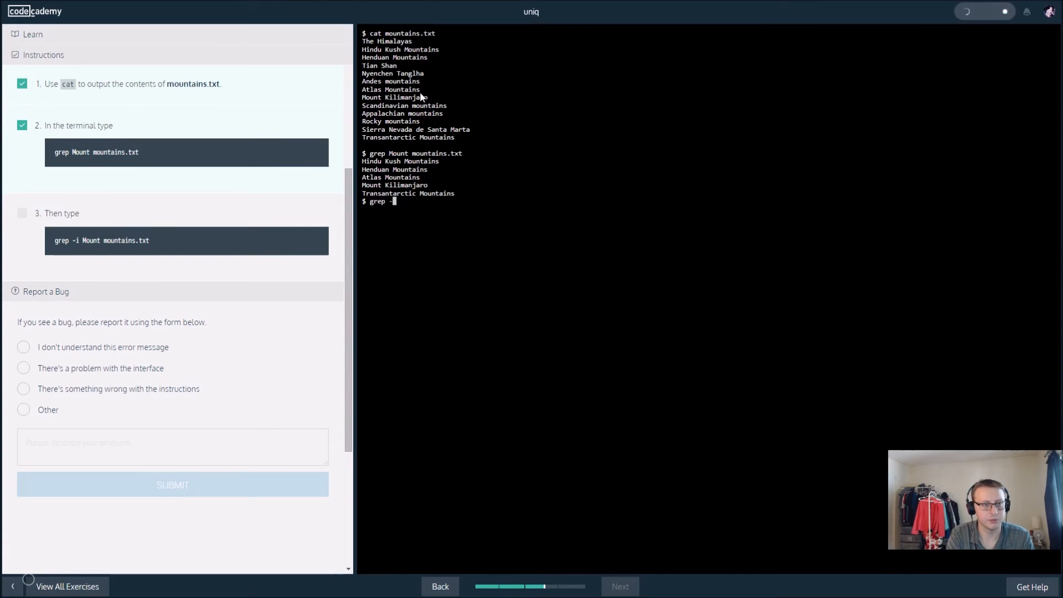
type("-i mountains.txt")
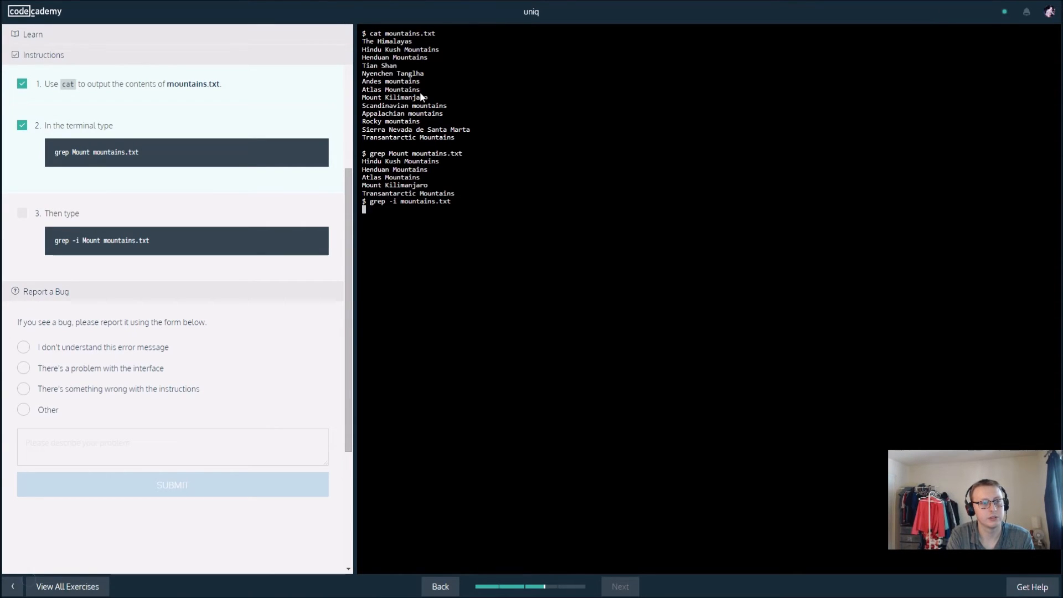
type("g")
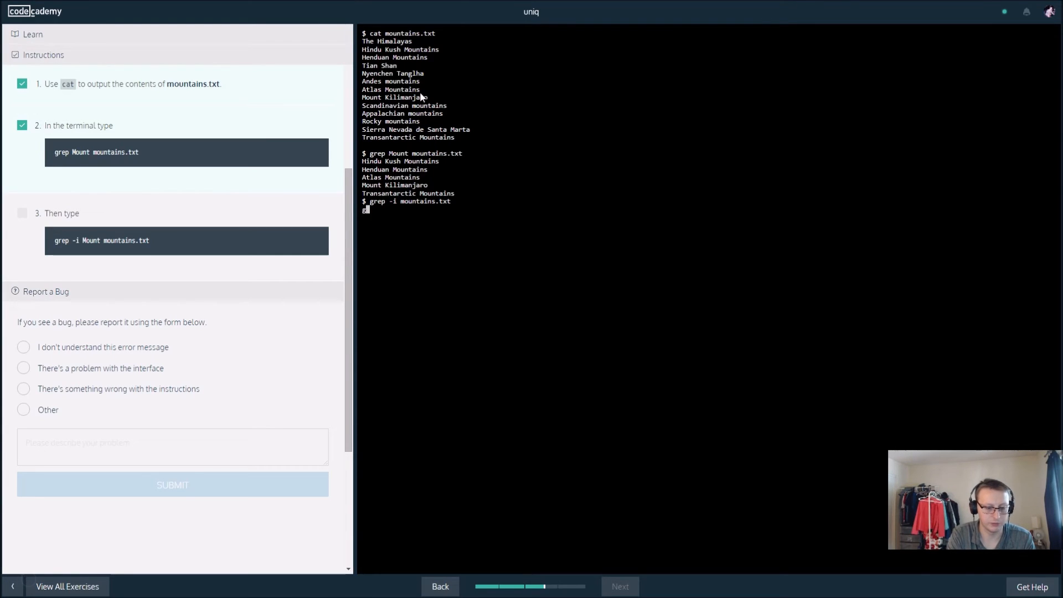
type("grep -i Mount mountains.txt")
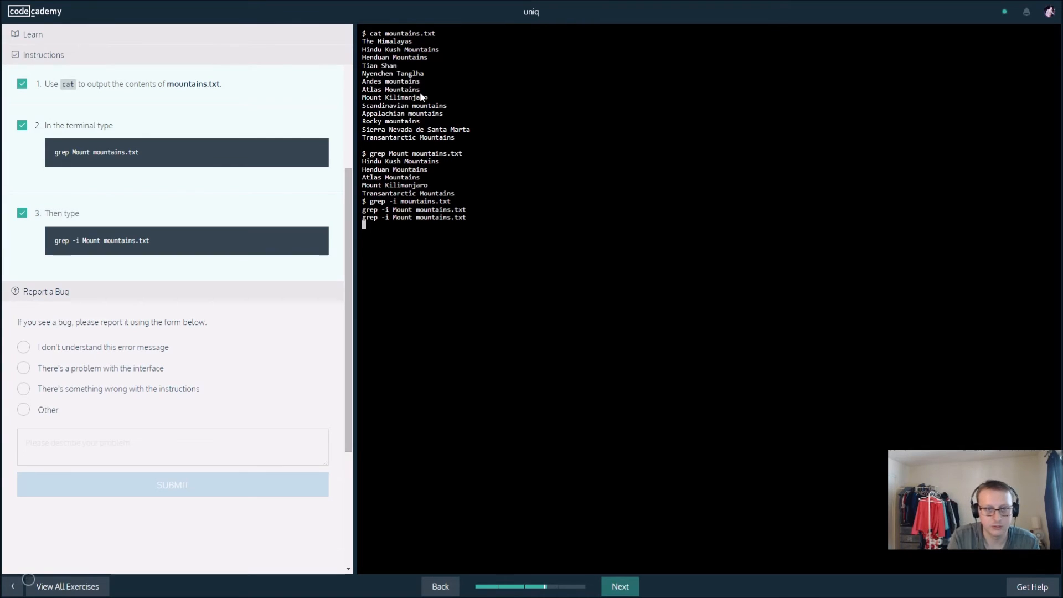
mouse_move(466, 214)
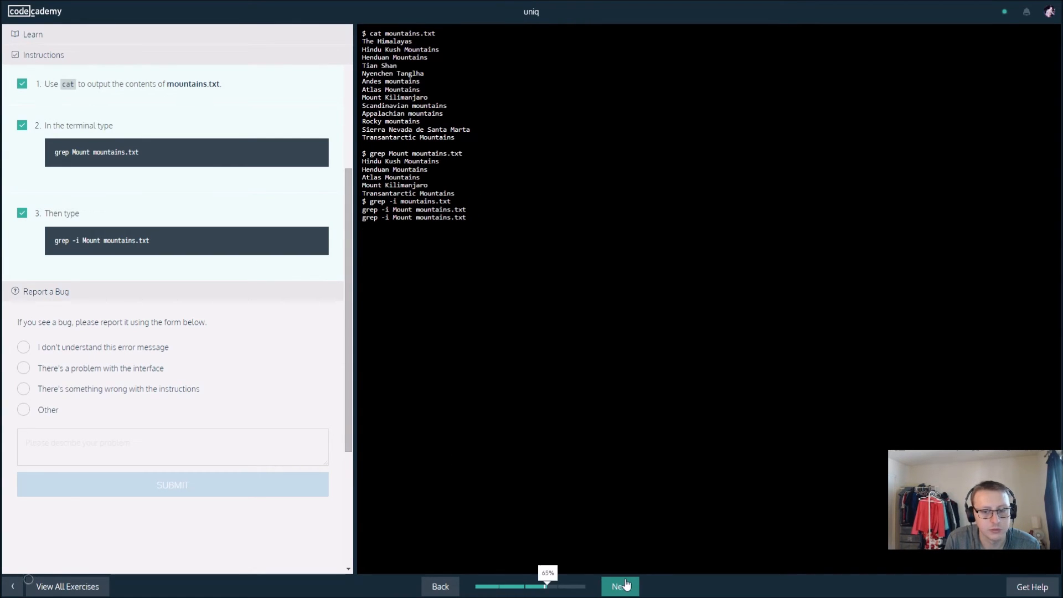
left_click(617, 585)
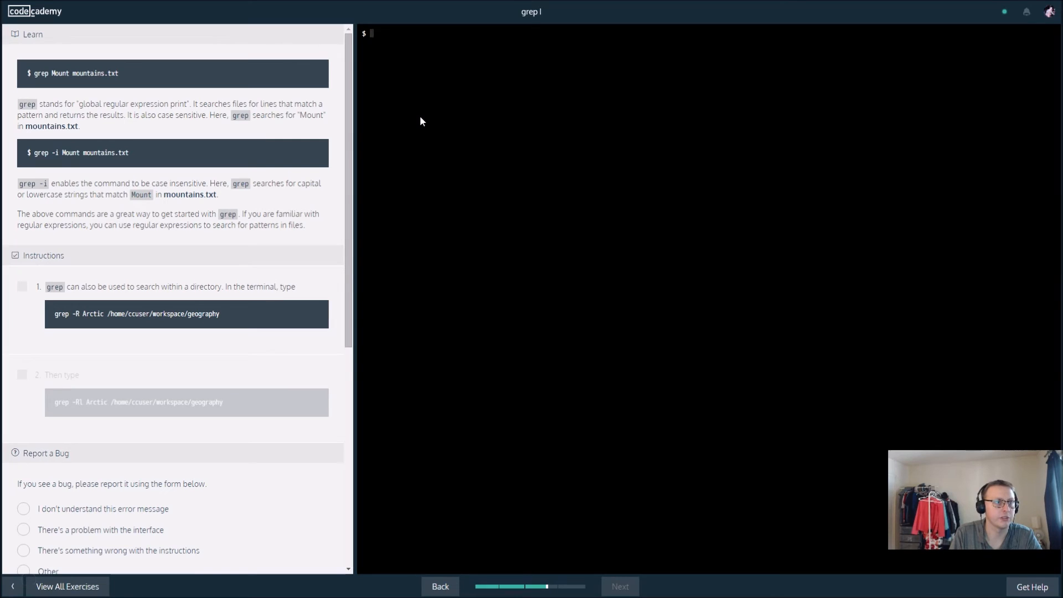
mouse_move(427, 114)
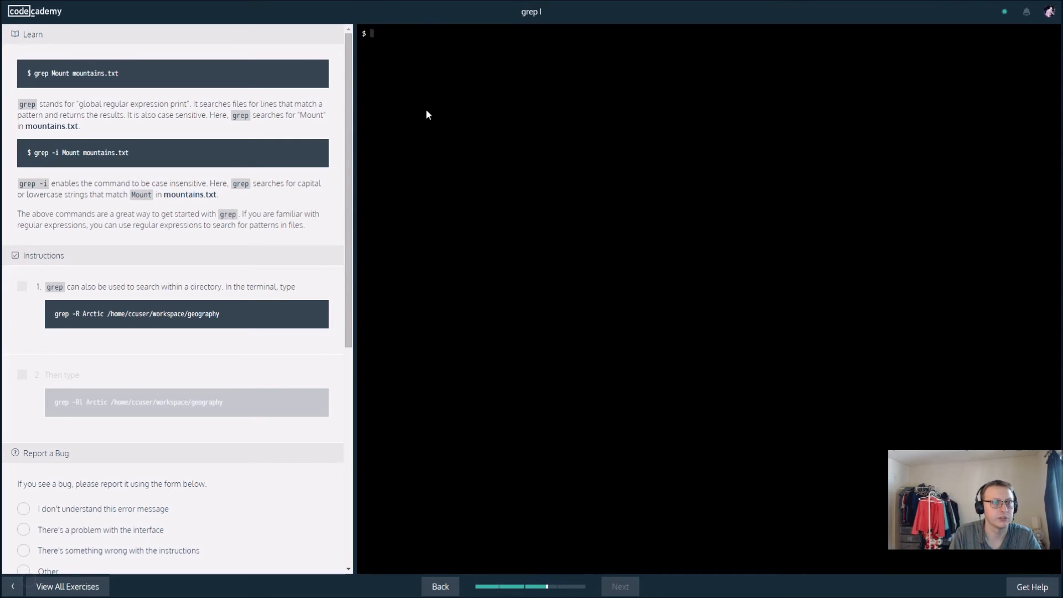
mouse_move(15, 153)
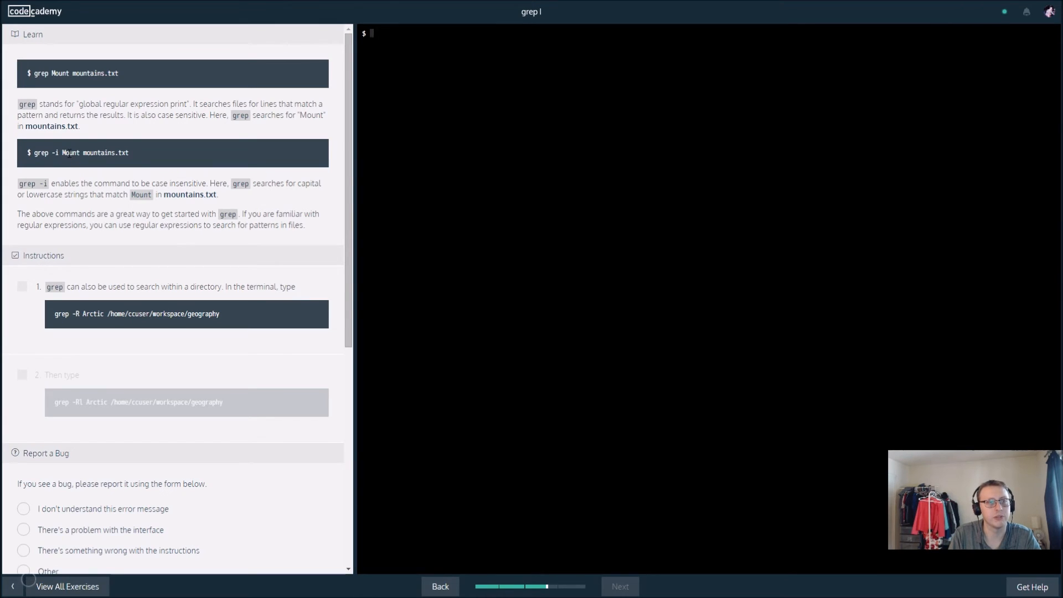
mouse_move(81, 181)
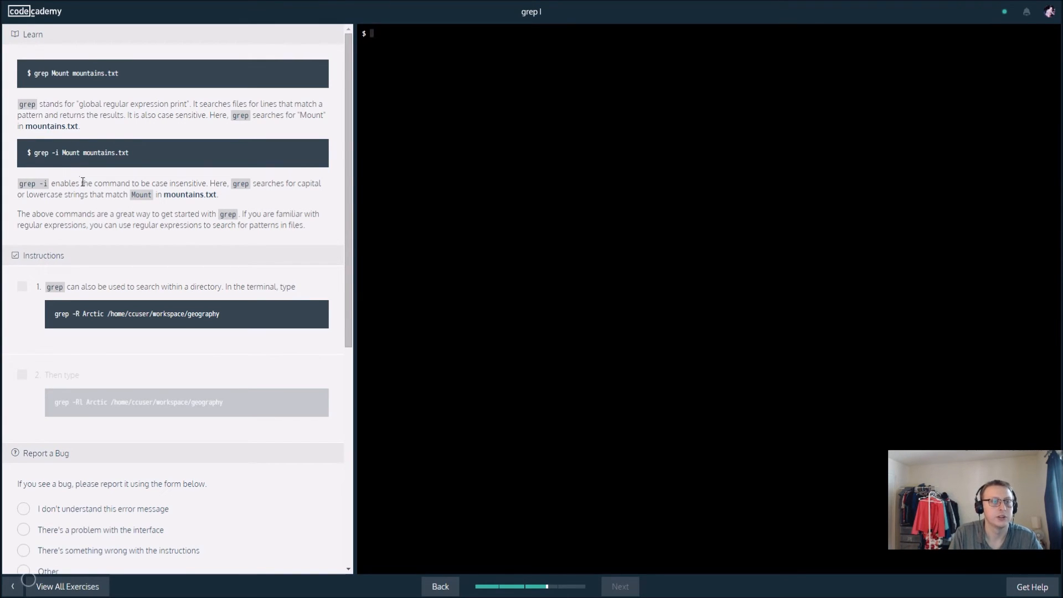
mouse_move(167, 180)
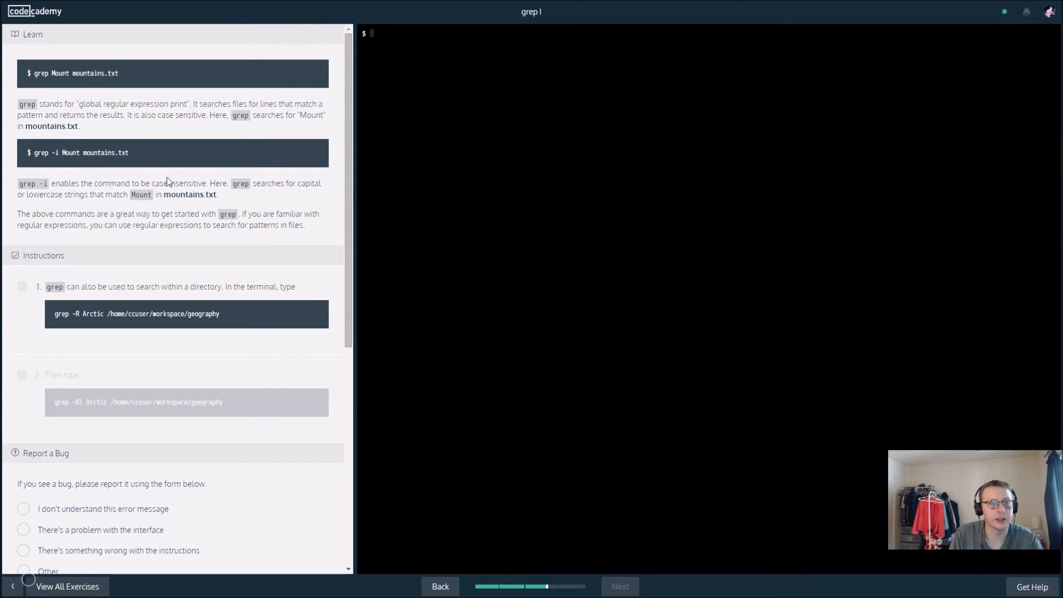
mouse_move(440, 209)
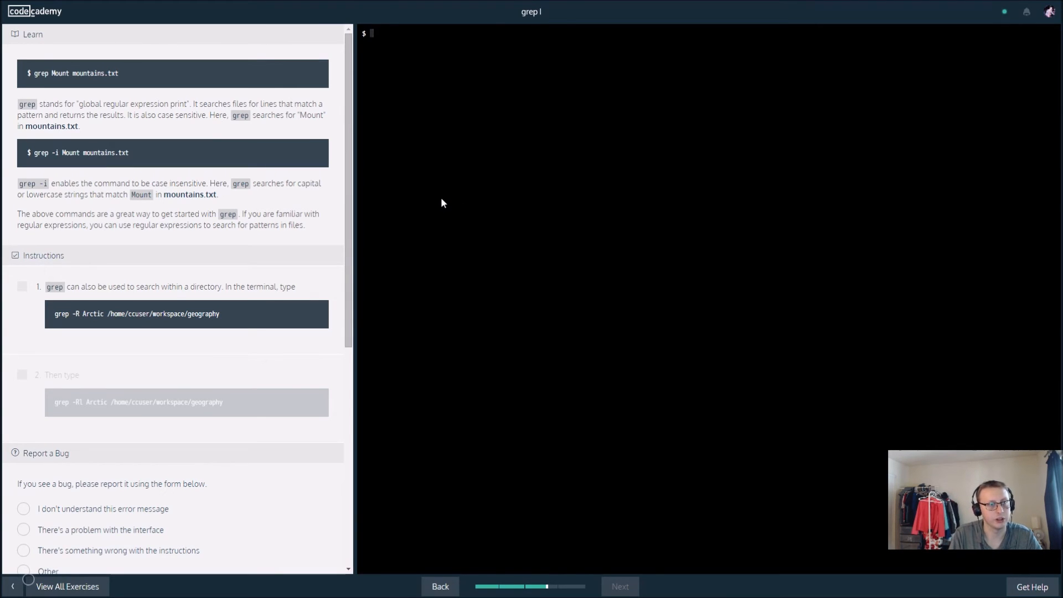
mouse_move(264, 117)
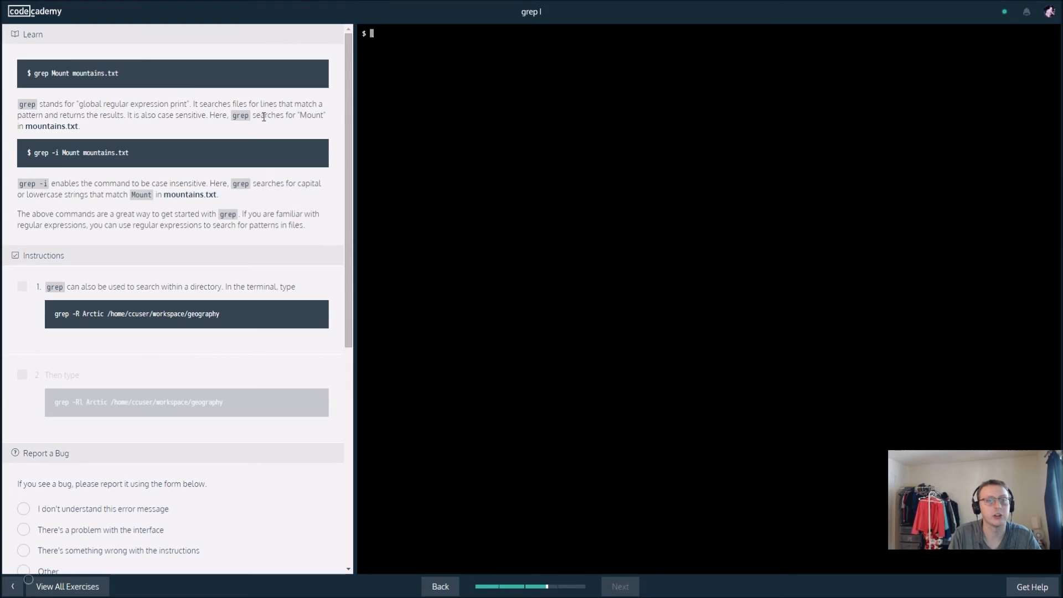
mouse_move(323, 184)
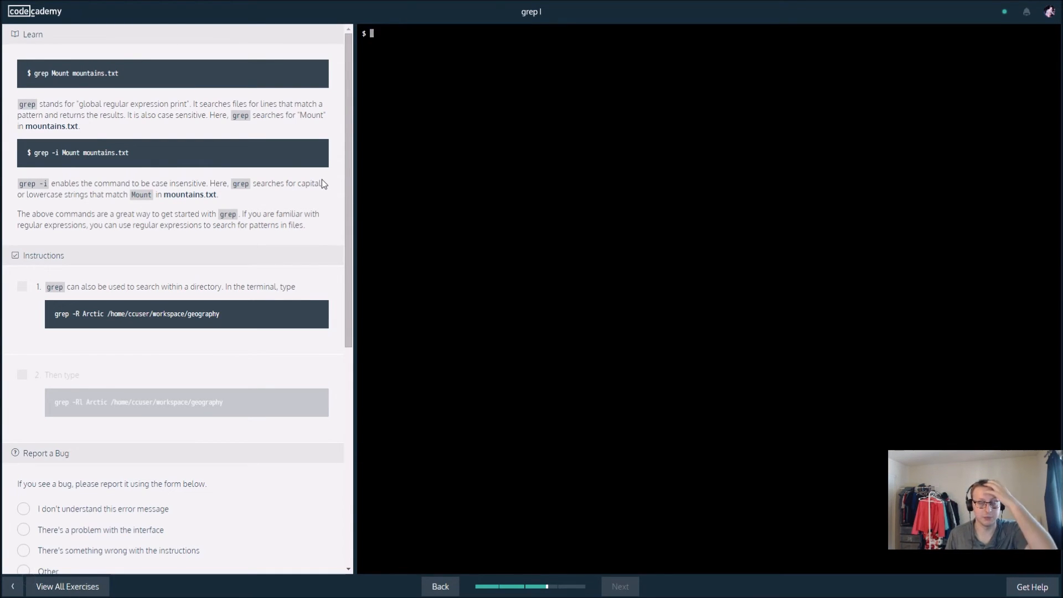
mouse_move(412, 47)
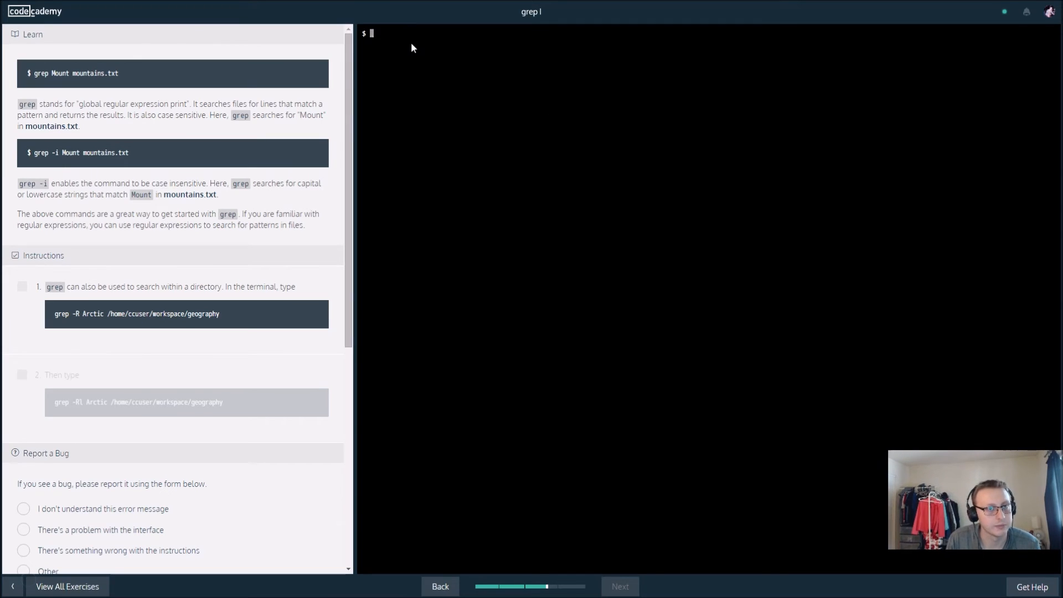
Run a first grep -R Arctic attempt on /home/ccuser/workspace/geography.
type("grep -")
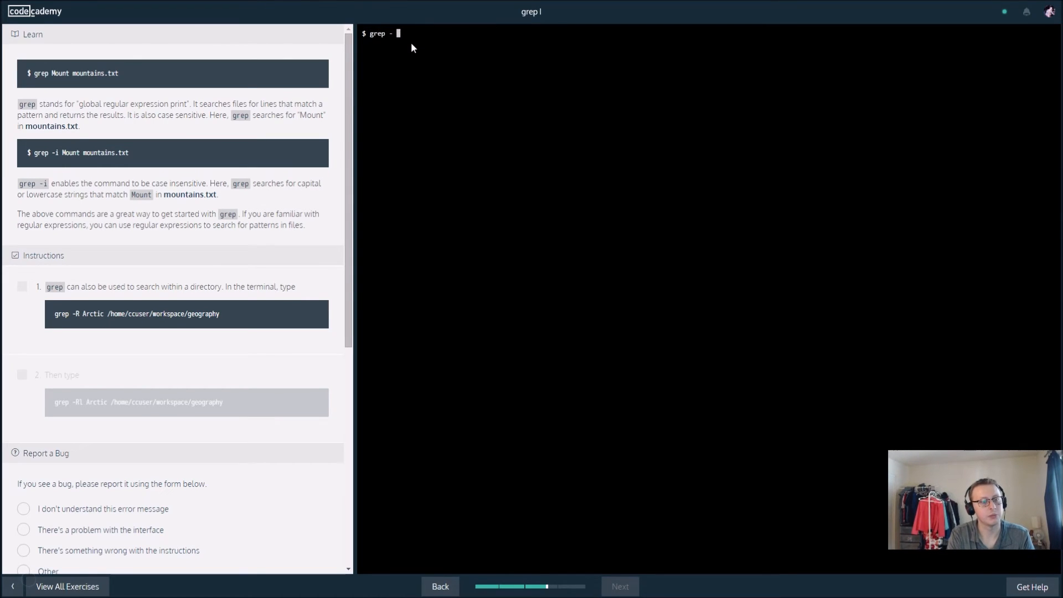
type("R Arctic /h")
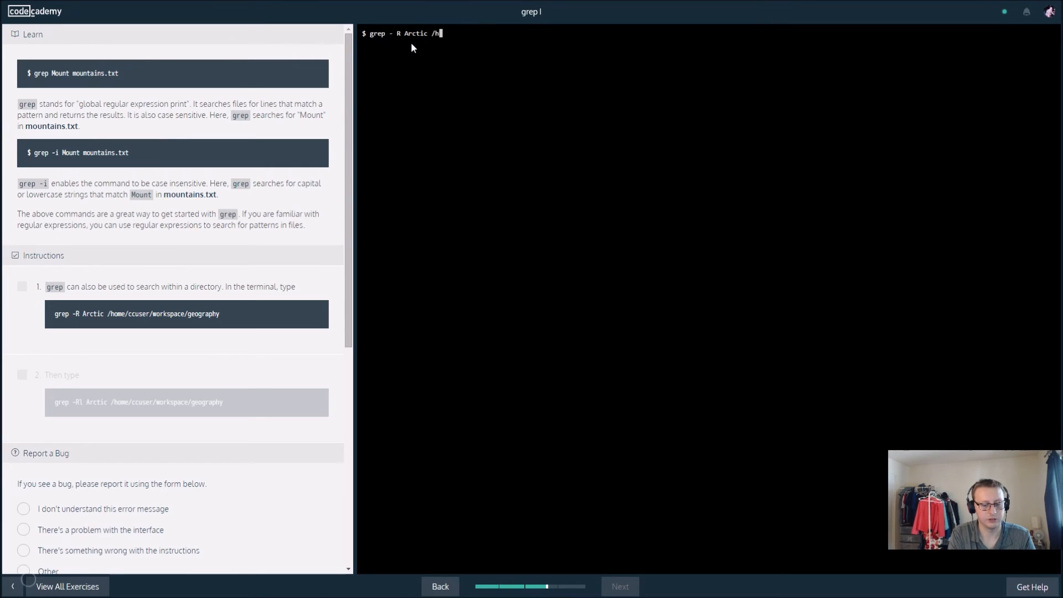
type("ome/ccuser/w")
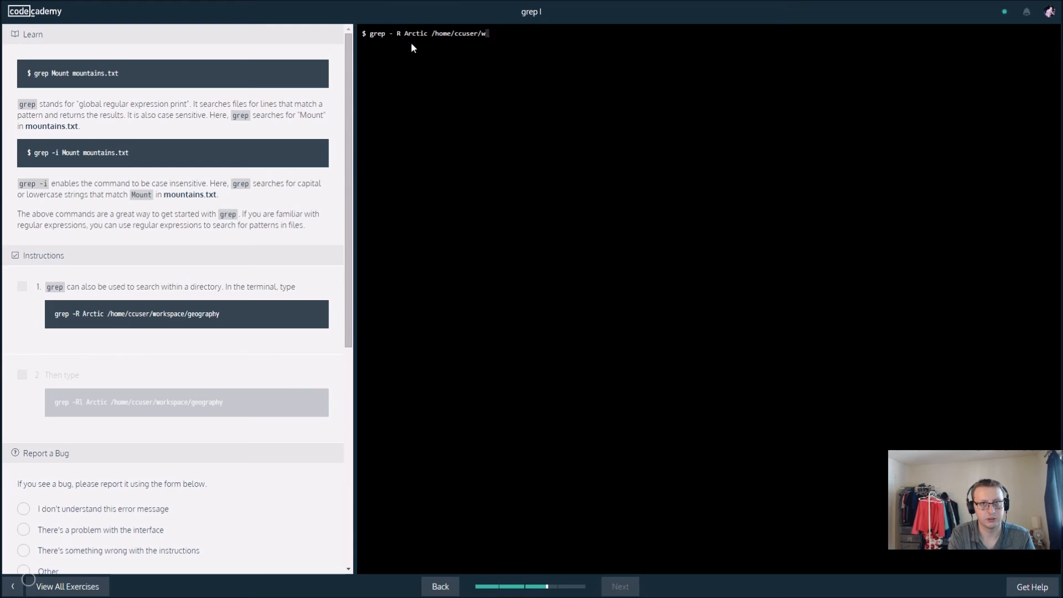
type("orksp")
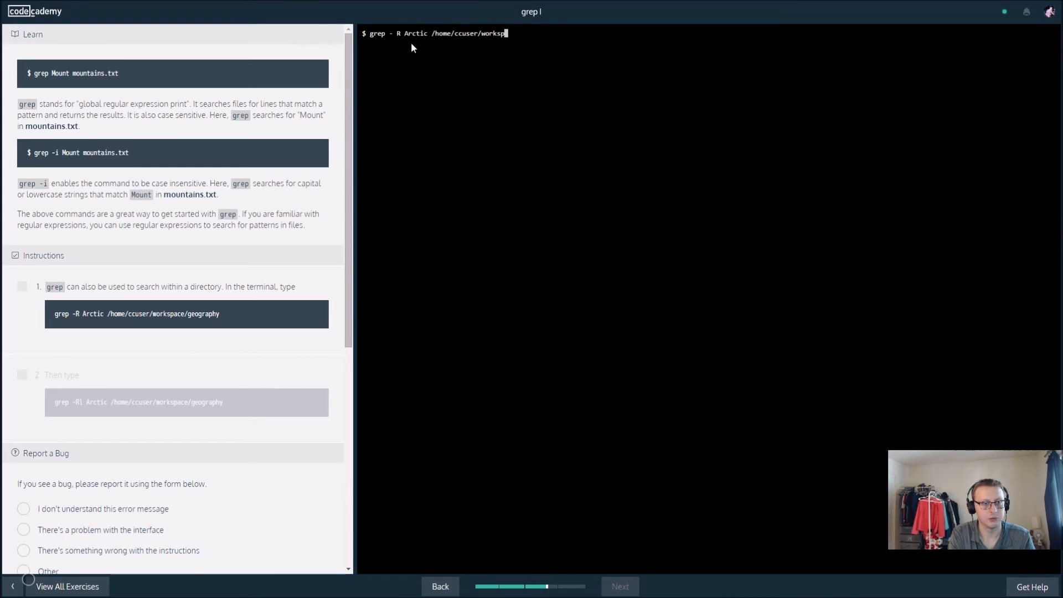
type("ace/geogr")
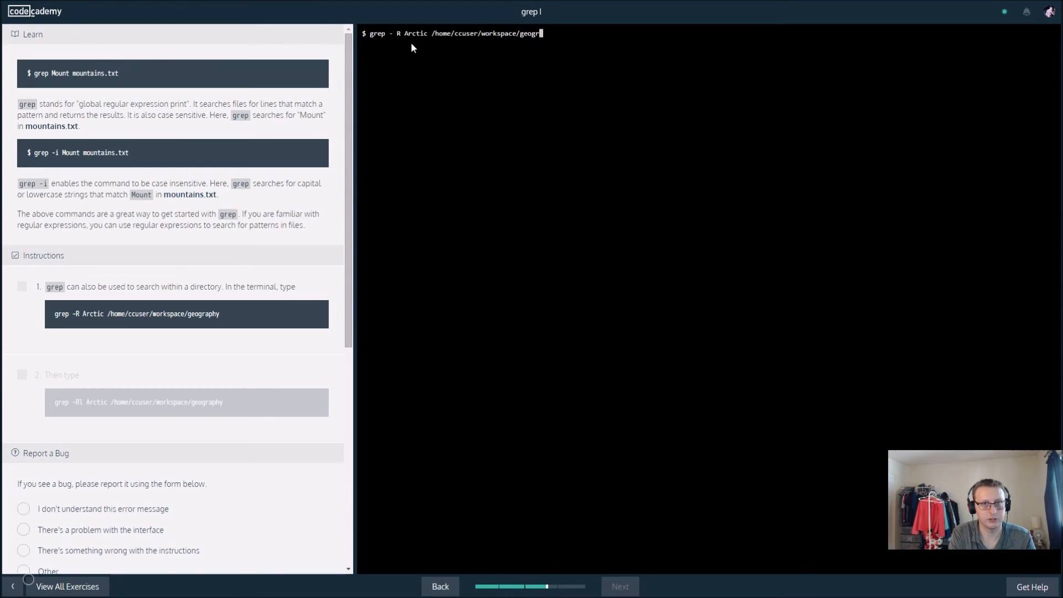
key("Return")
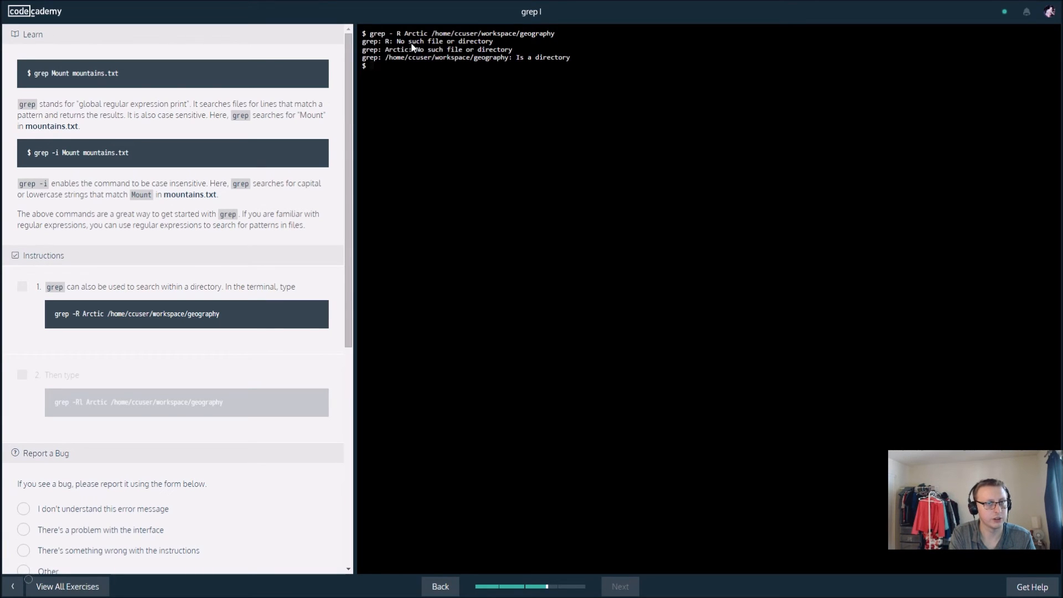
Retry the recursive search, this time misspelling the pattern as Artic.
type("grep")
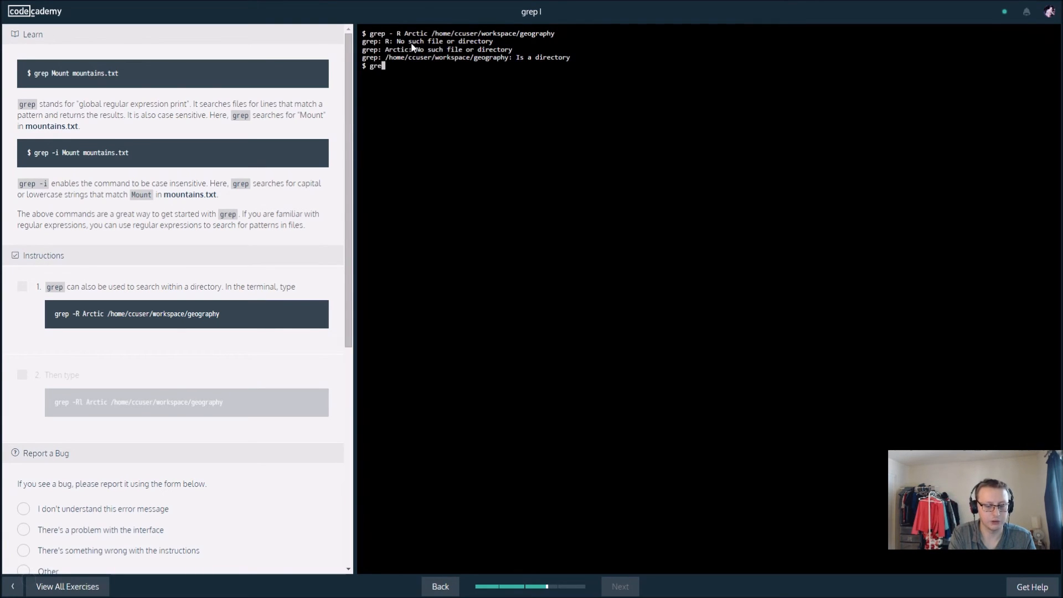
type("-R")
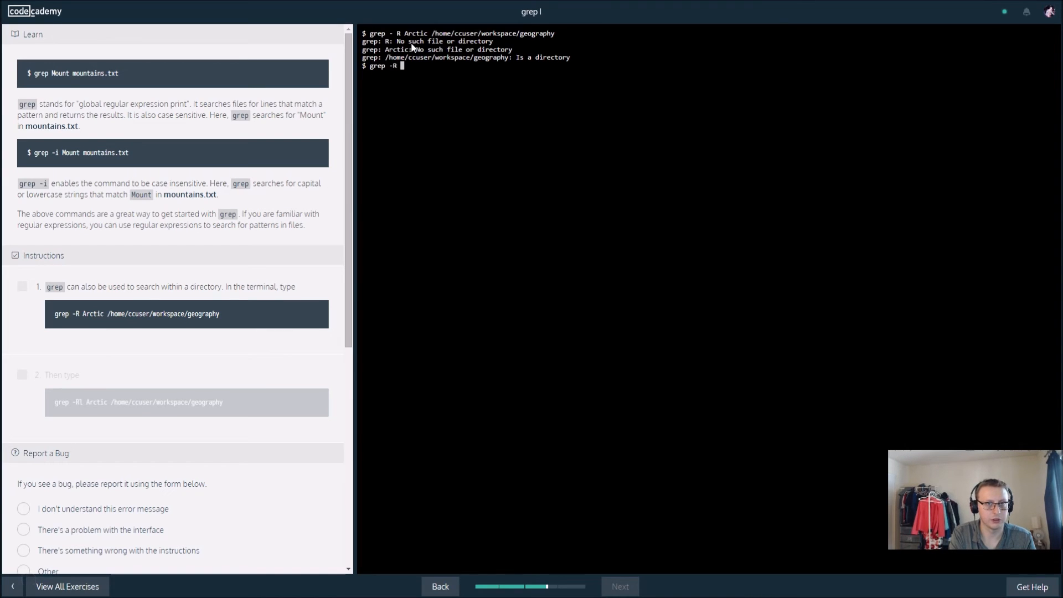
type("Artic")
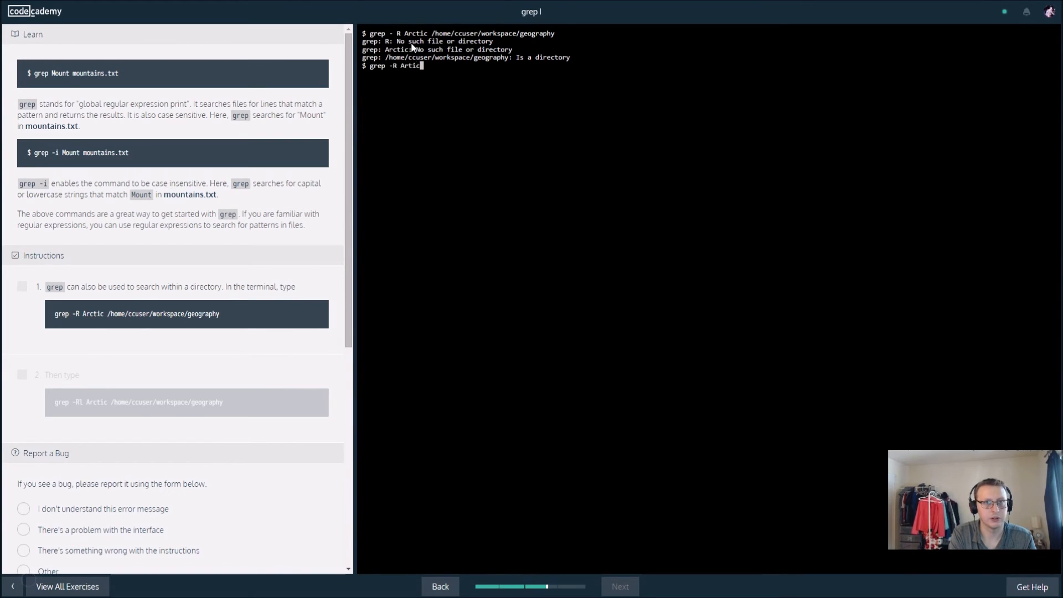
type("/")
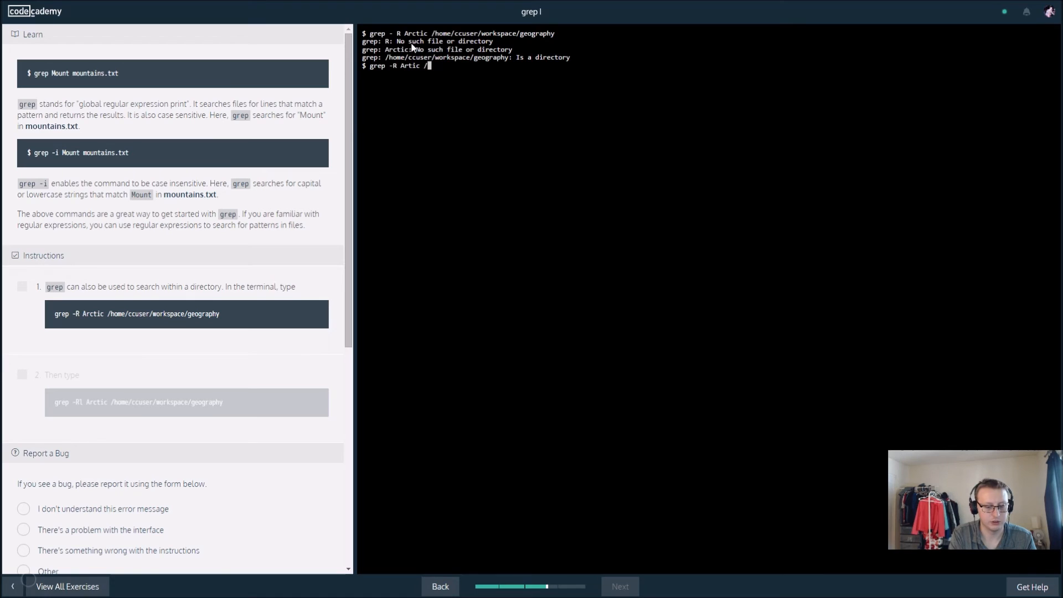
type("home/ccuser/workspace/geog")
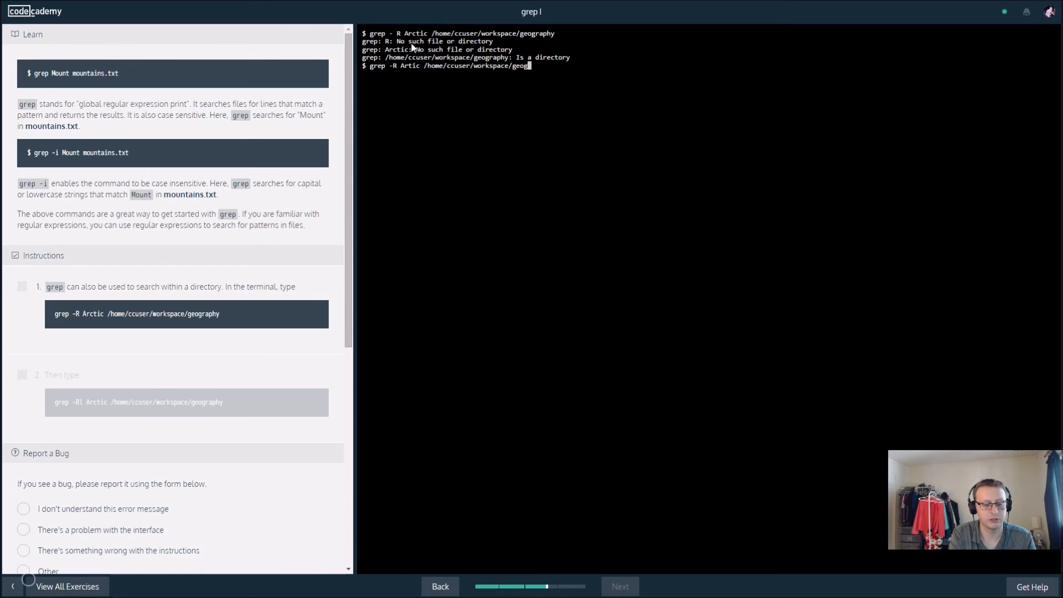
key("Return")
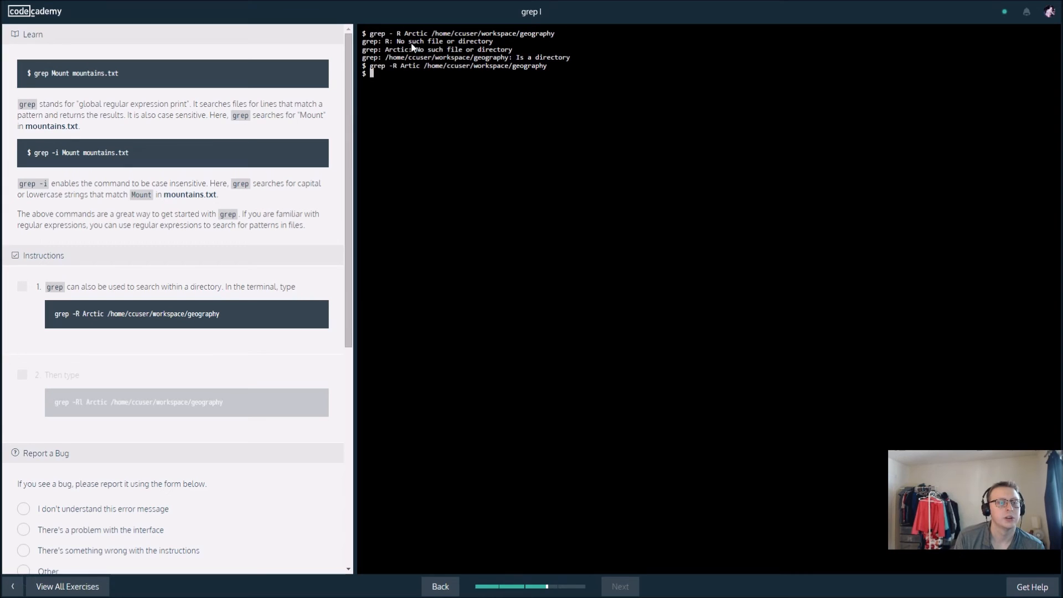
Run the corrected grep -R Arctic /home/ccuser/workspace/geography, returning four matches.
type("grep")
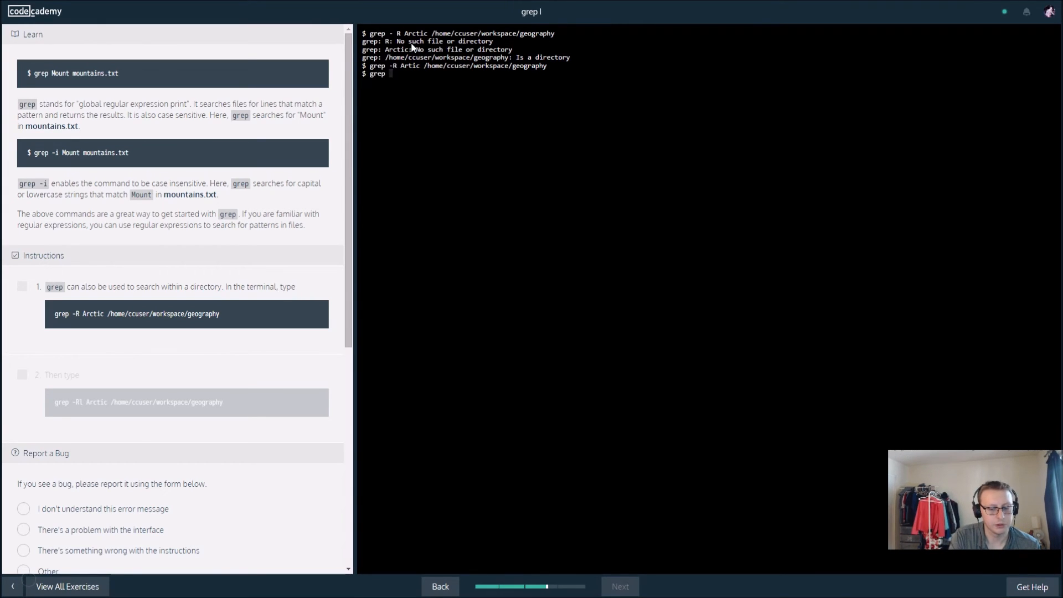
type("-R Arcti")
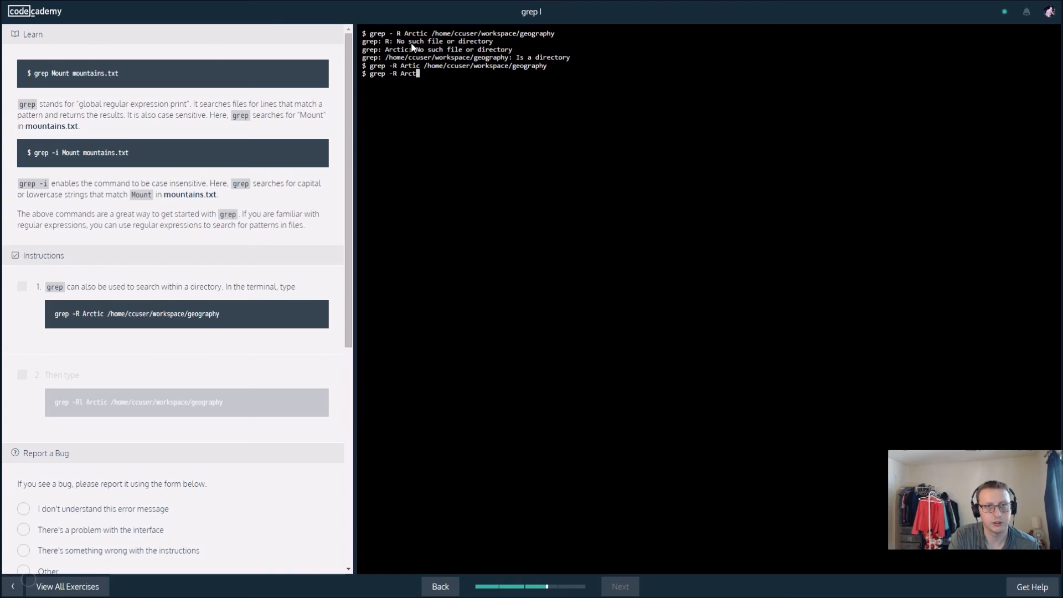
type("ic")
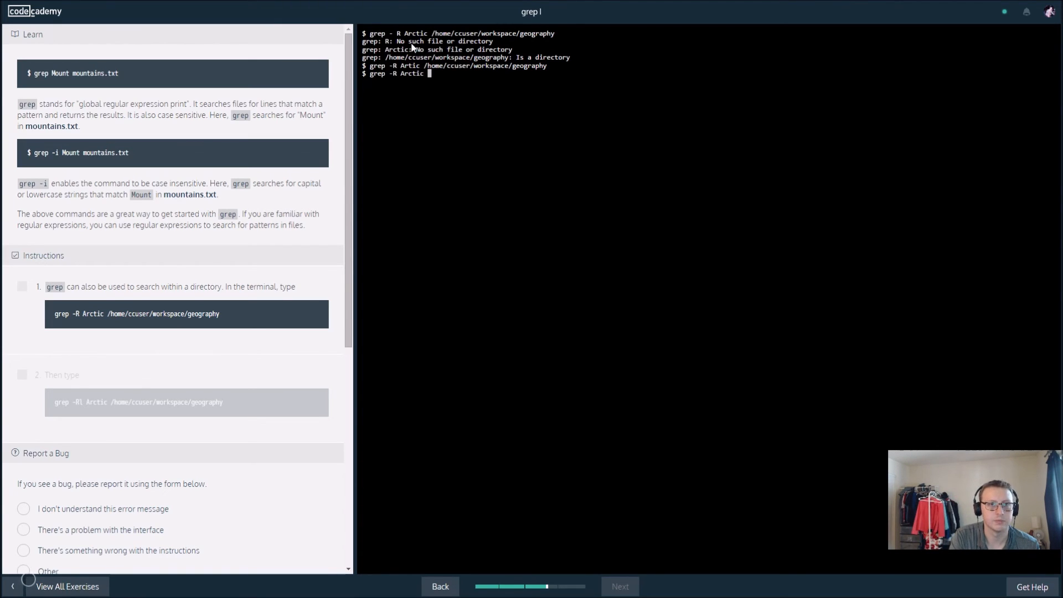
type("/home")
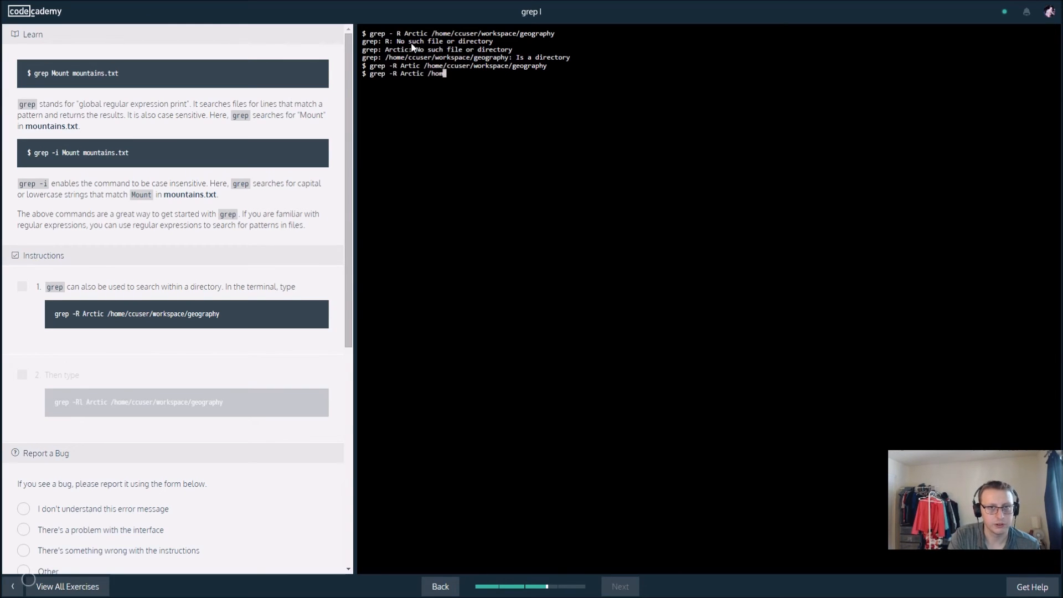
type("cus")
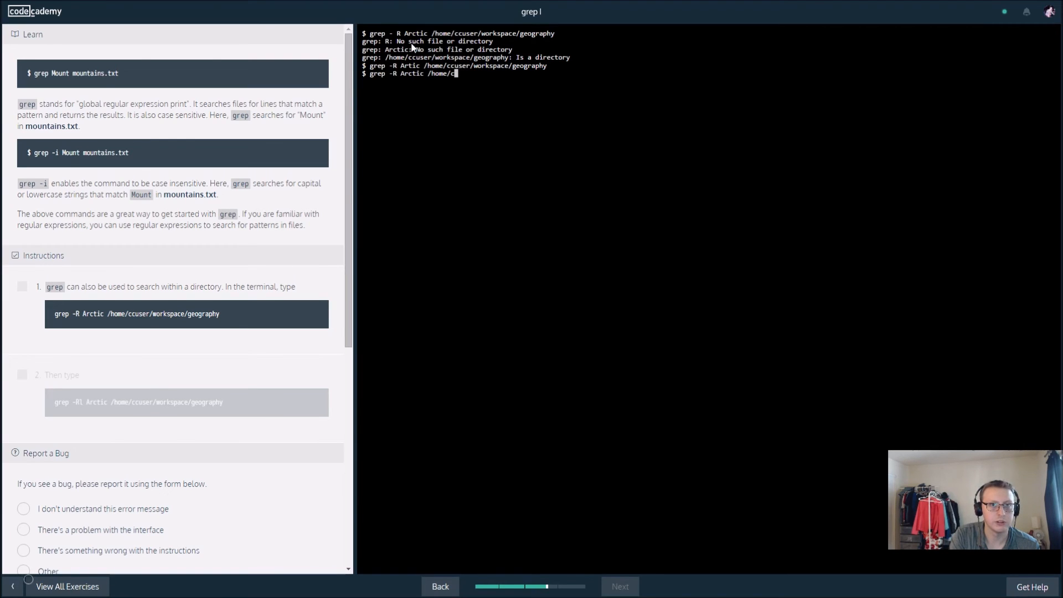
type("cuser")
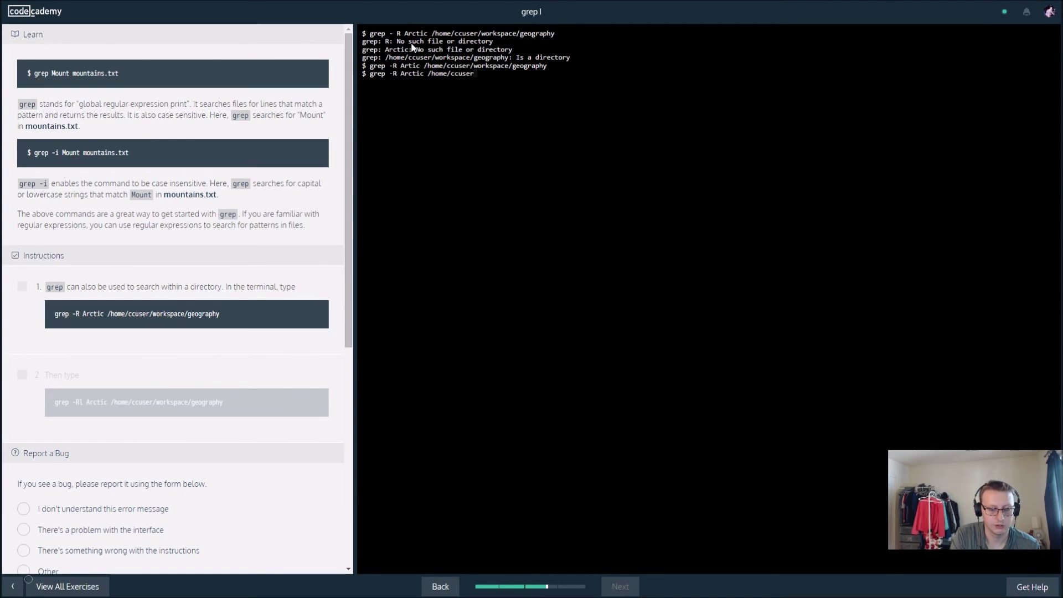
type("/workspace/geography")
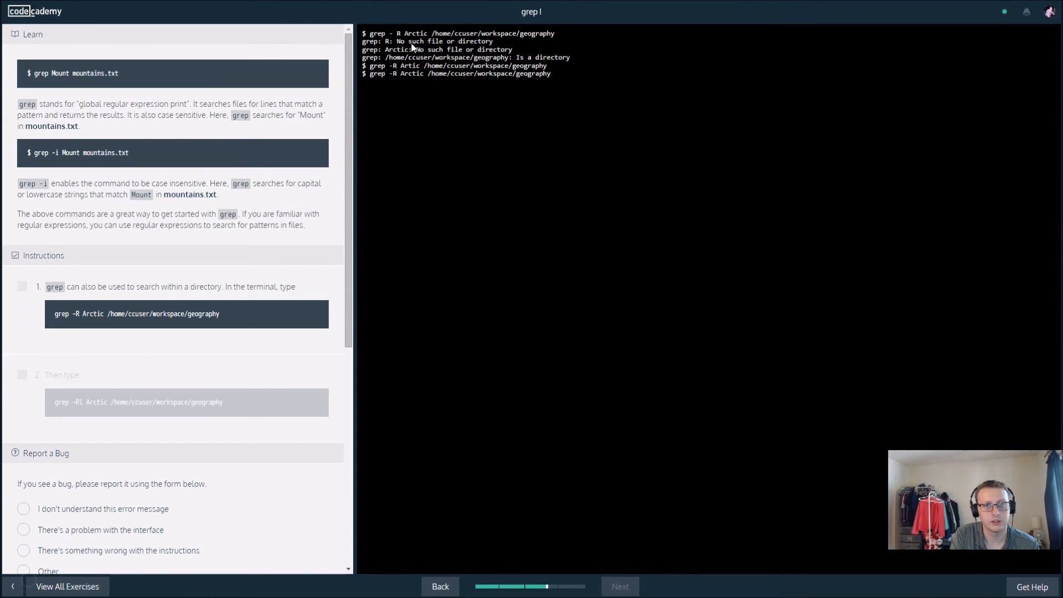
key("Return")
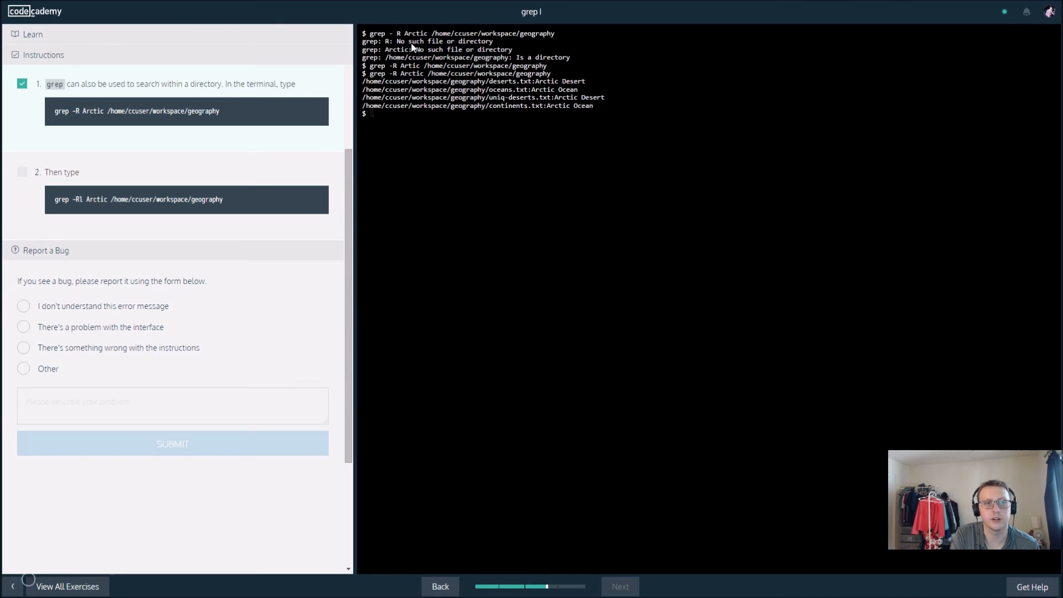
Run grep -Rl Arctic on the geography folder to list matching filenames, then continue to grep II.
type("g")
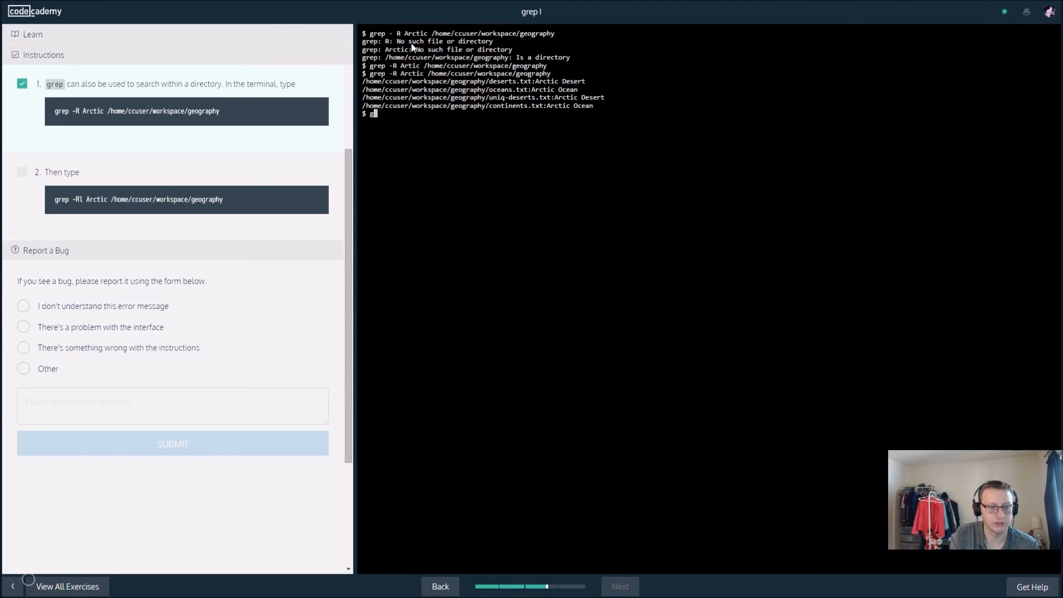
type("grep -")
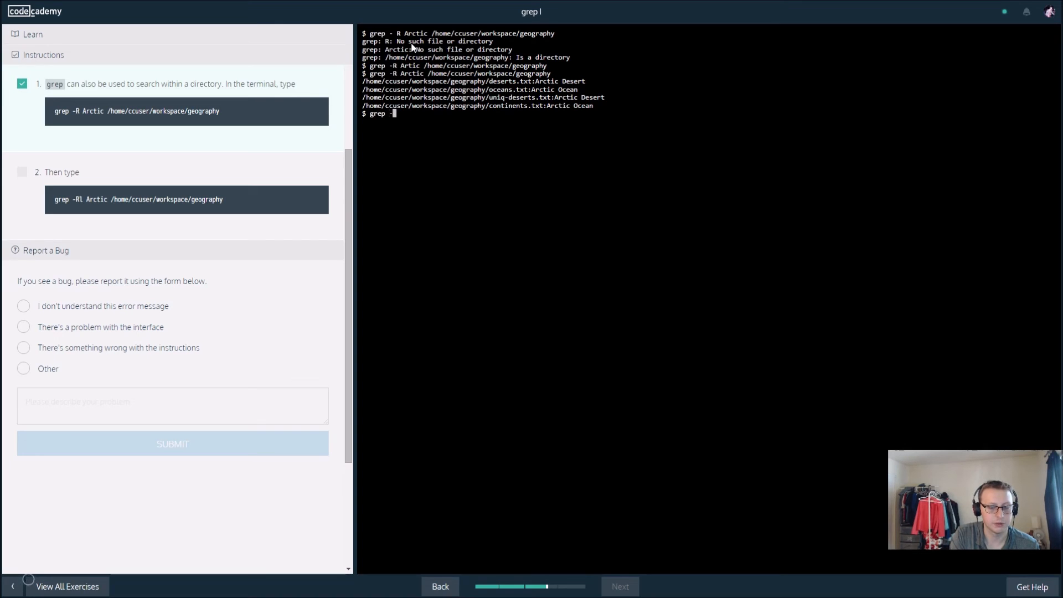
type("Rl")
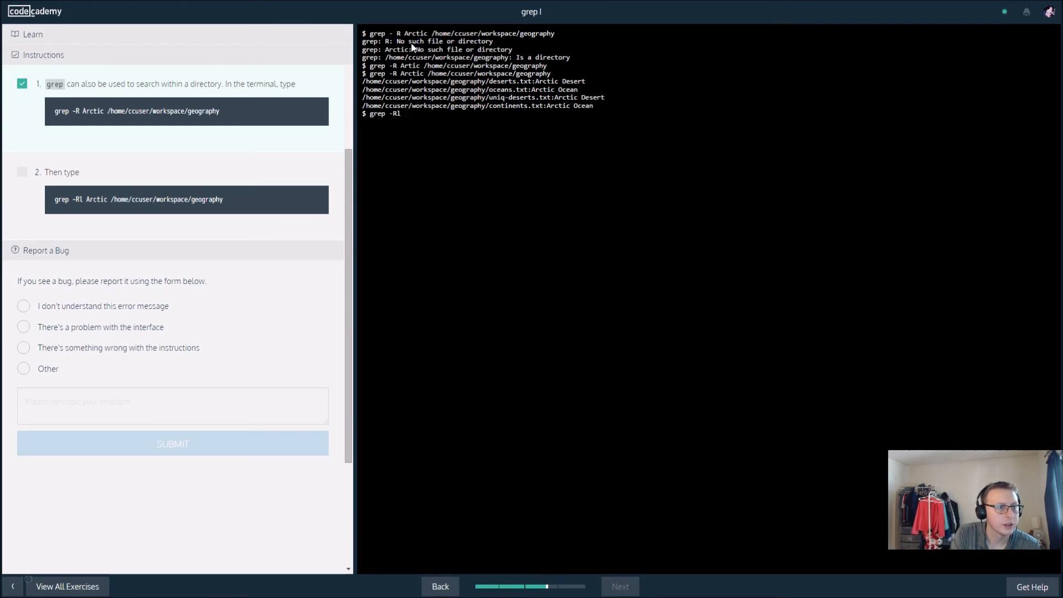
type("Arct")
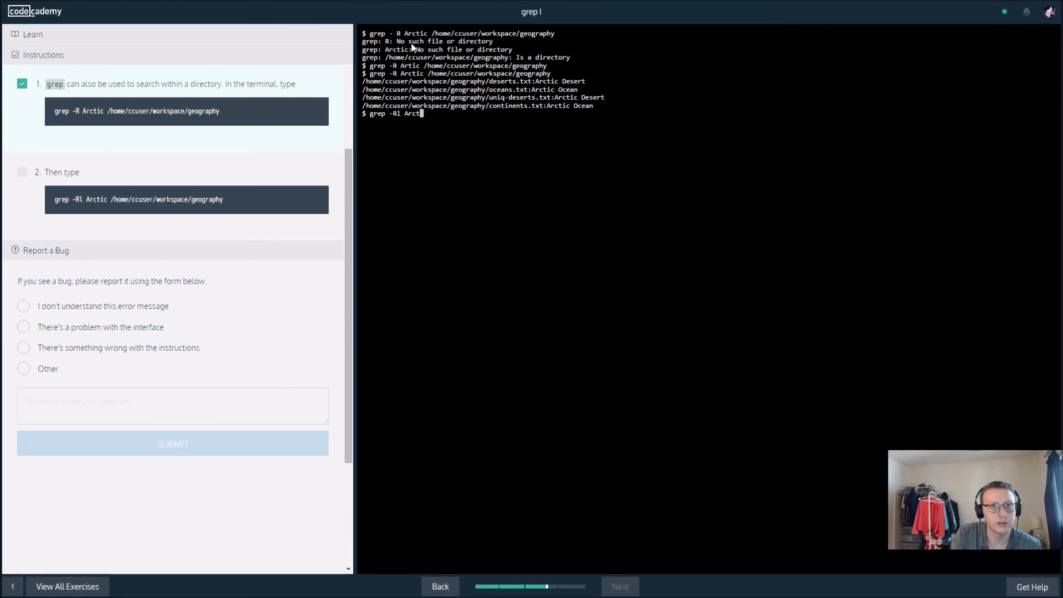
type("/h")
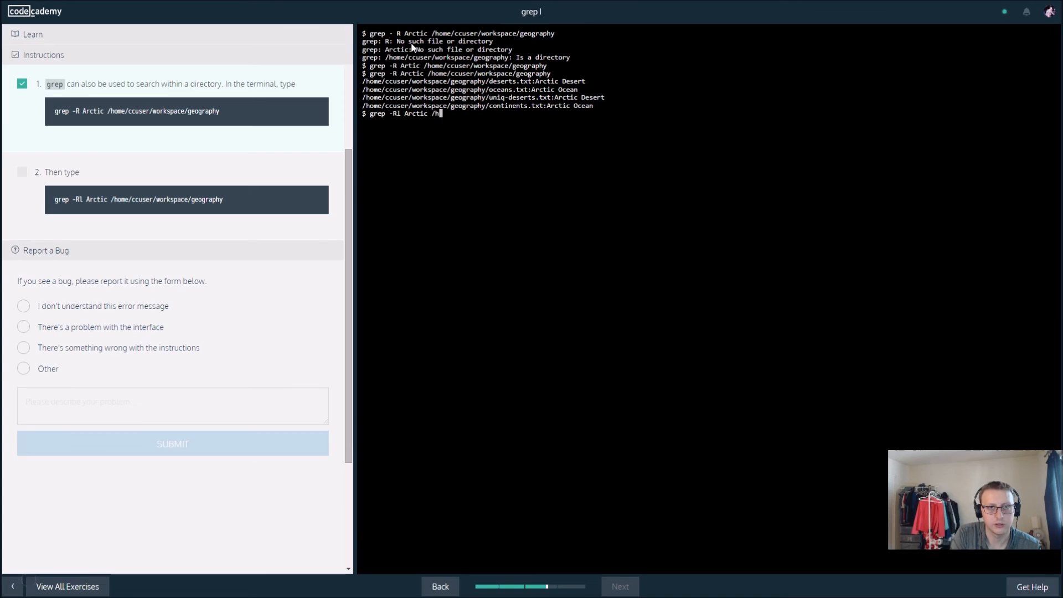
type("ome/ccuser/workspace/geograph")
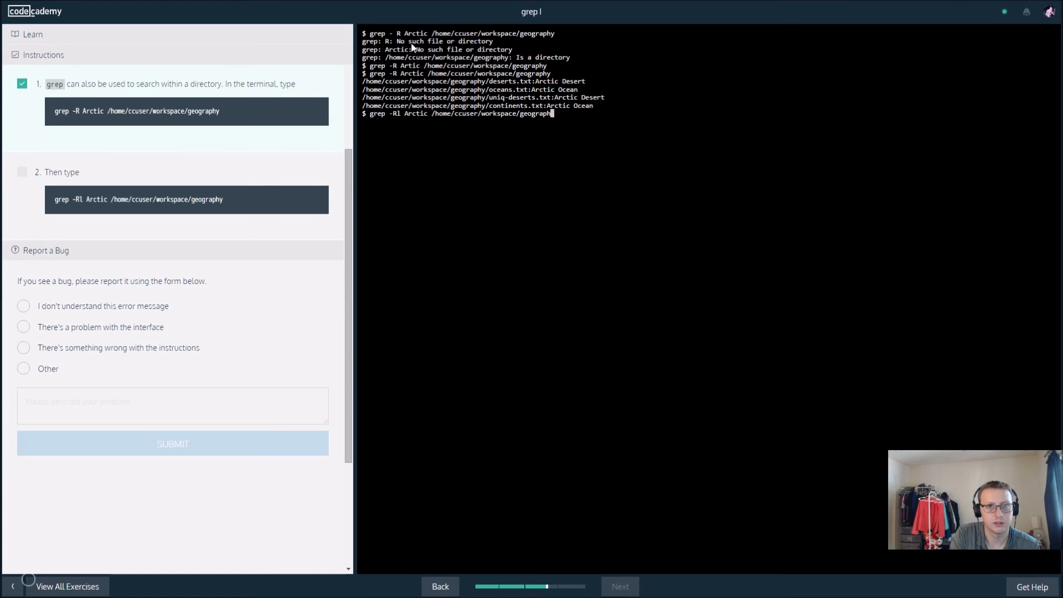
key("Return")
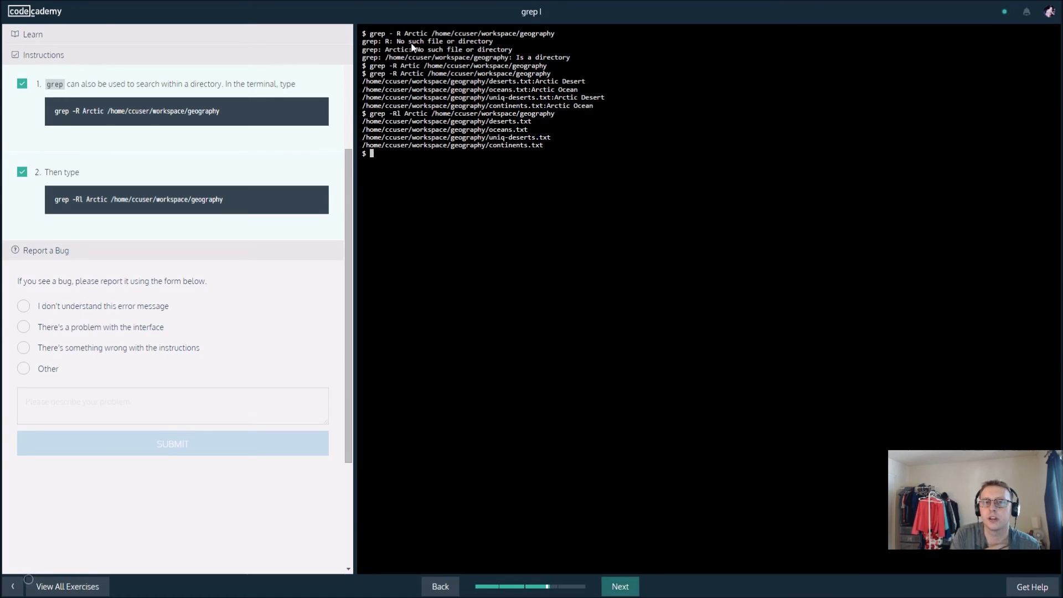
mouse_move(413, 22)
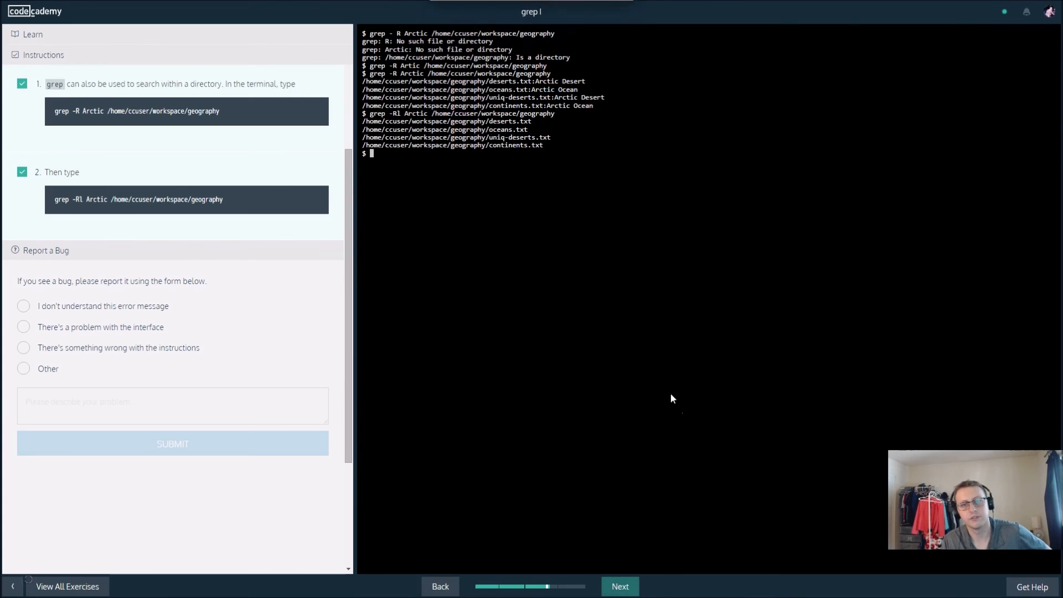
left_click(618, 586)
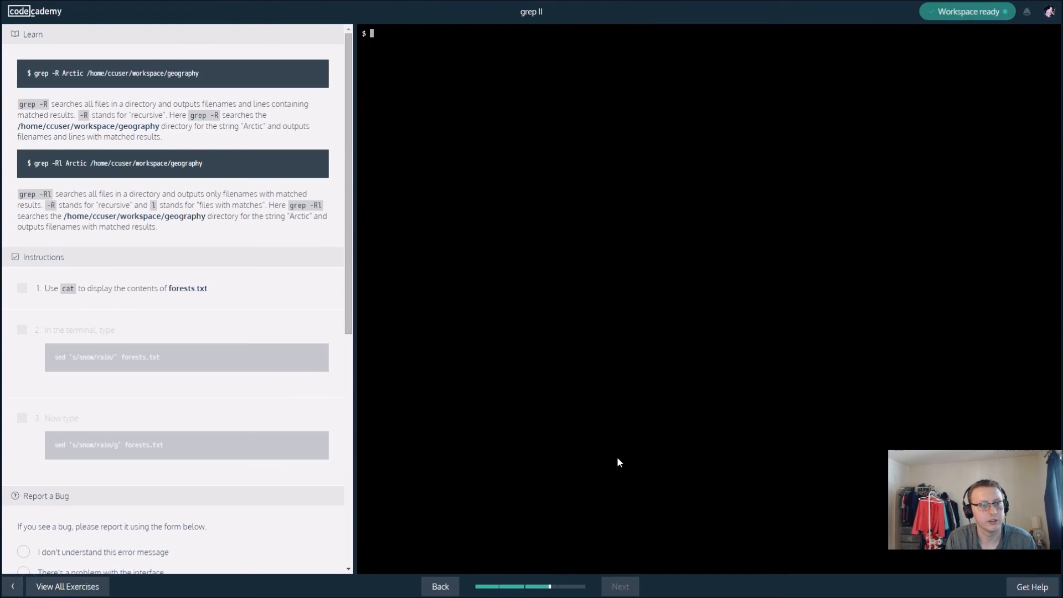
mouse_move(396, 42)
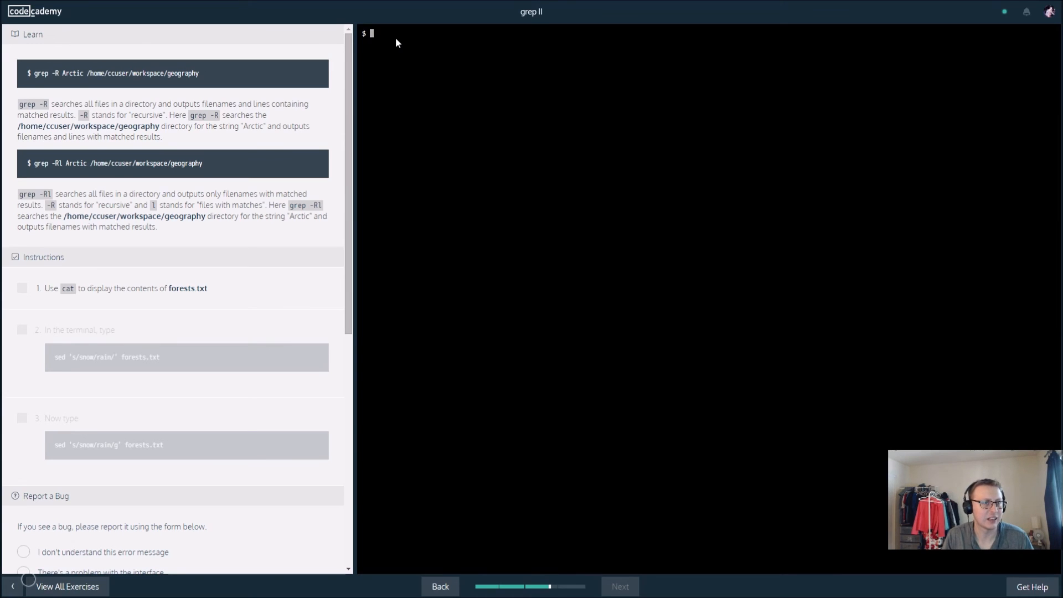
Show forests.txt with cat, checking off the first grep II step.
type("cat")
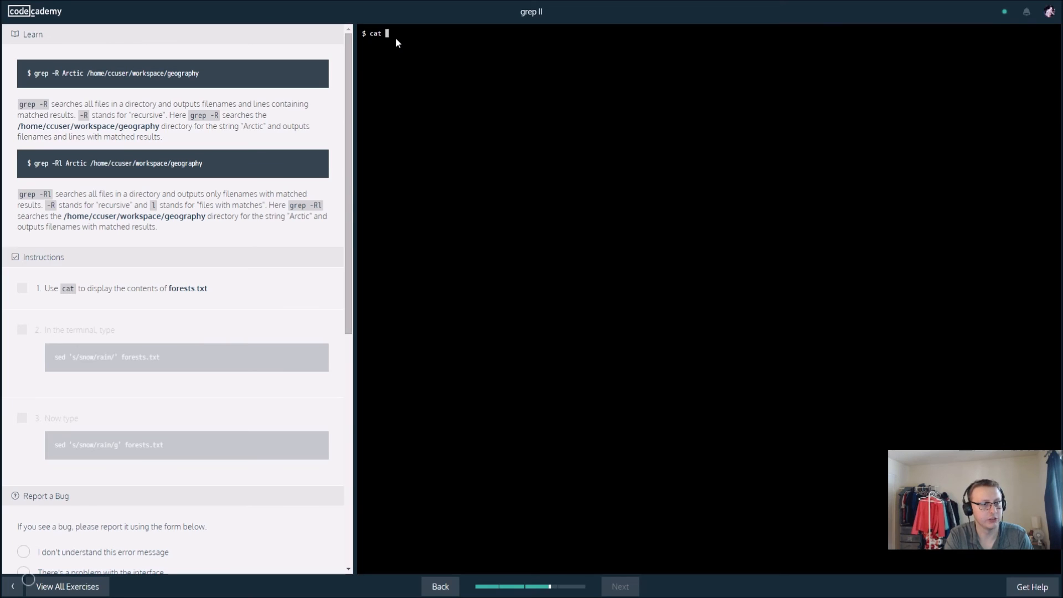
type("forest")
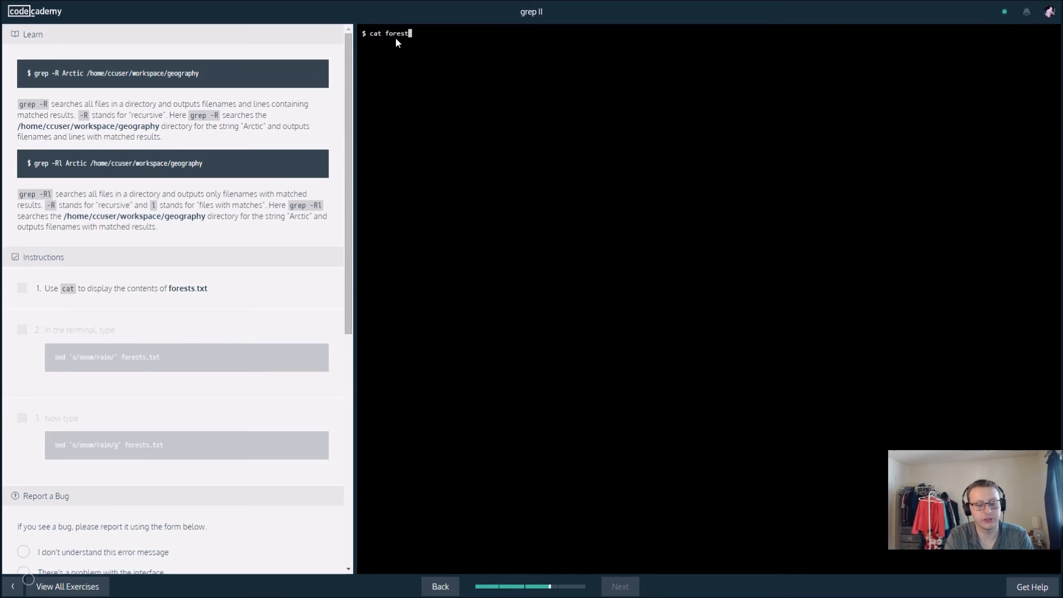
key("Return")
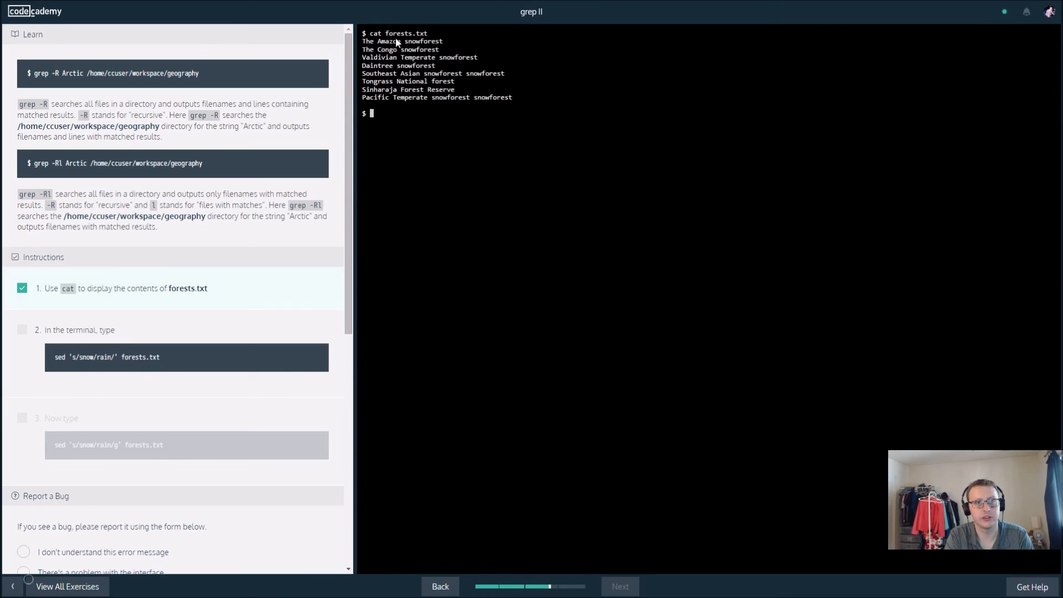
type("sed")
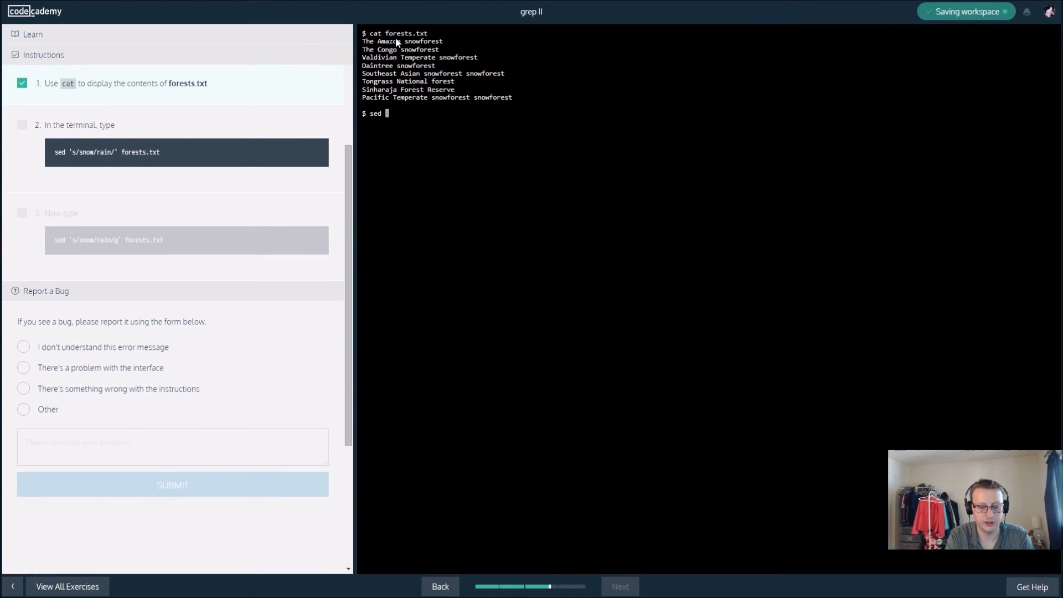
Run sed 's/snow/rain/' forests.txt for the first substitution.
type("'s")
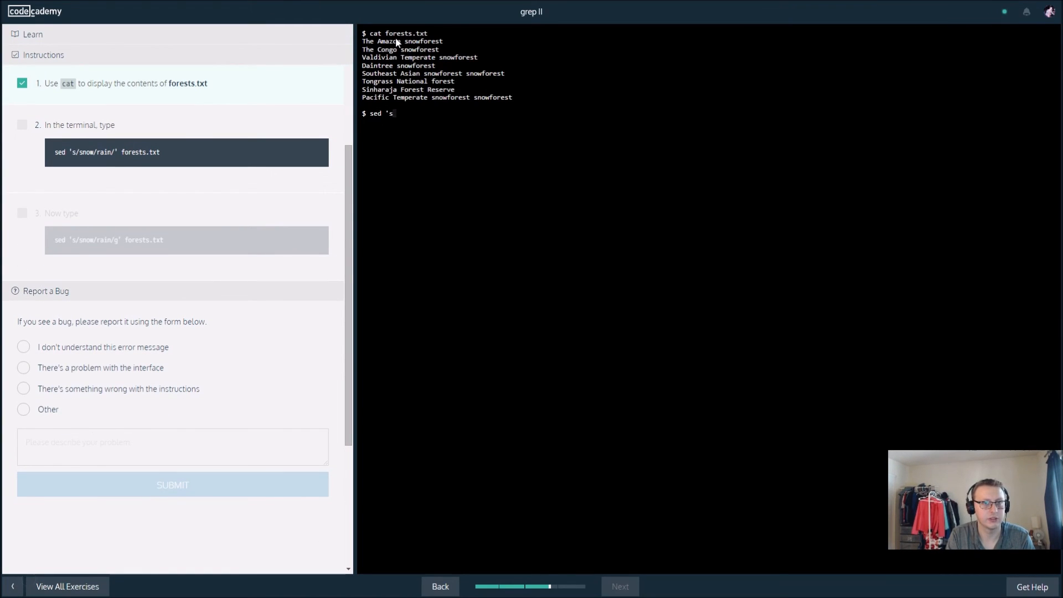
type("'")
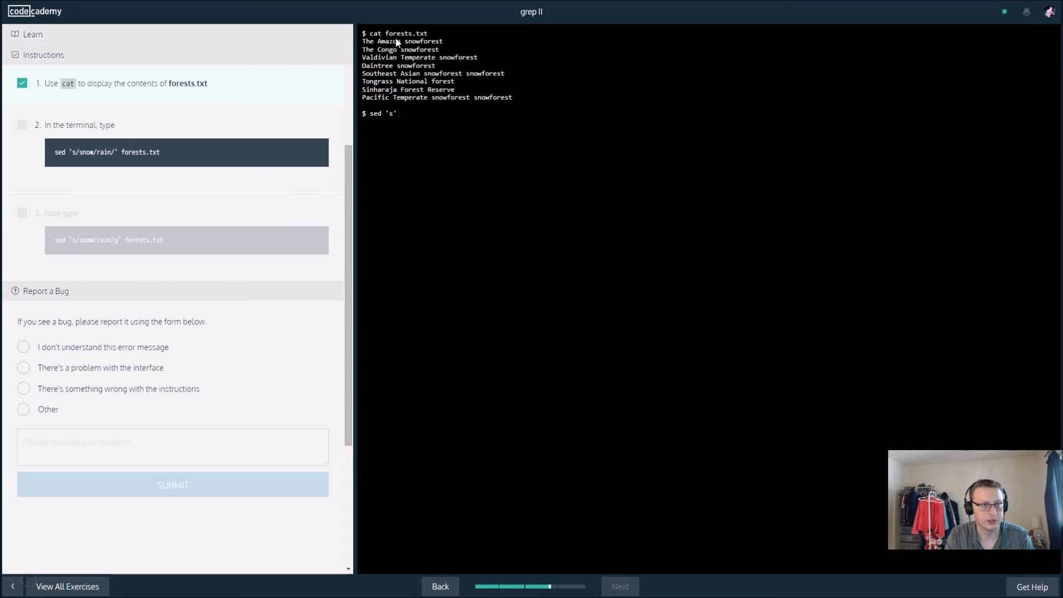
type("/snow")
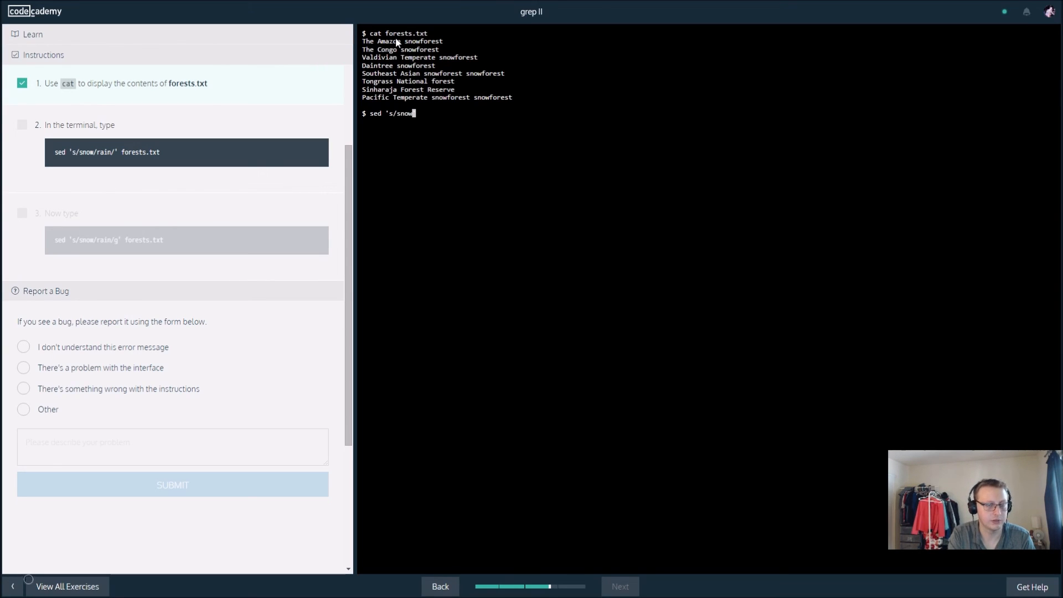
type("/rain/'")
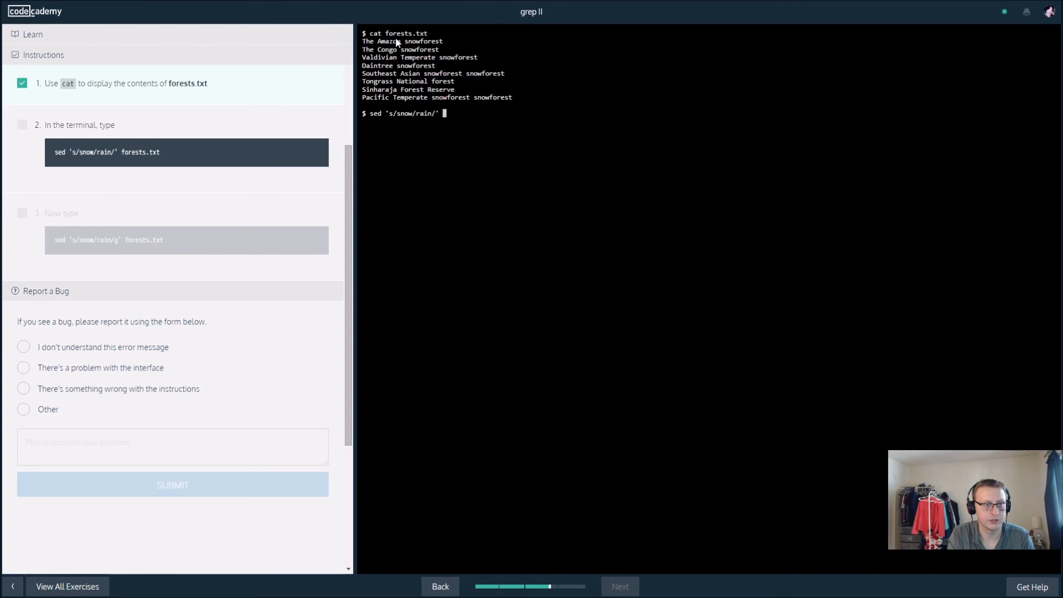
type("forests.t")
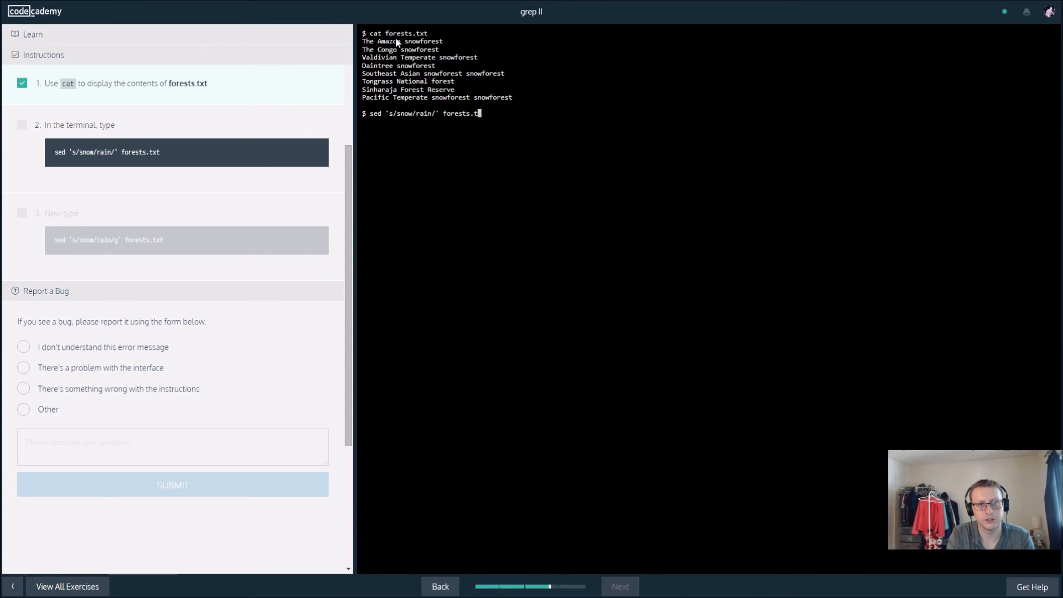
key("Return")
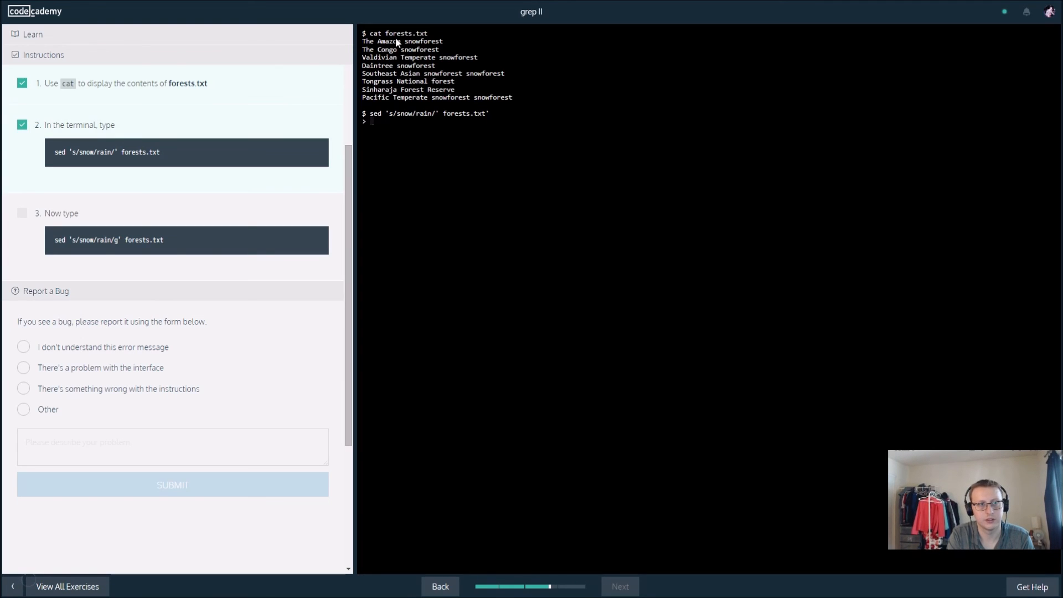
Run the global sed 's/snow/rain/g' forests.txt substitution, then continue to the sed lesson.
type("sed 's")
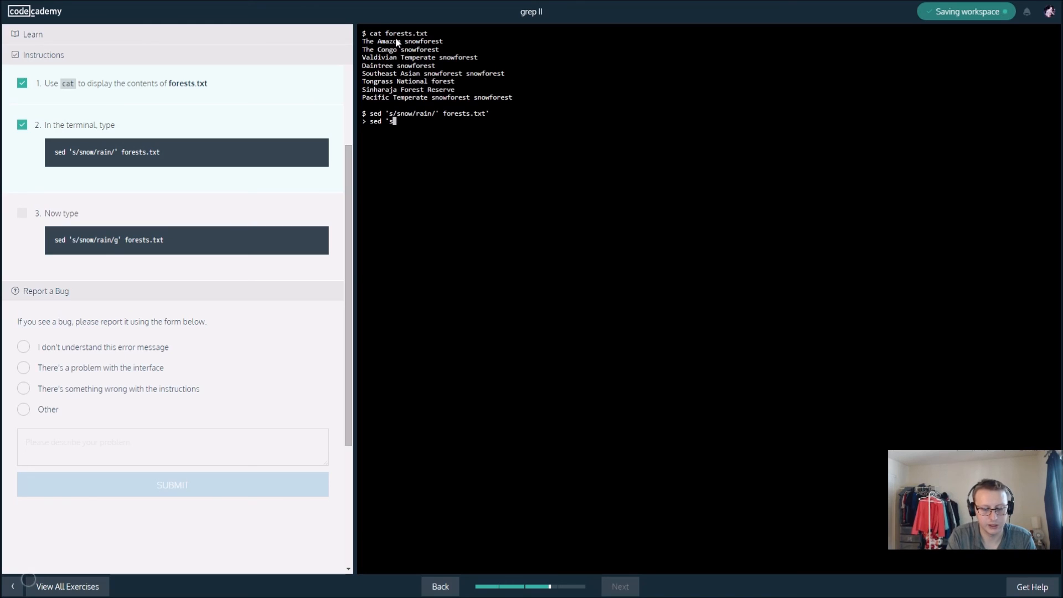
type("/snow/rai")
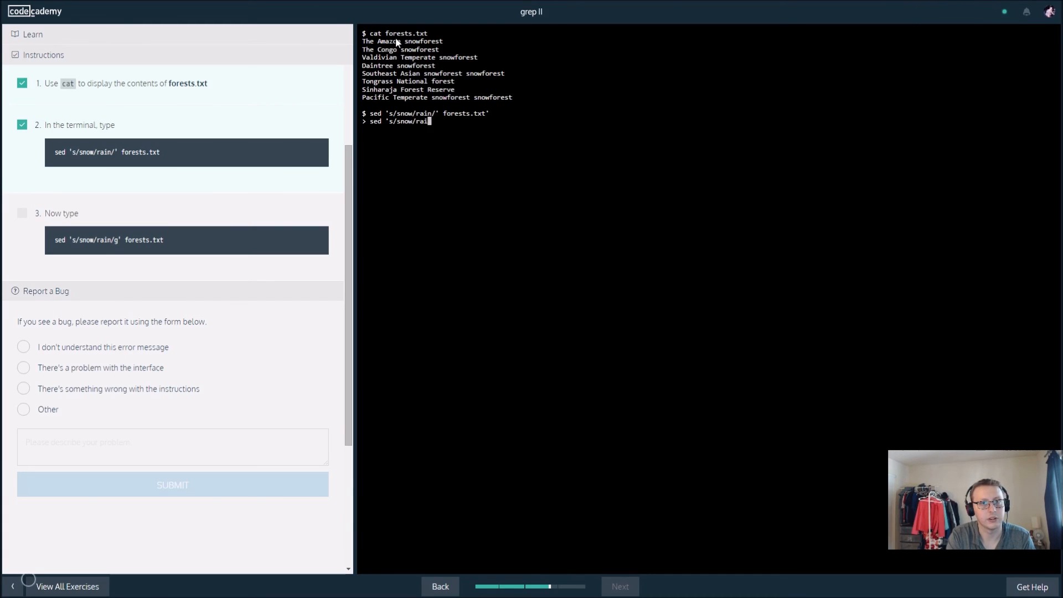
type("n/g' fores")
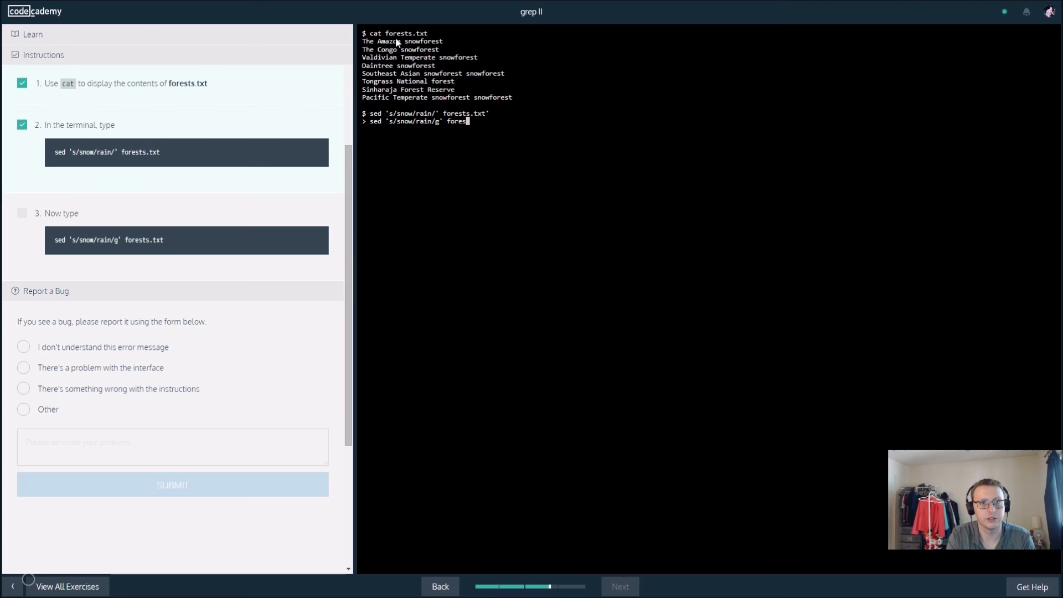
key("Return")
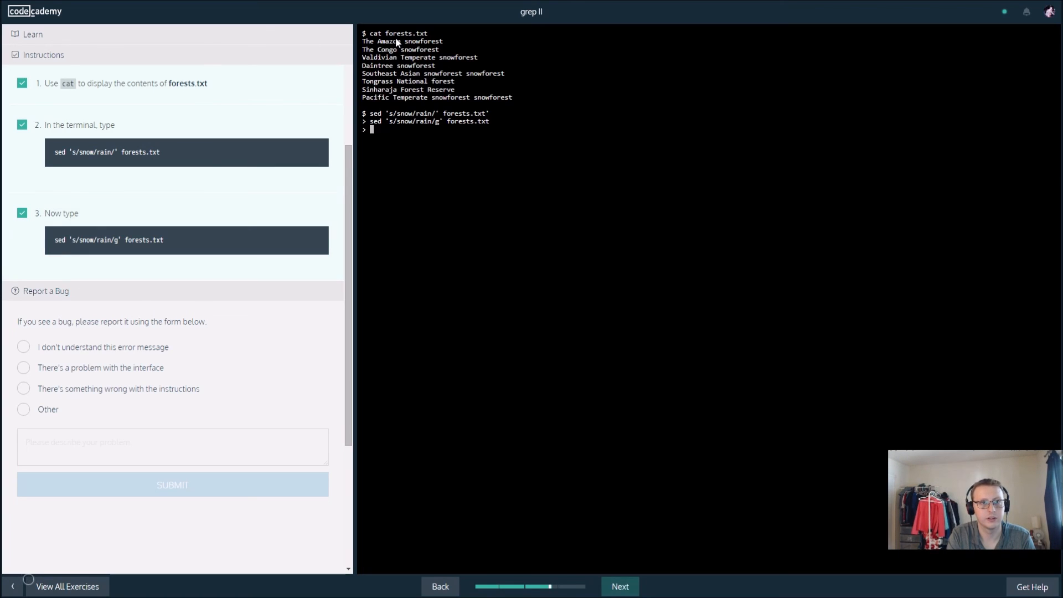
left_click(617, 585)
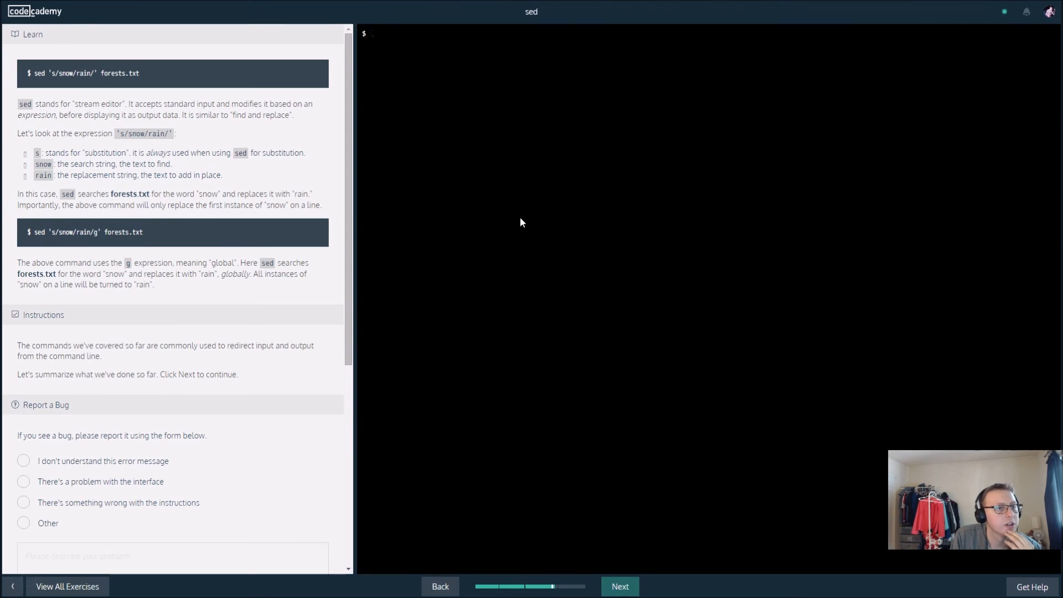
mouse_move(118, 115)
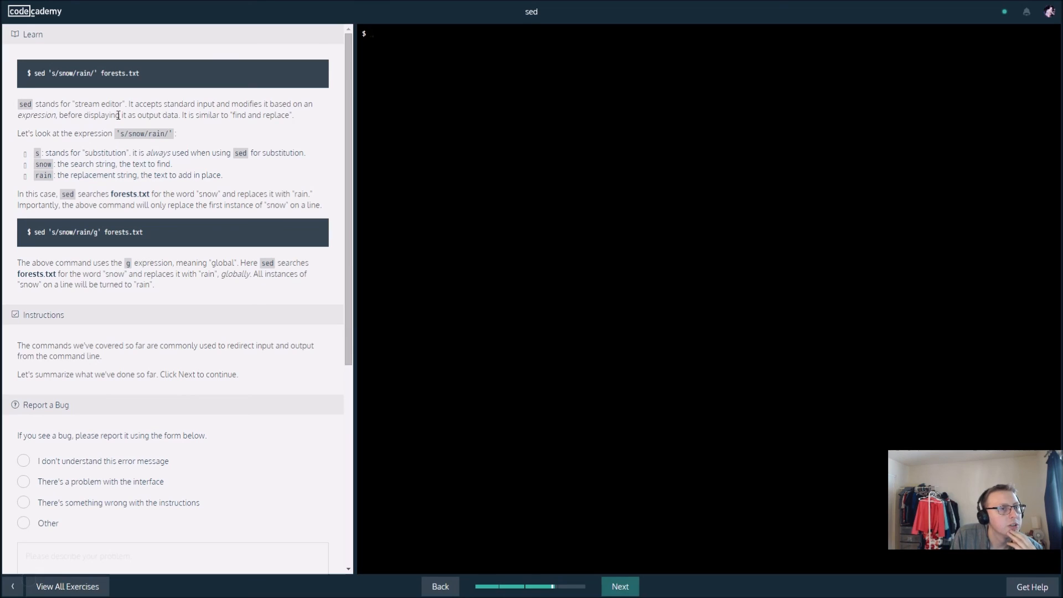
mouse_move(189, 128)
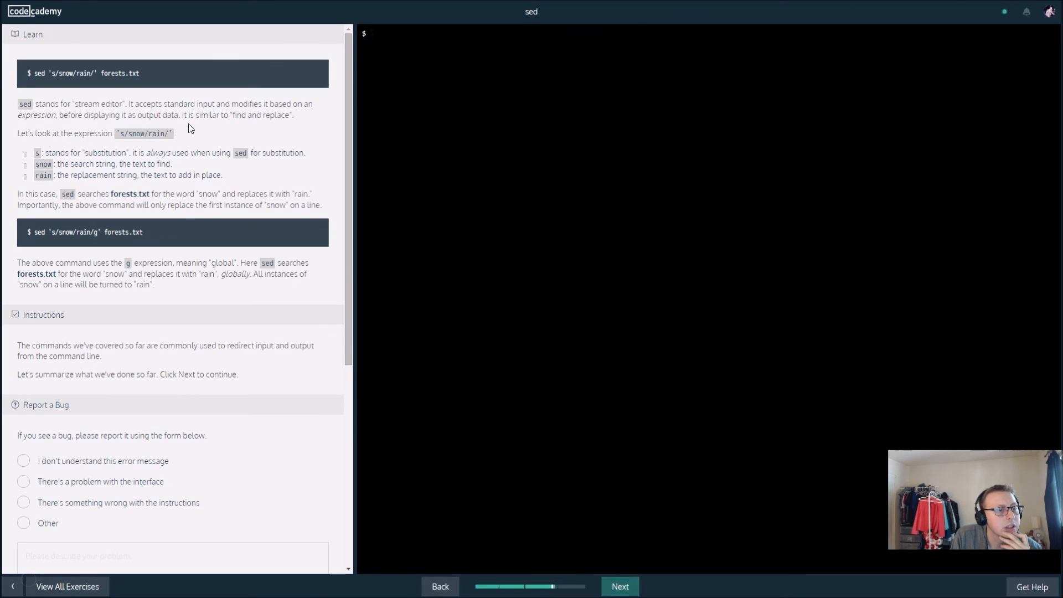
mouse_move(214, 163)
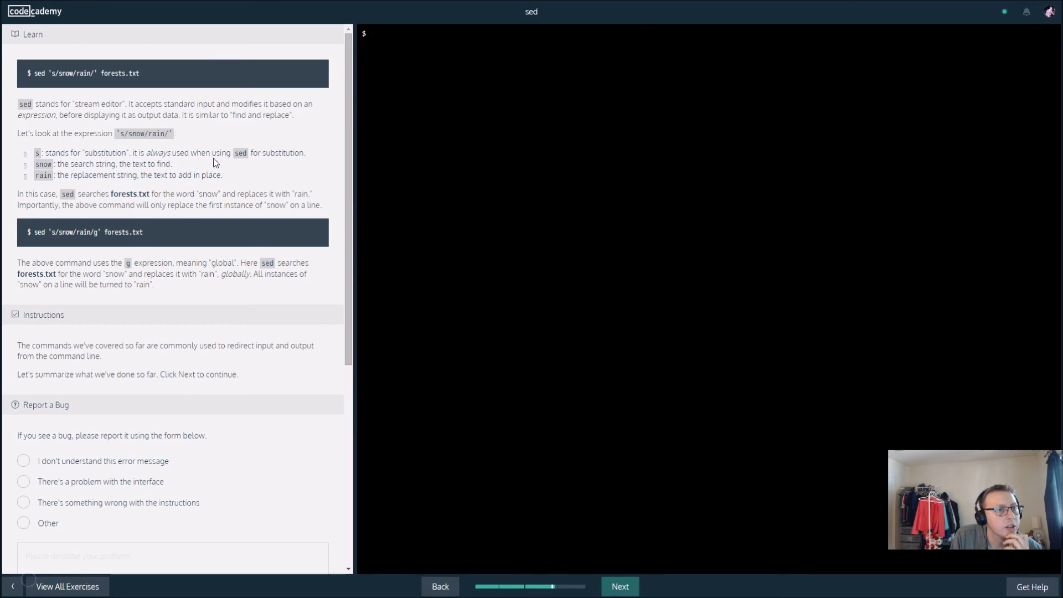
mouse_move(138, 156)
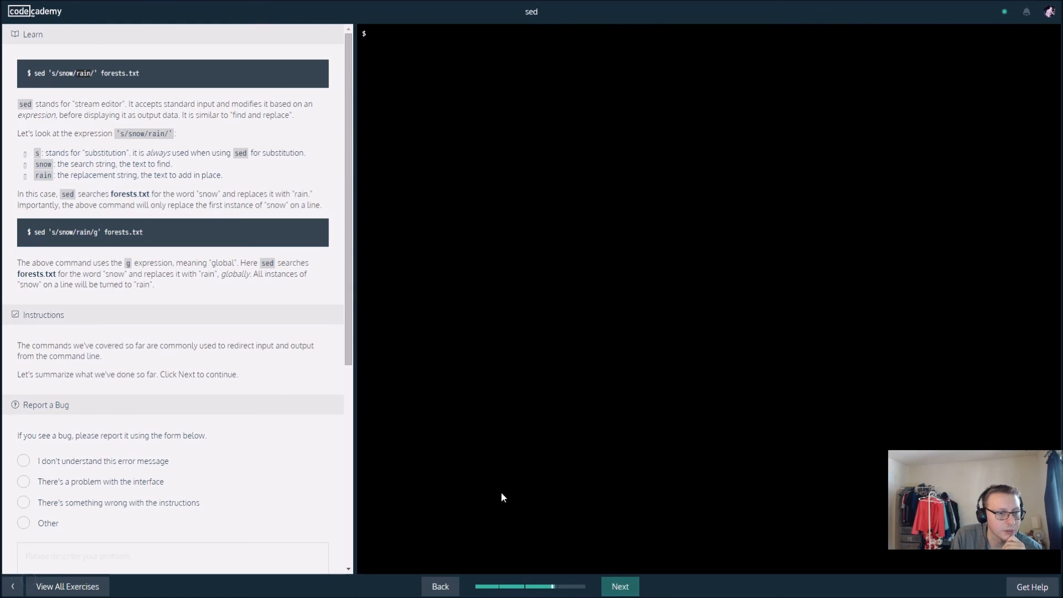
Advance to the Generalizations summary page and switch the browser to full screen.
left_click(618, 585)
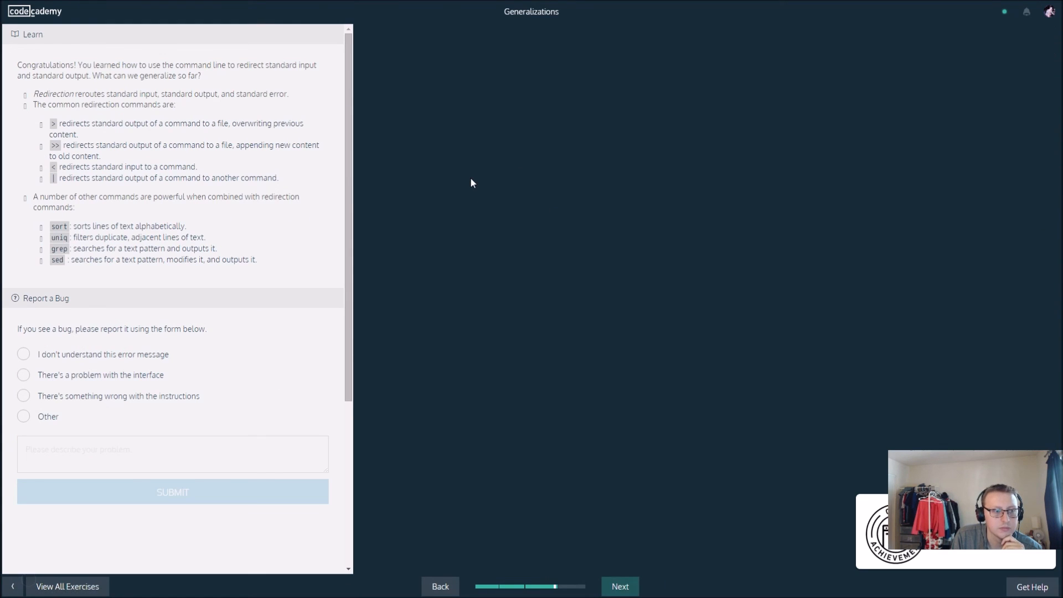
mouse_move(627, 283)
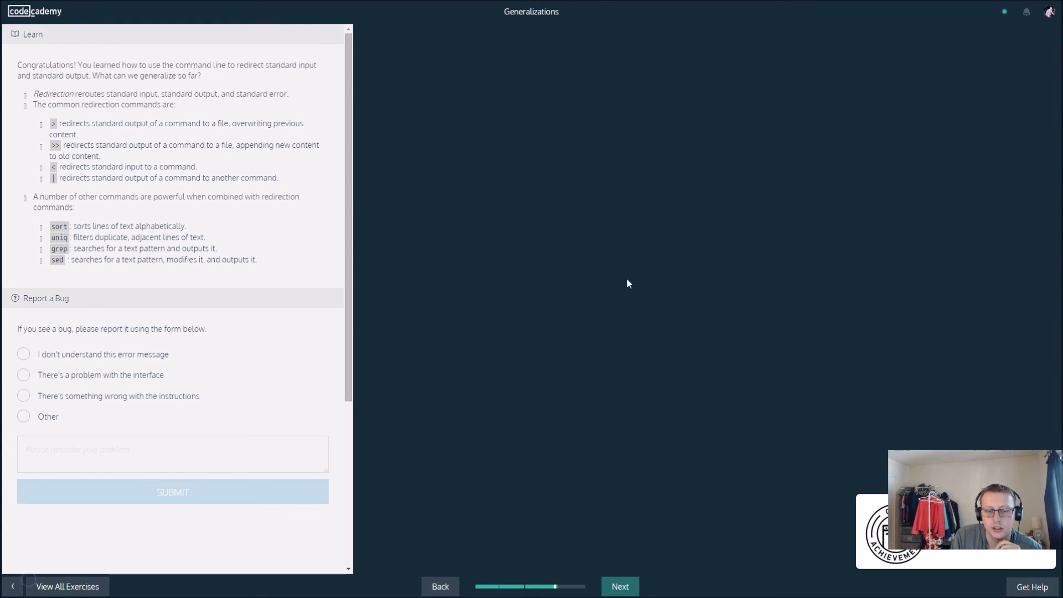
mouse_move(602, 162)
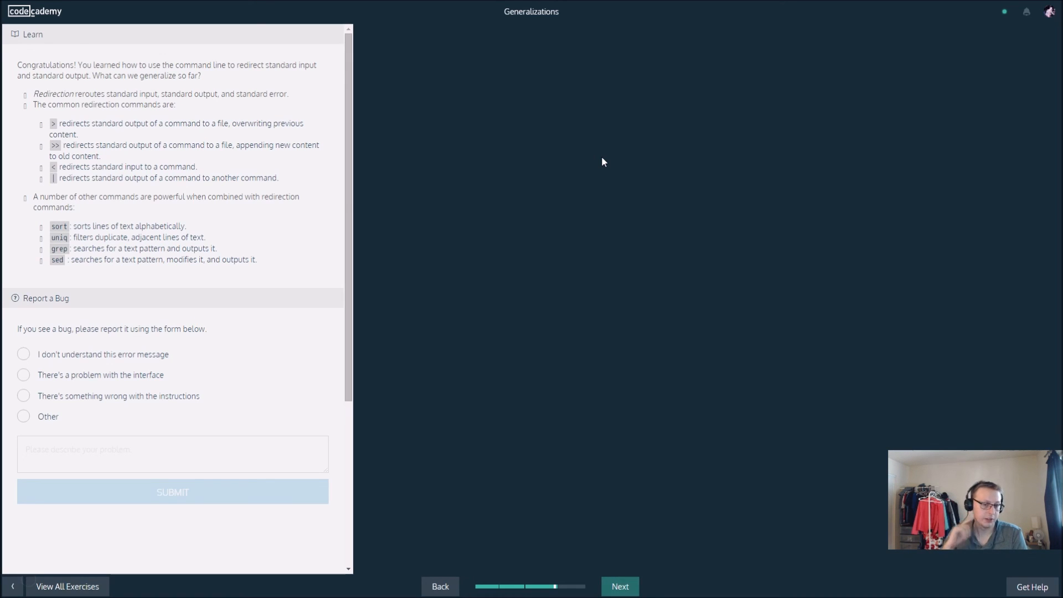
mouse_move(571, 189)
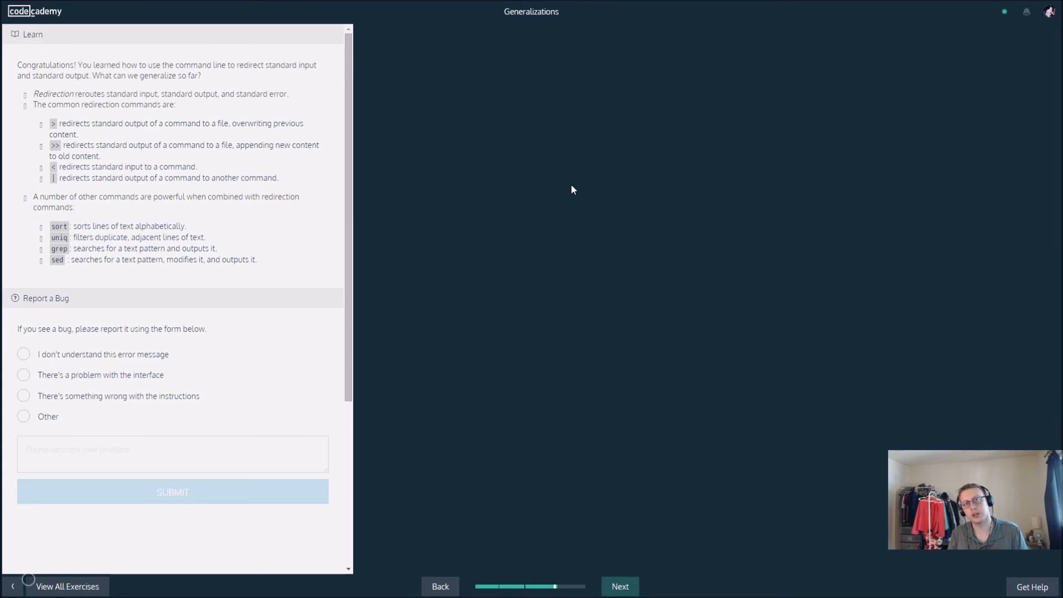
key("f11")
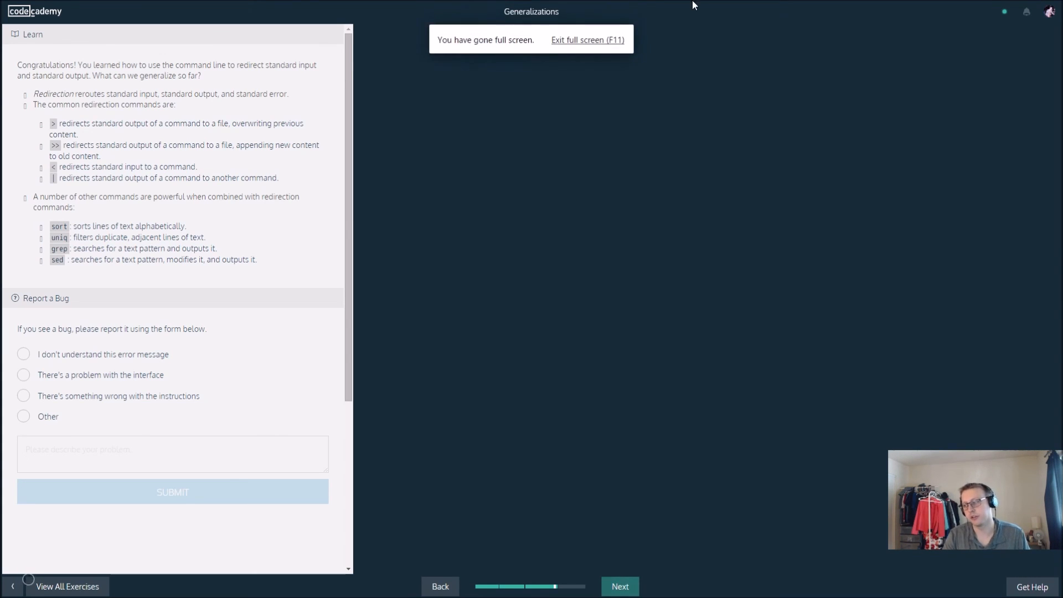